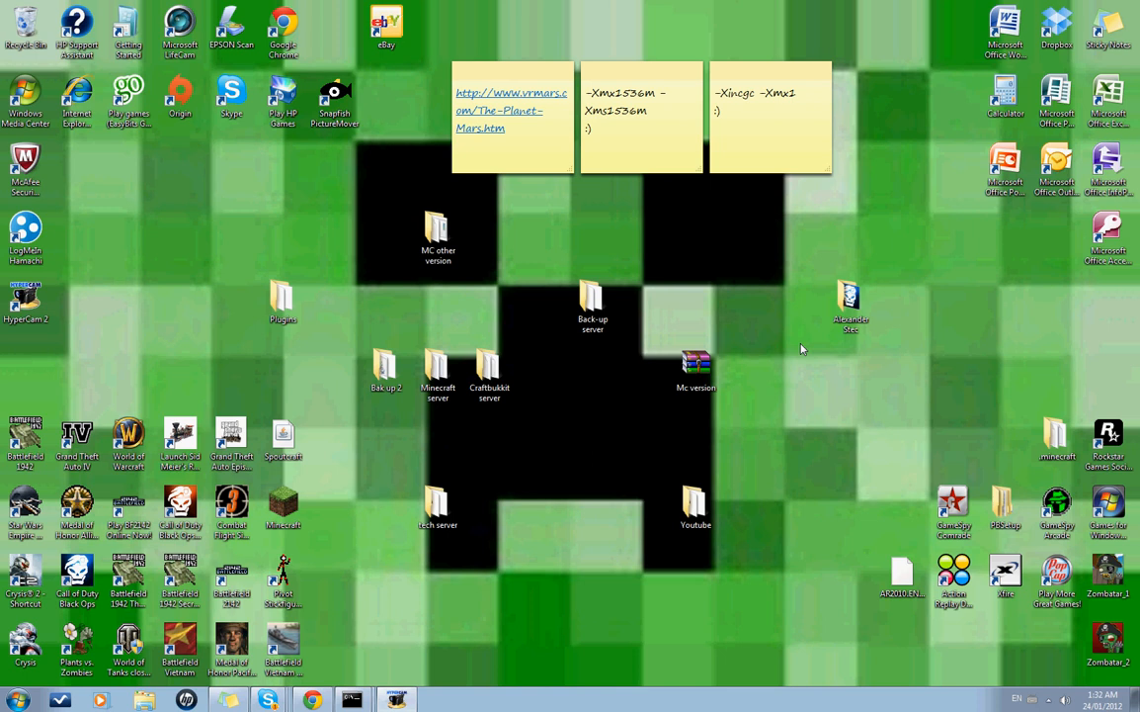
mouse_move(733, 384)
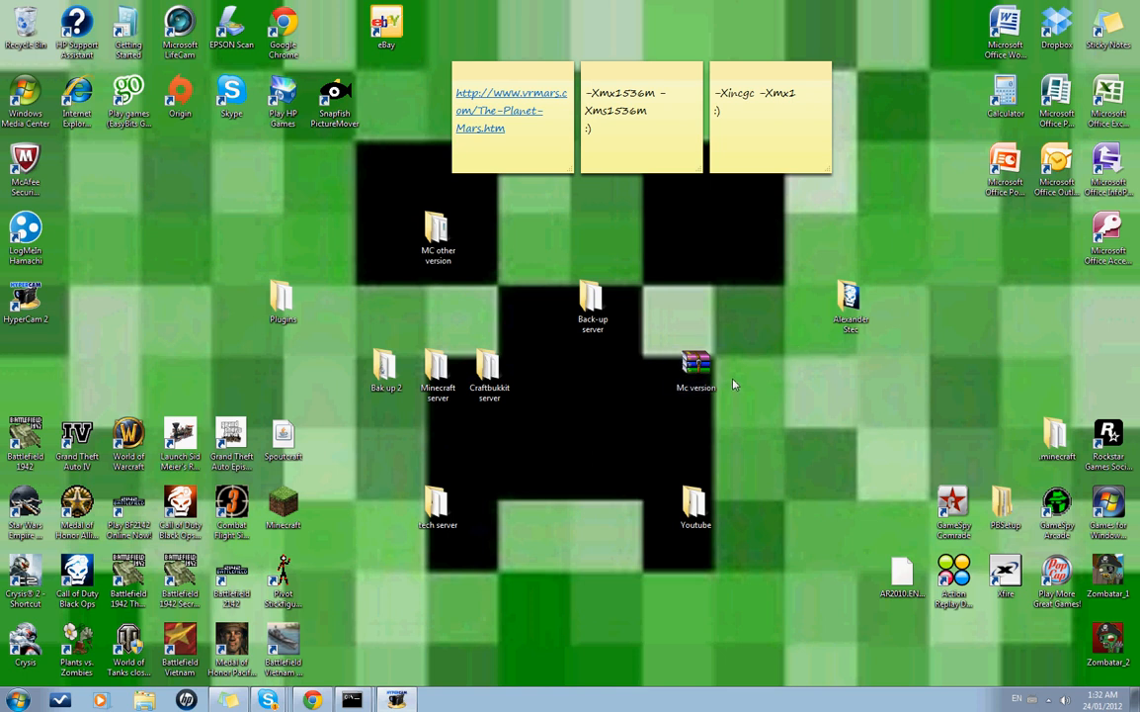
mouse_move(552, 389)
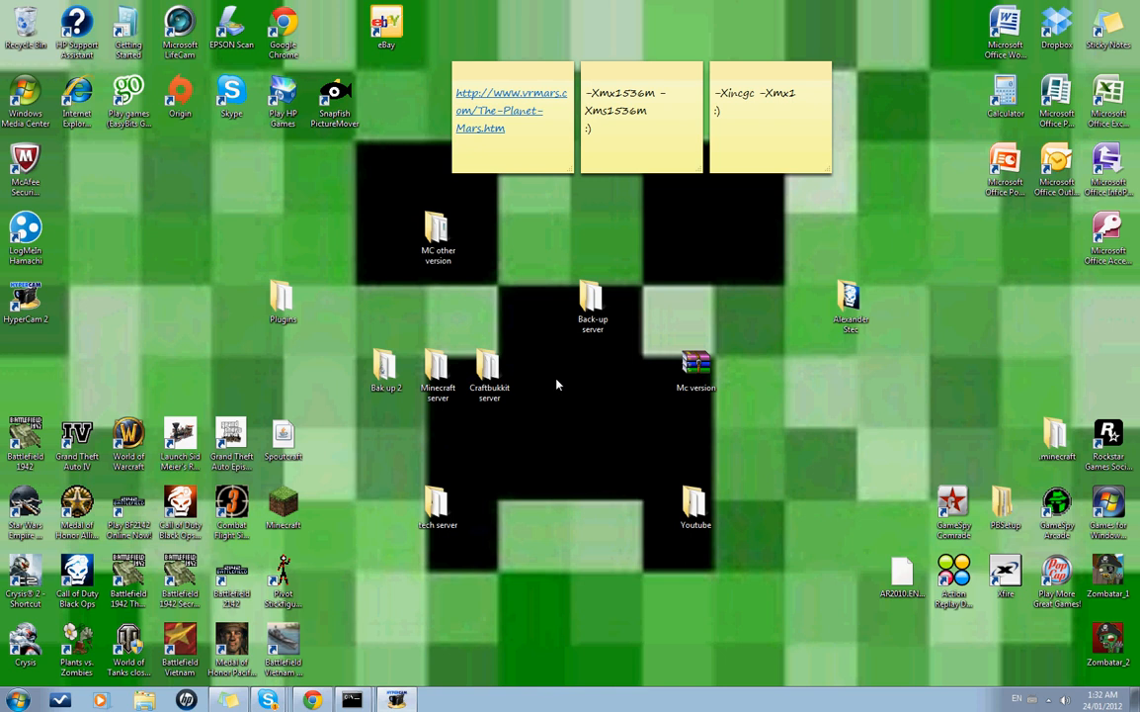
mouse_move(543, 567)
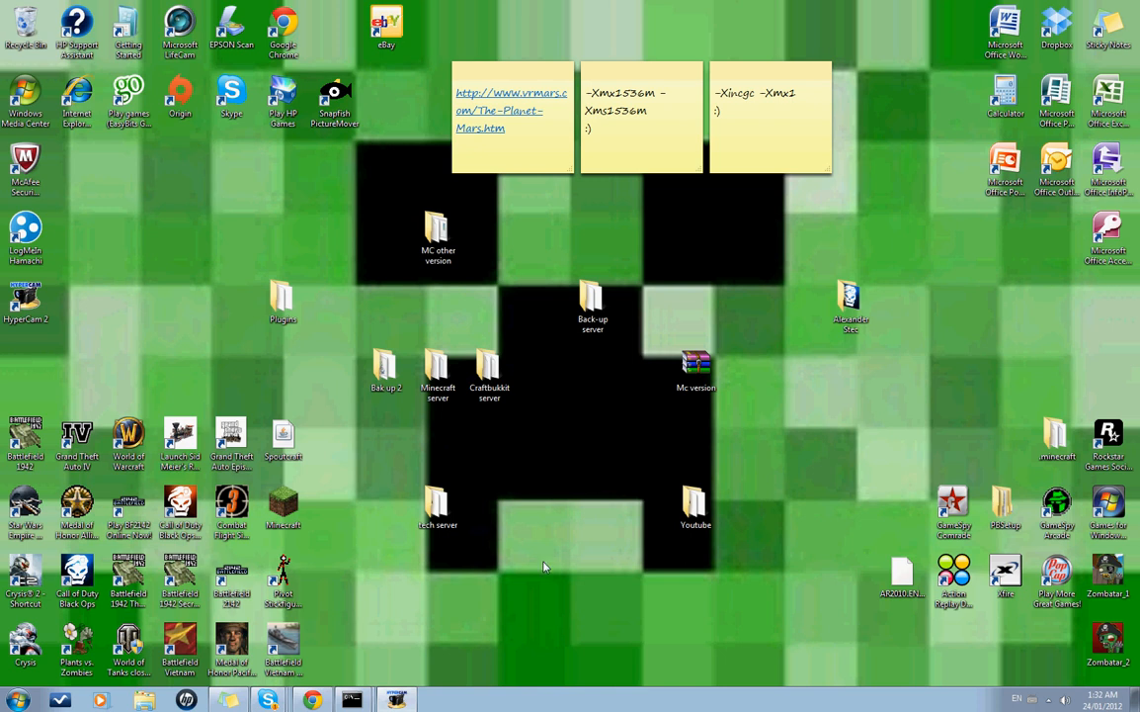
mouse_move(441, 415)
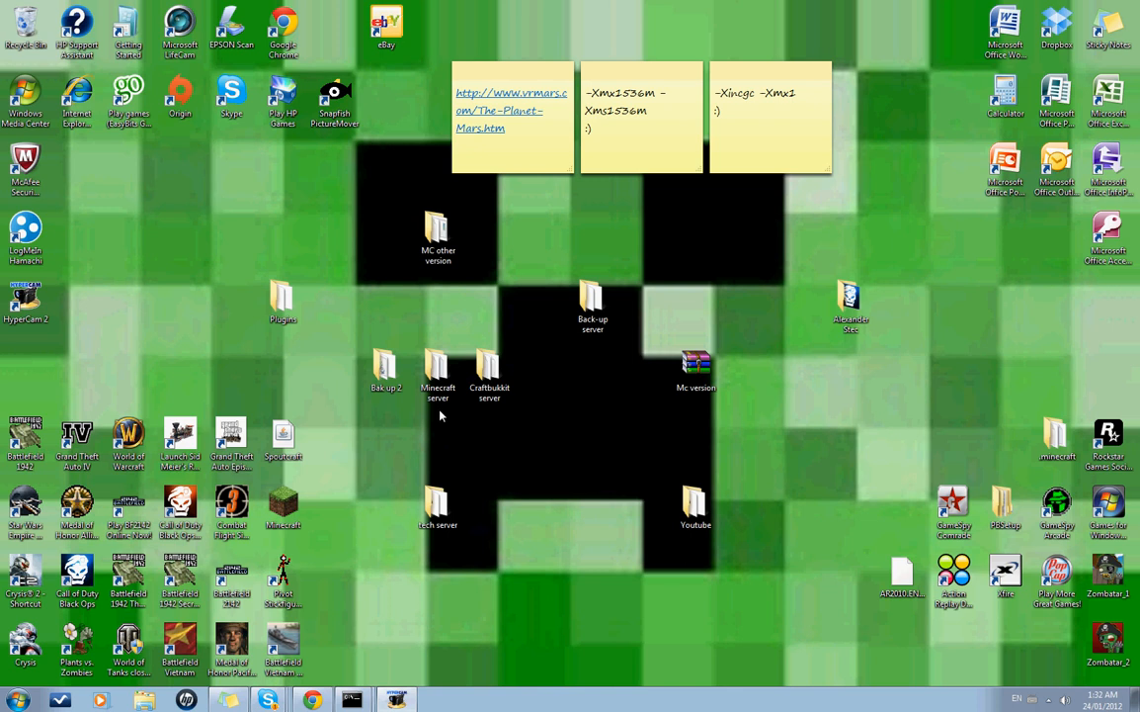
mouse_move(509, 330)
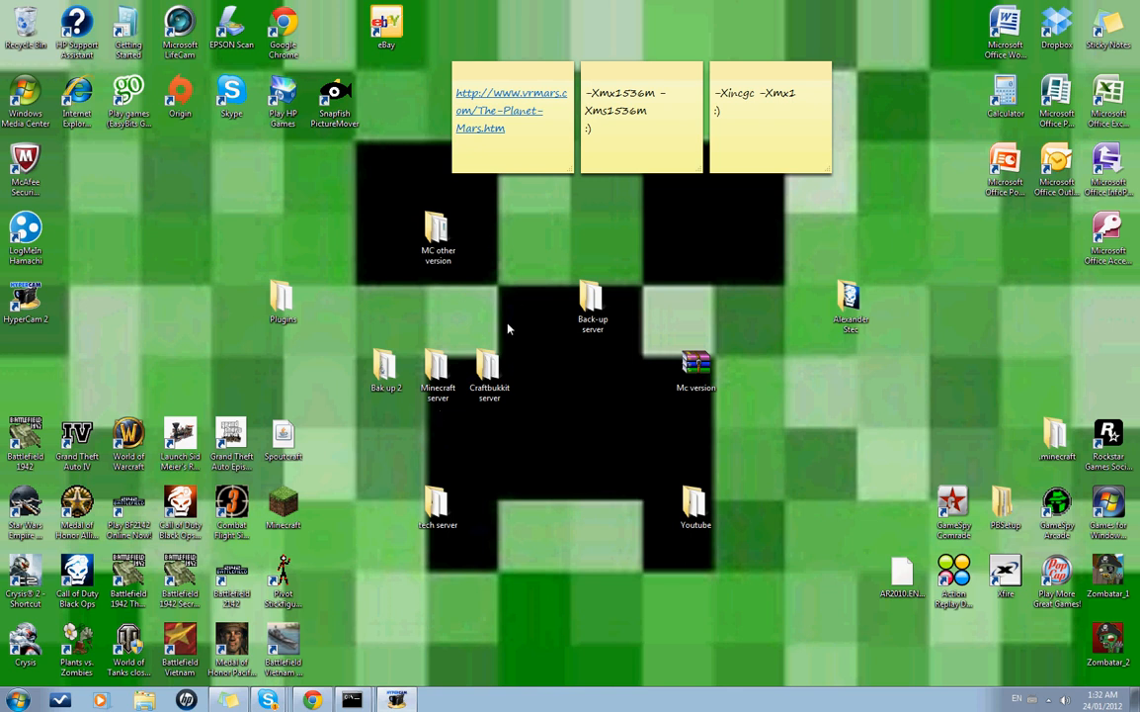
mouse_move(568, 361)
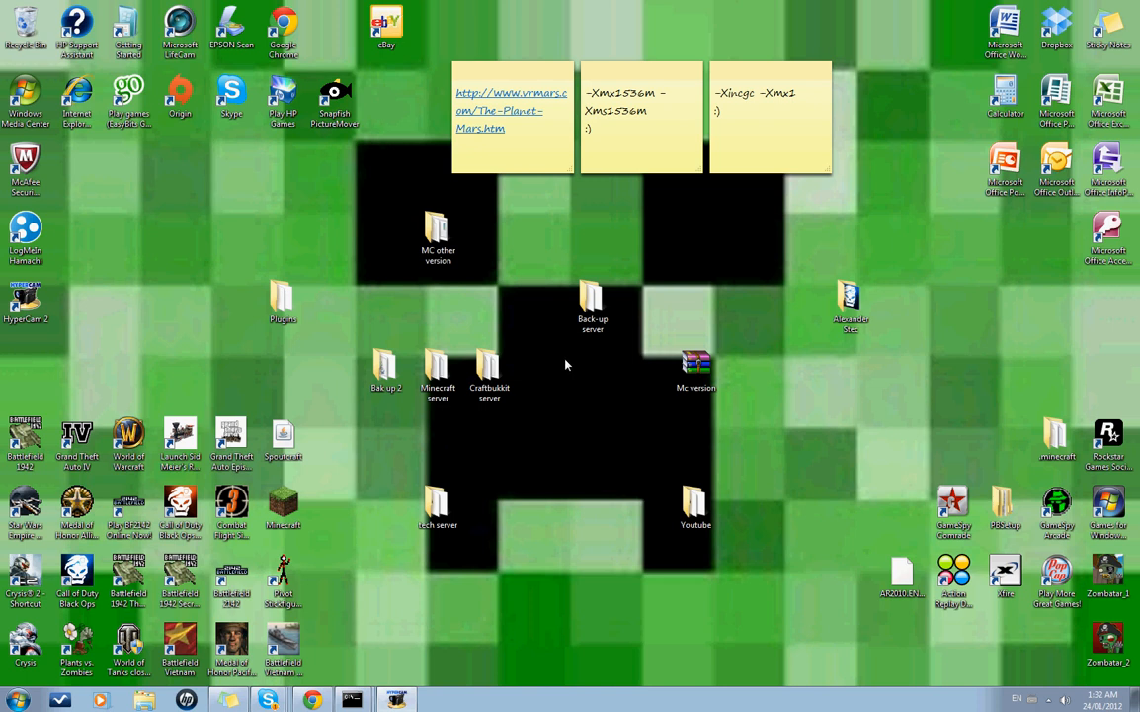
mouse_move(558, 349)
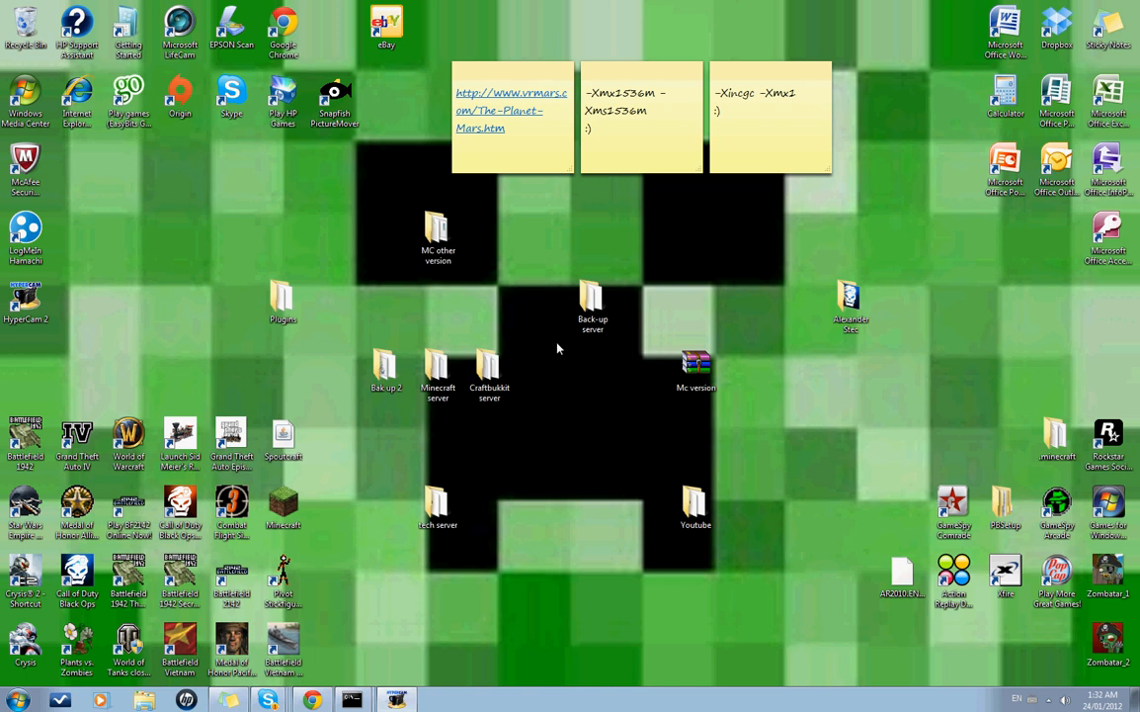
mouse_move(433, 452)
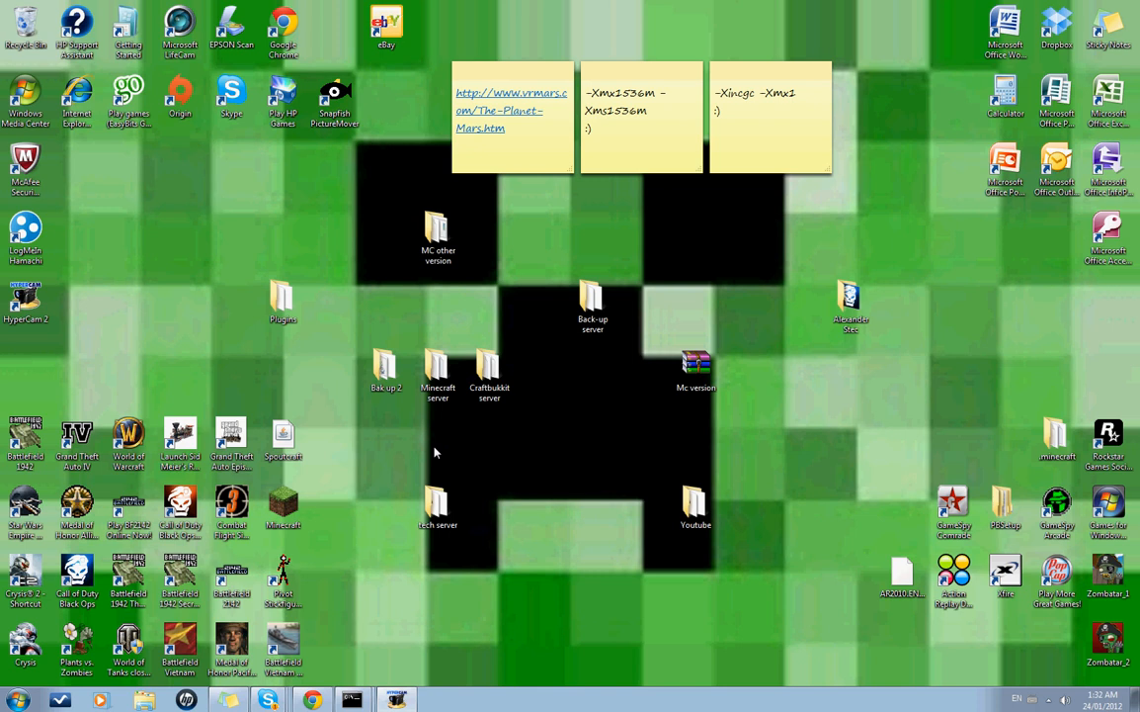
- Launch Minecraft.exe, allow it past the security warning, and log in from the launcher
click(437, 506)
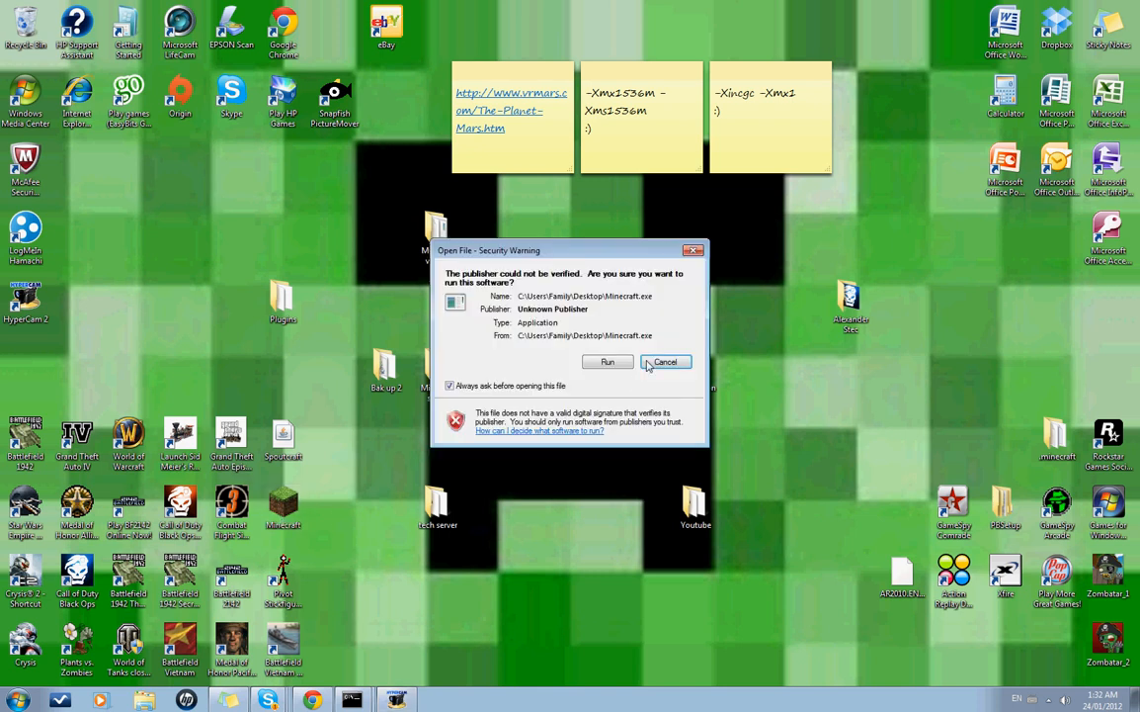
click(608, 362)
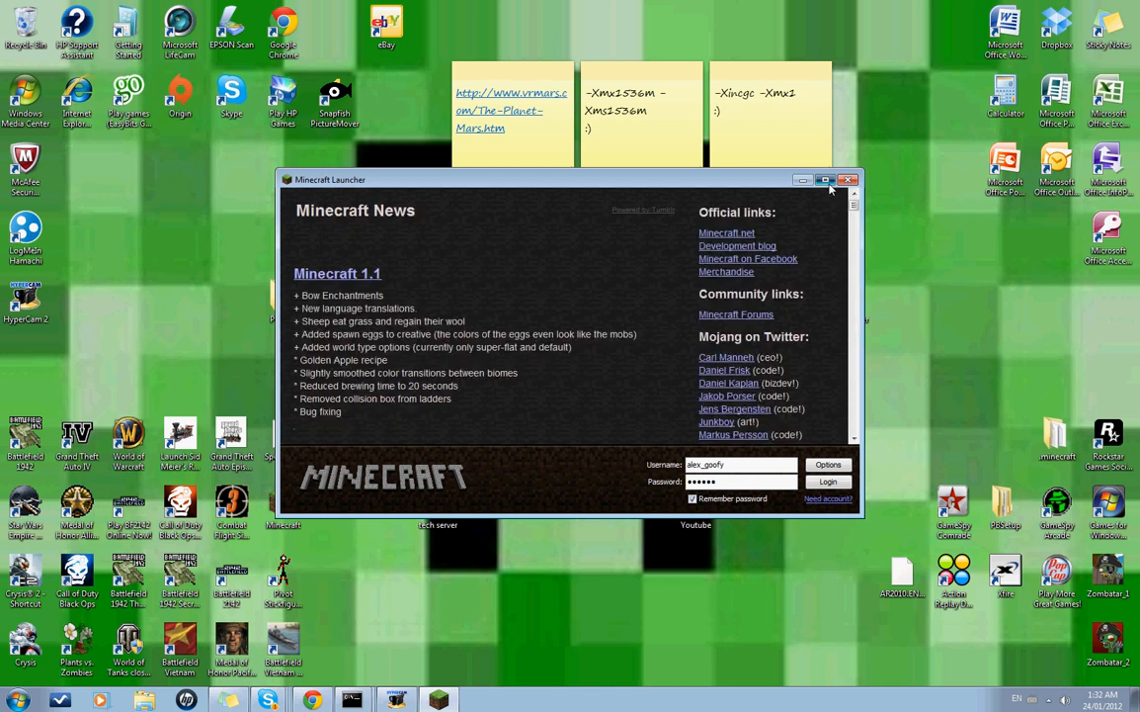
click(824, 179)
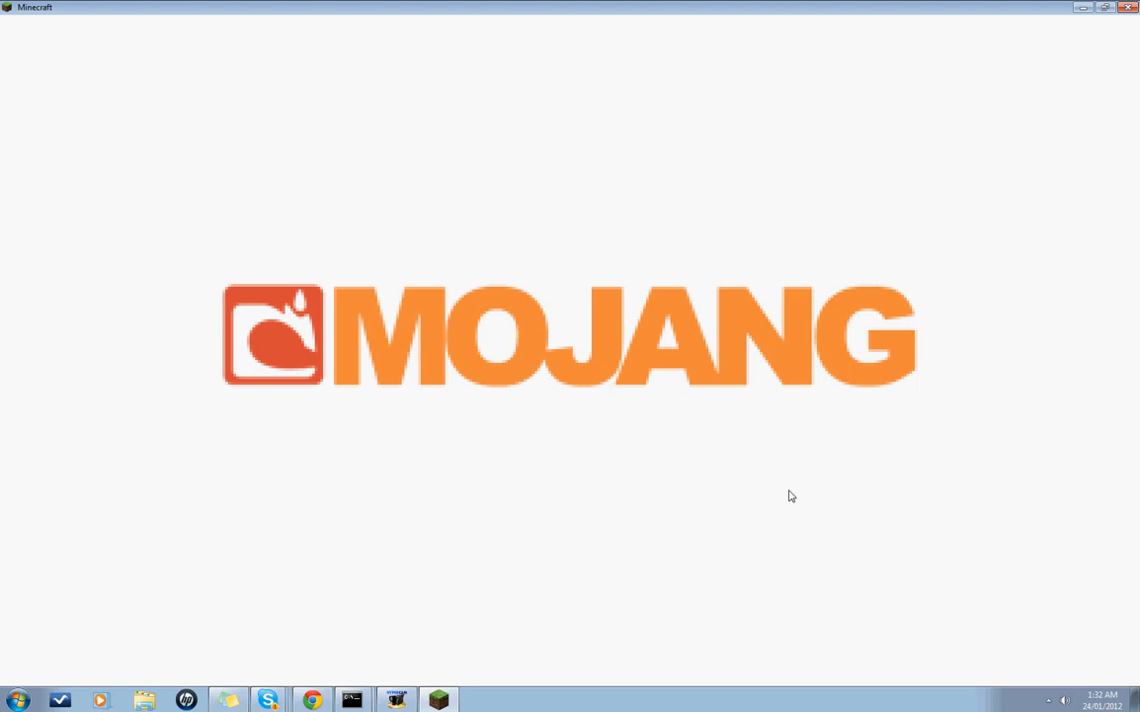
mouse_move(616, 354)
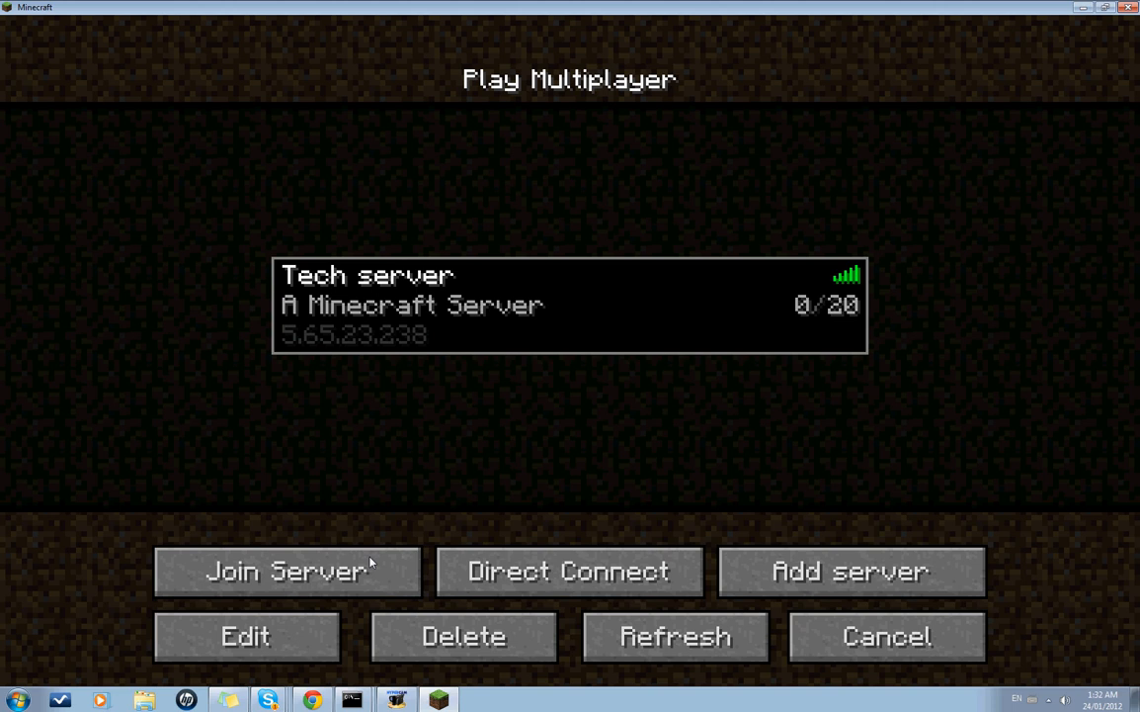
- Select Tech server in the multiplayer list and join it
click(287, 570)
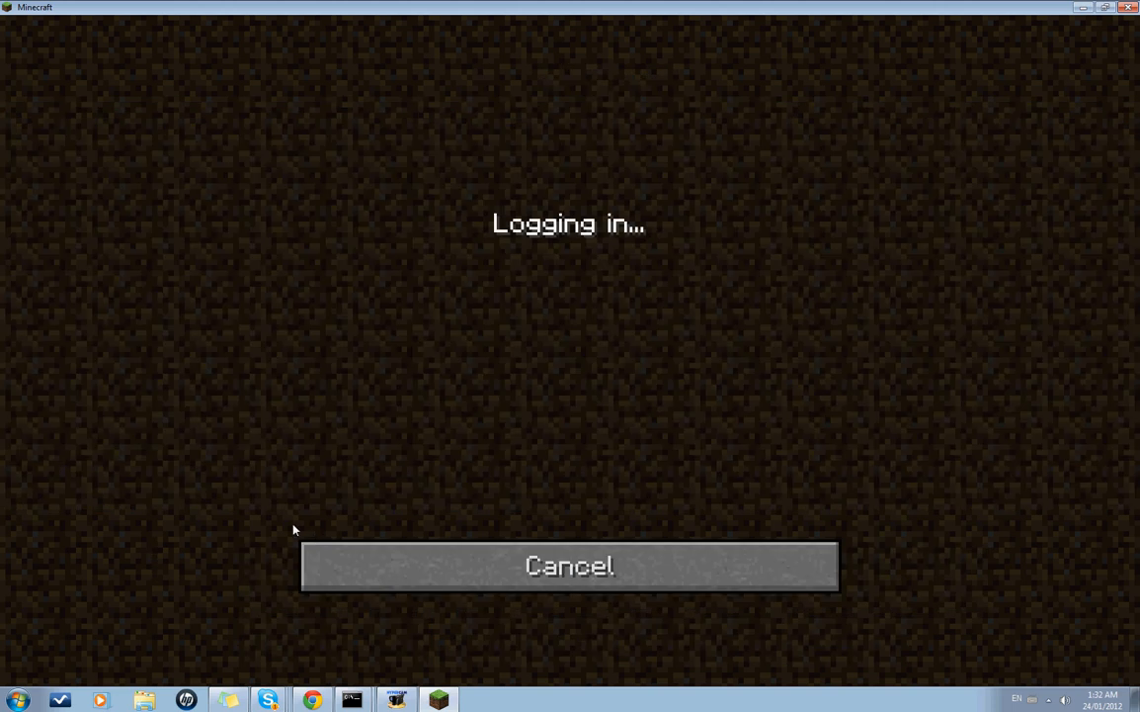
mouse_move(361, 482)
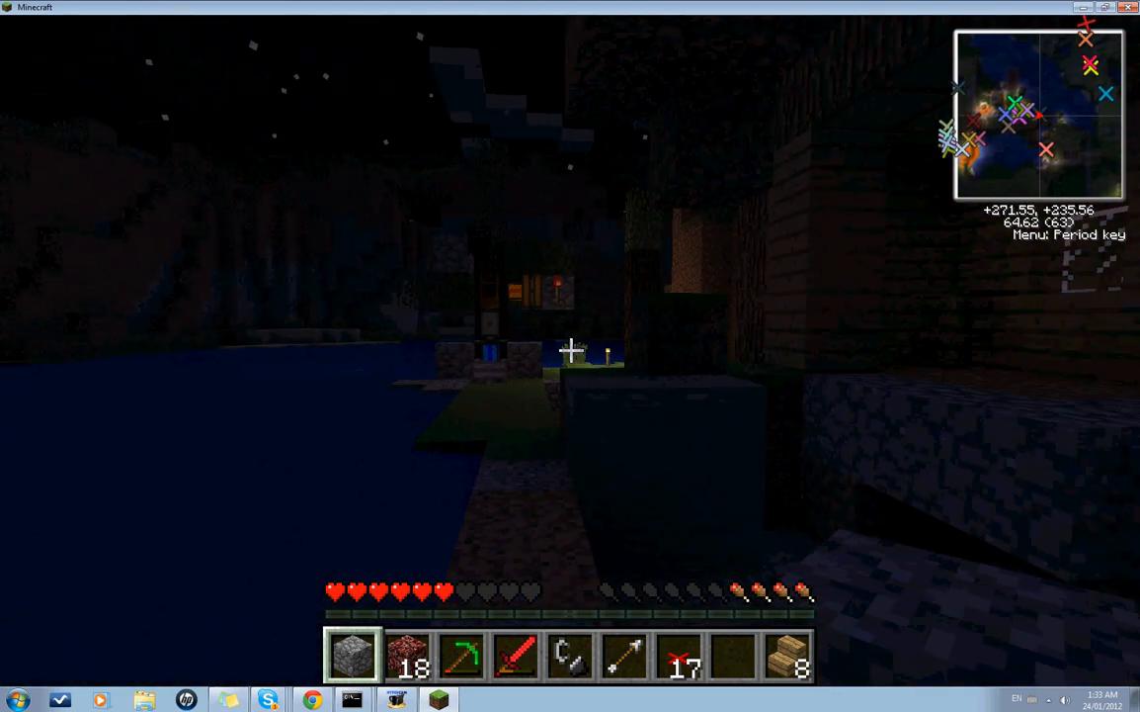
mouse_move(570, 350)
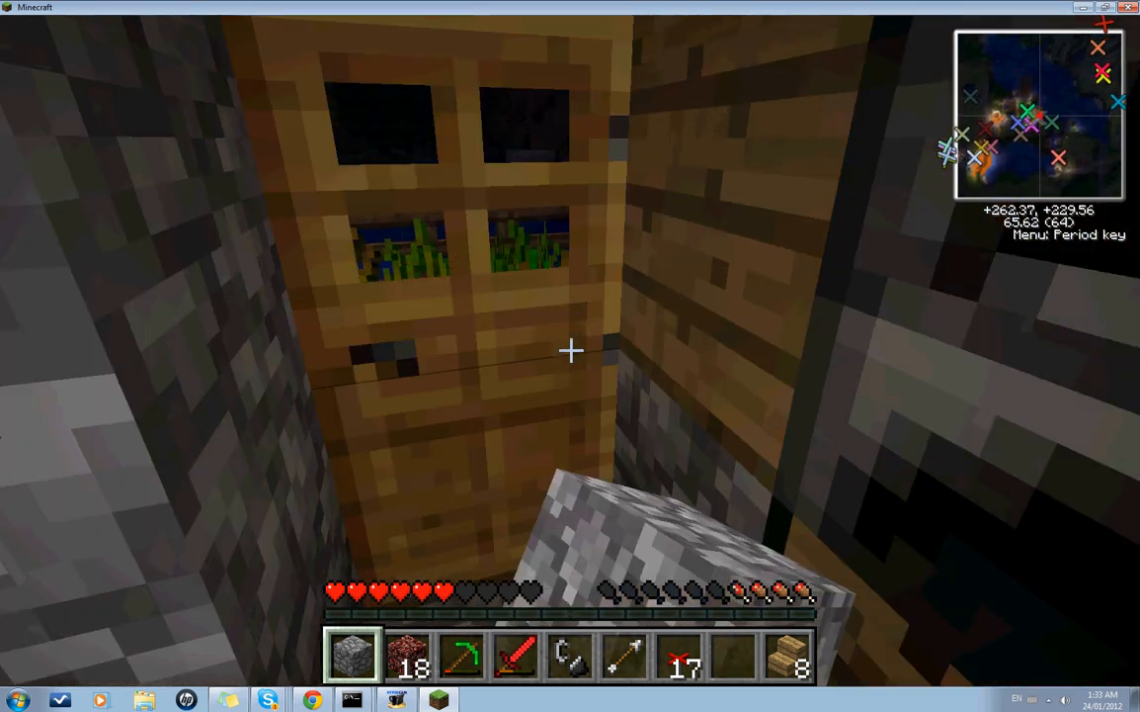
mouse_move(570, 350)
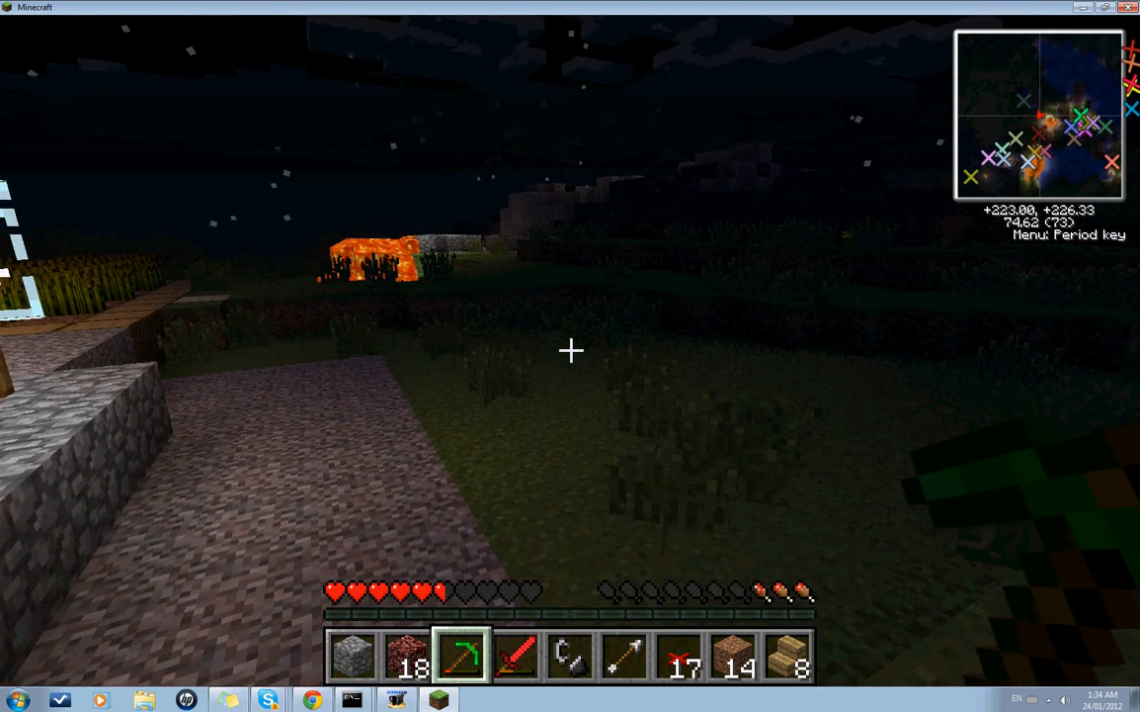
mouse_move(570, 350)
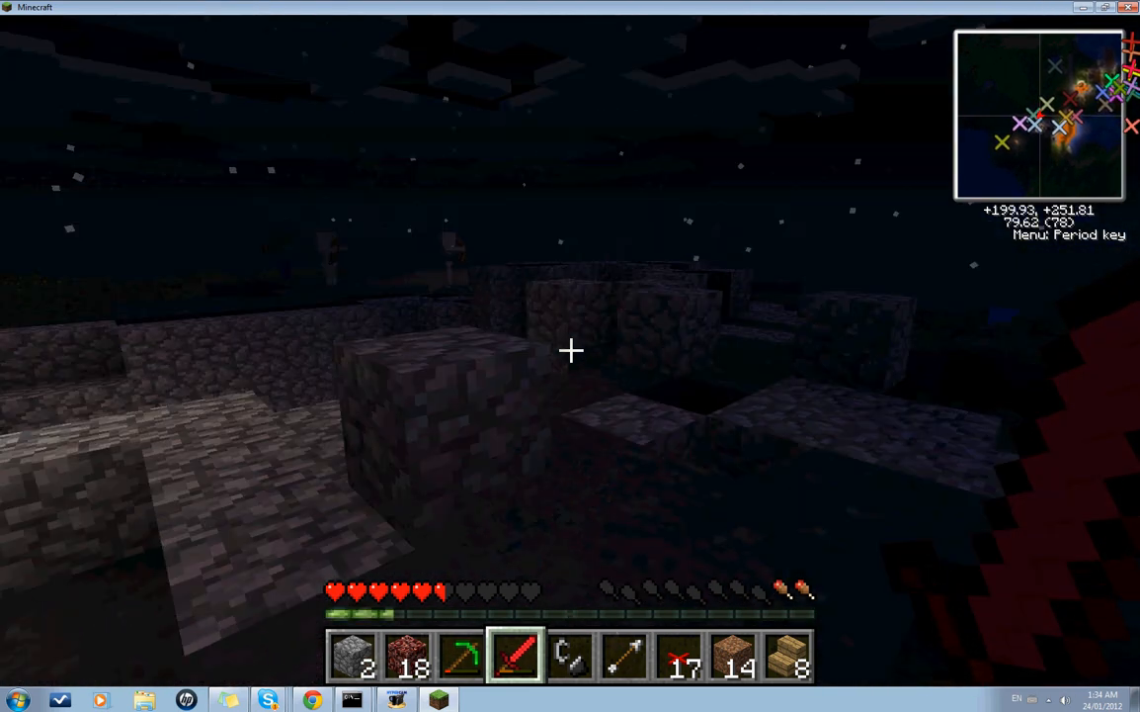
mouse_move(570, 350)
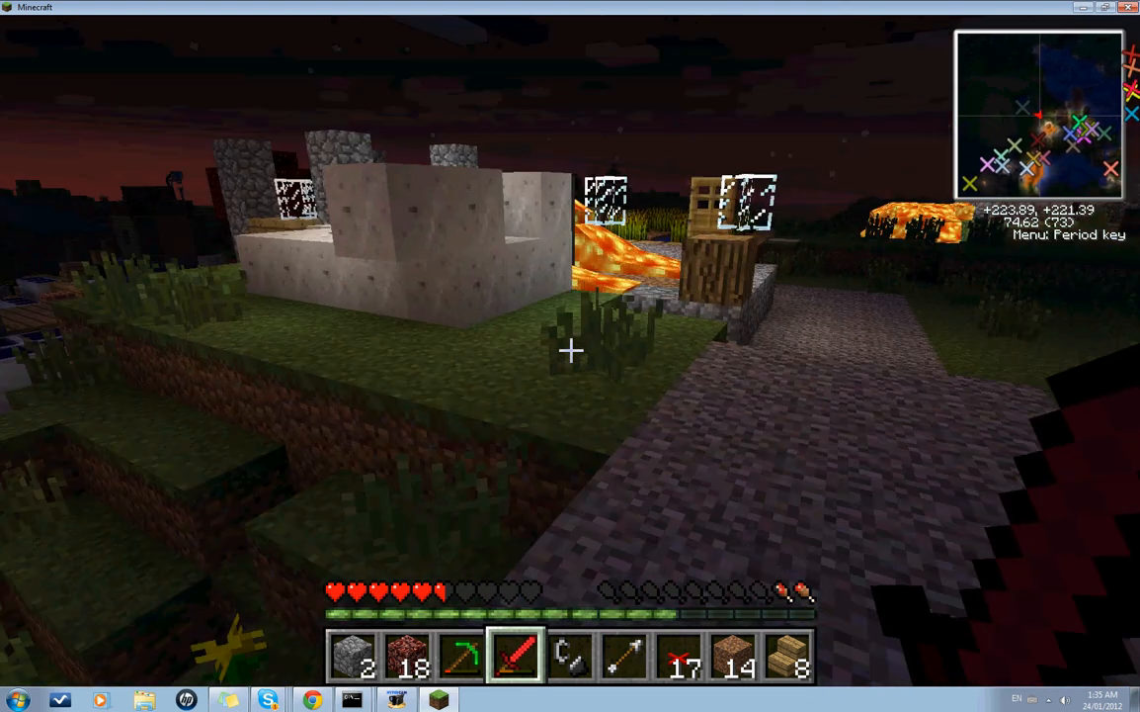
- Pause the game with Esc to bring up the Game menu over the Tech server world
key(Escape)
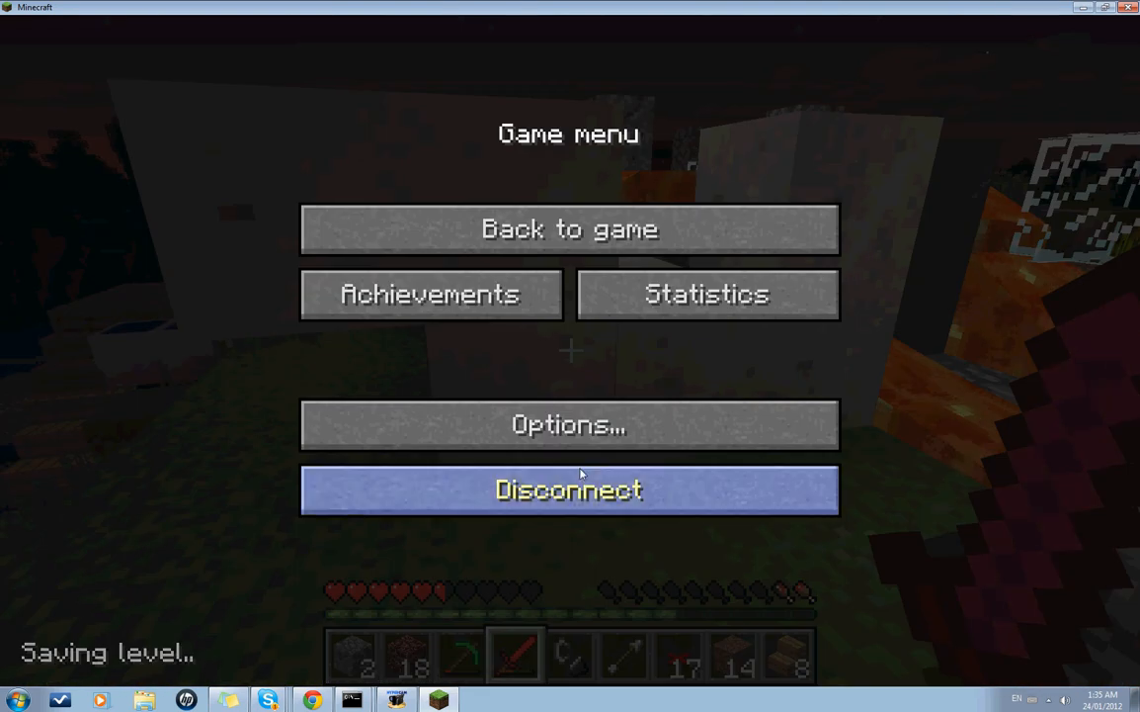
- Disconnect from Tech server, quit Minecraft, and open the %appdata% Roaming folder from Start search
click(570, 489)
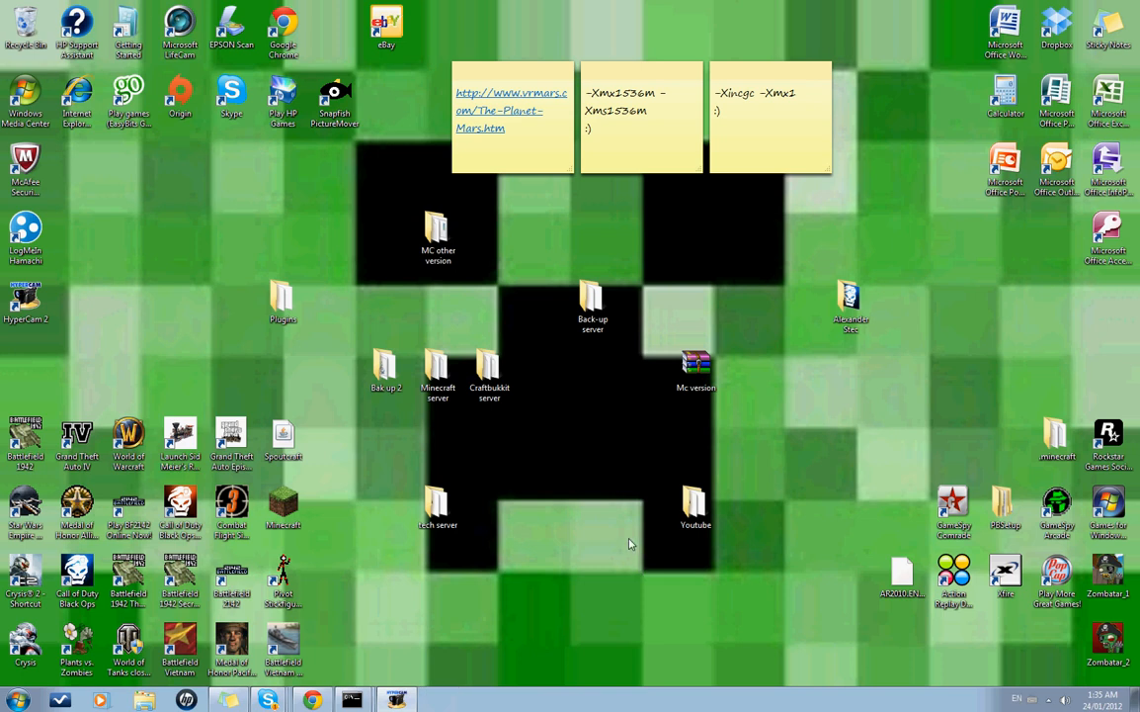
mouse_move(497, 554)
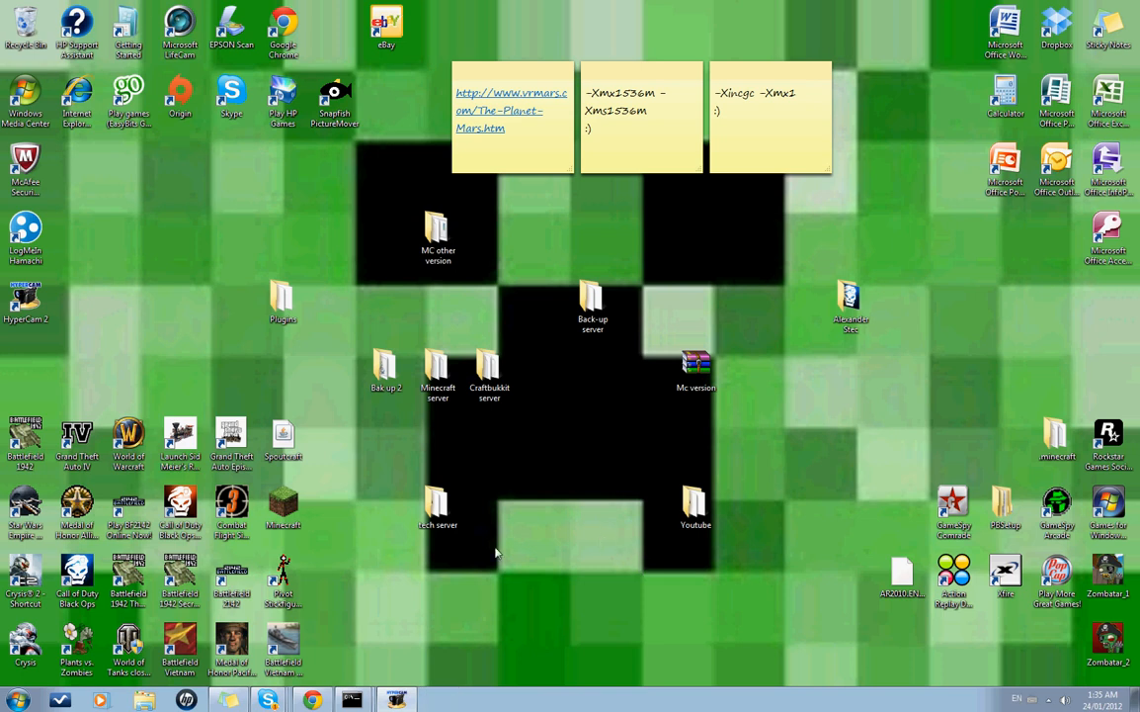
click(16, 700)
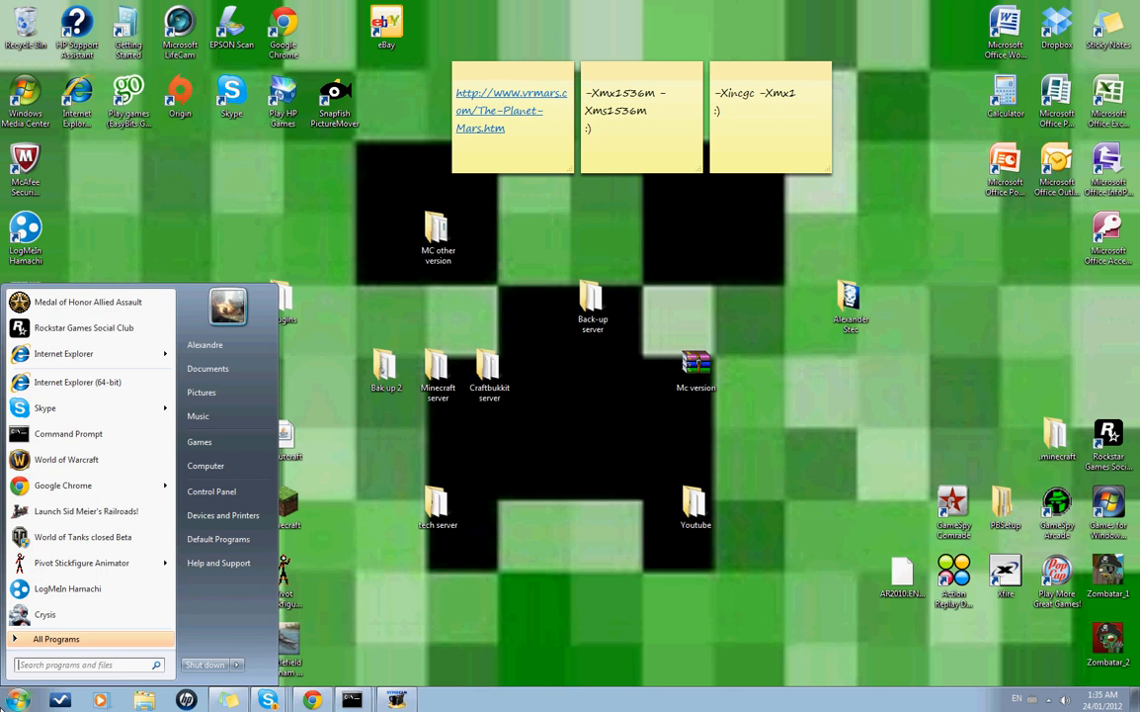
text(%)
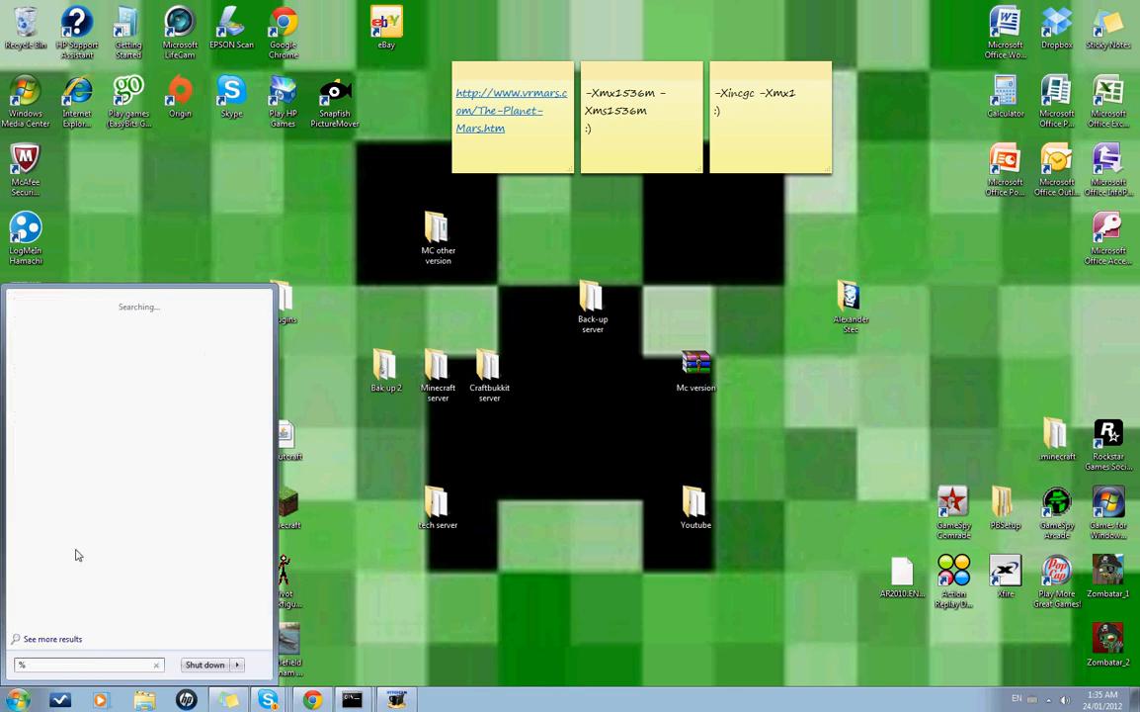
text(appdata%)
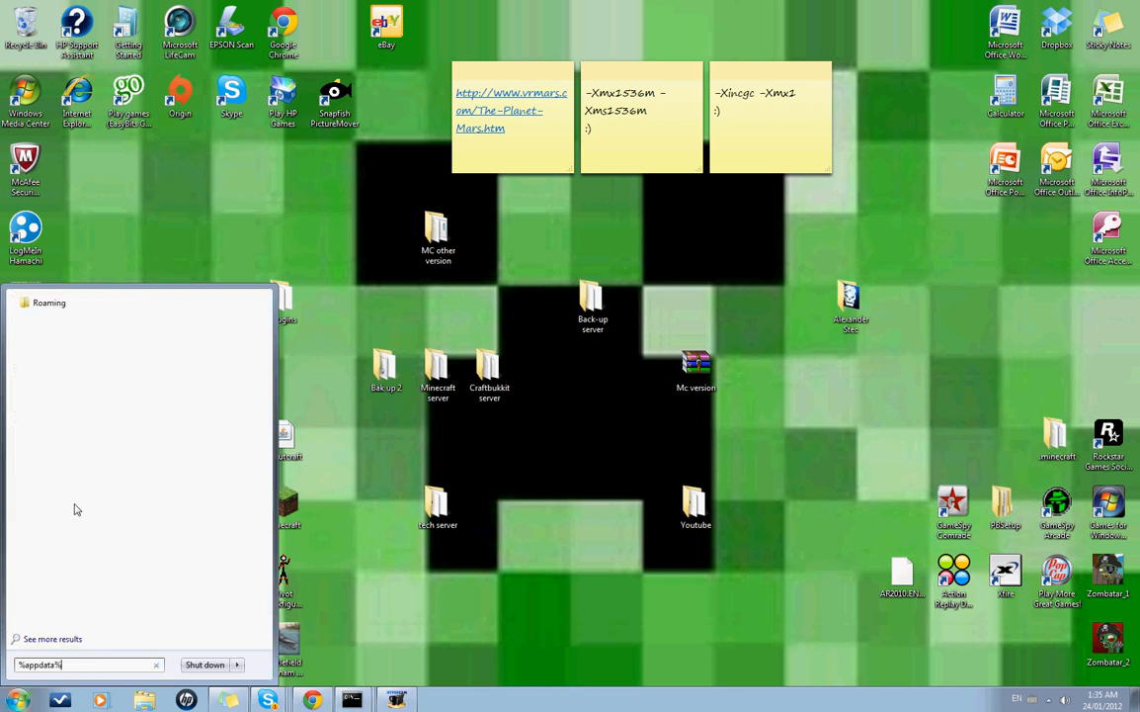
right_click(69, 664)
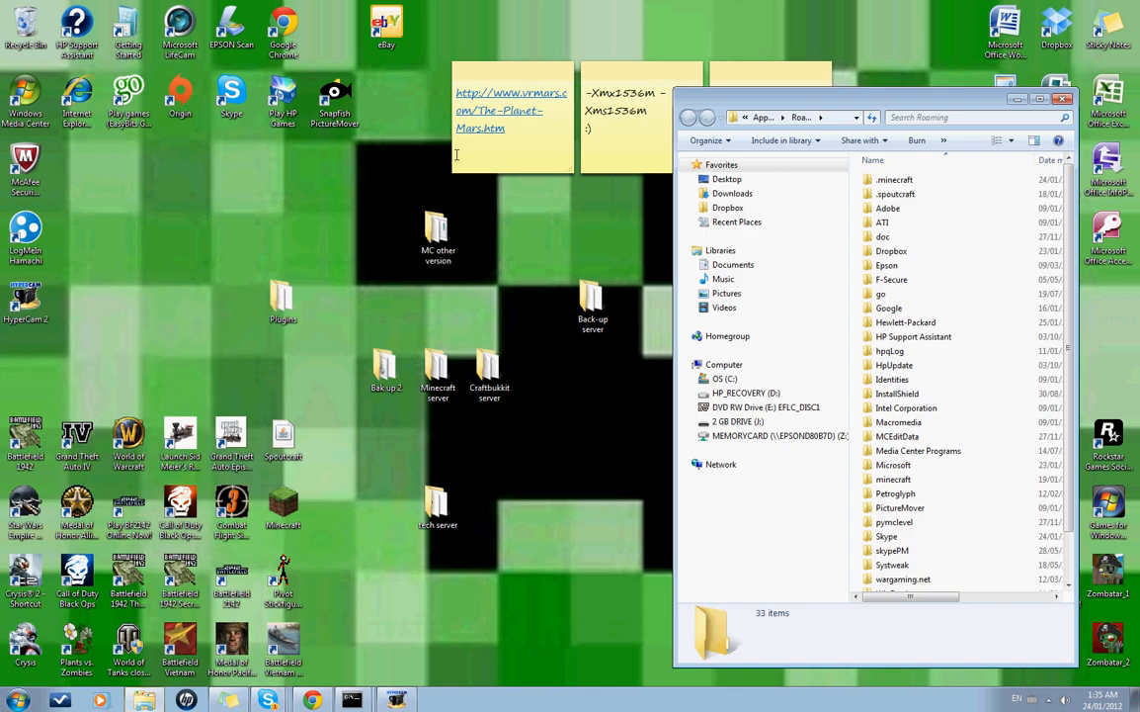
- Move .minecraft from Roaming to the desktop, browsing the download folders, then close Explorer
click(894, 179)
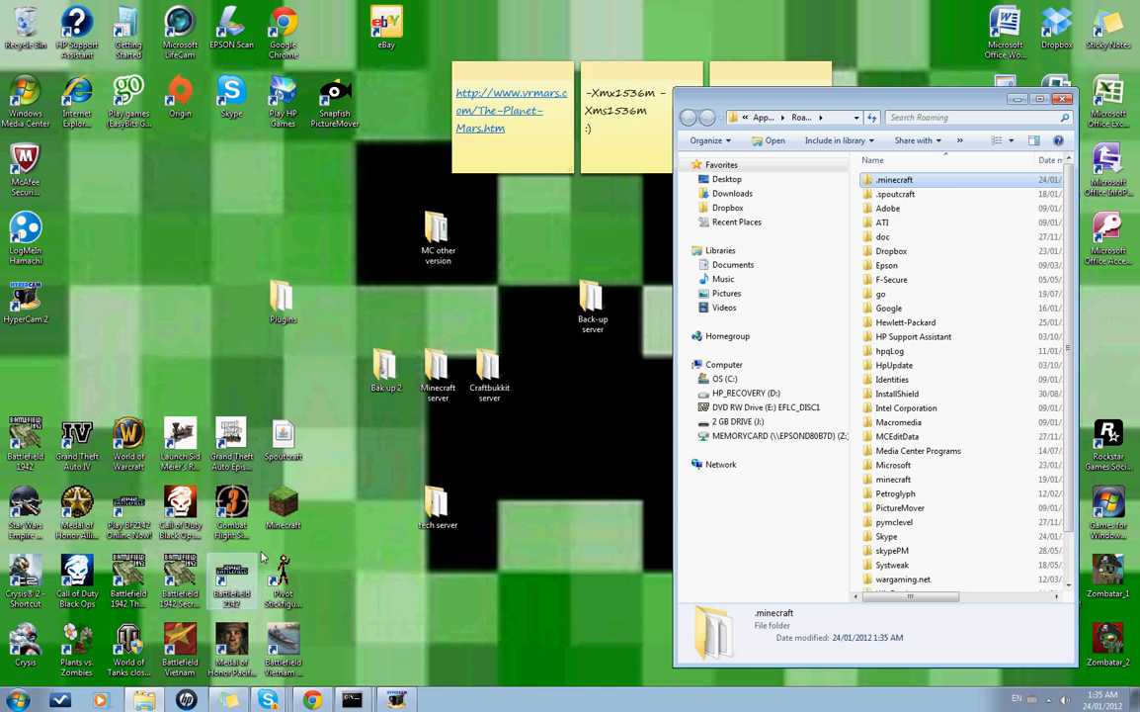
mouse_move(893, 176)
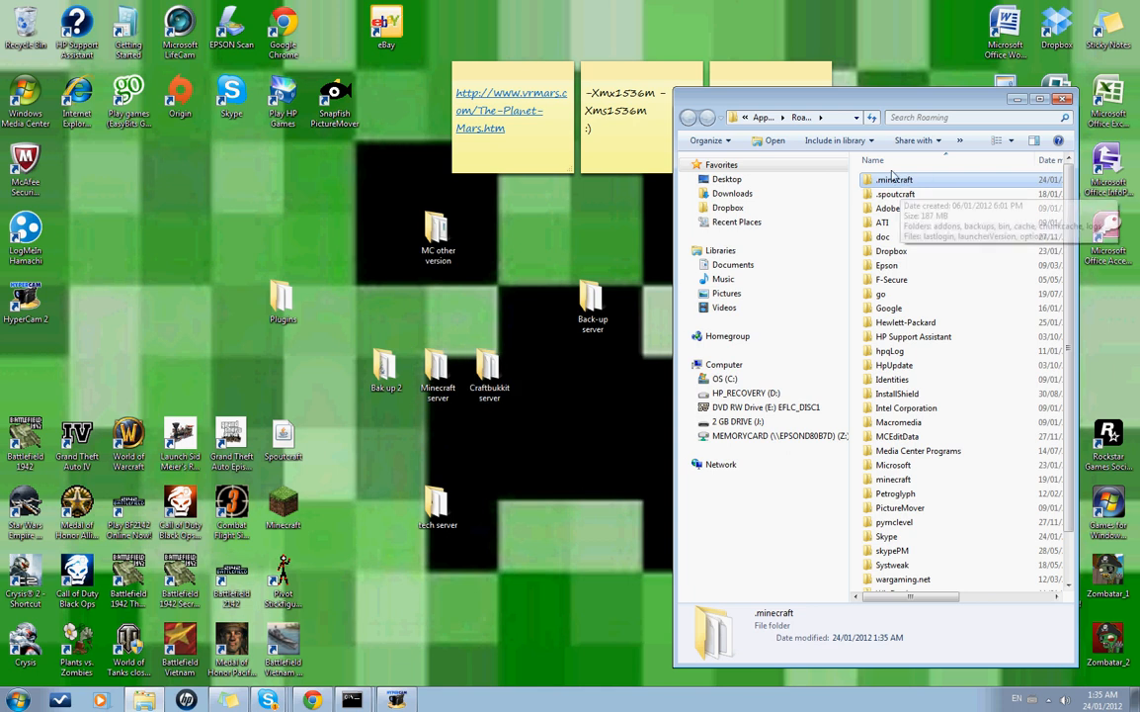
click(18, 699)
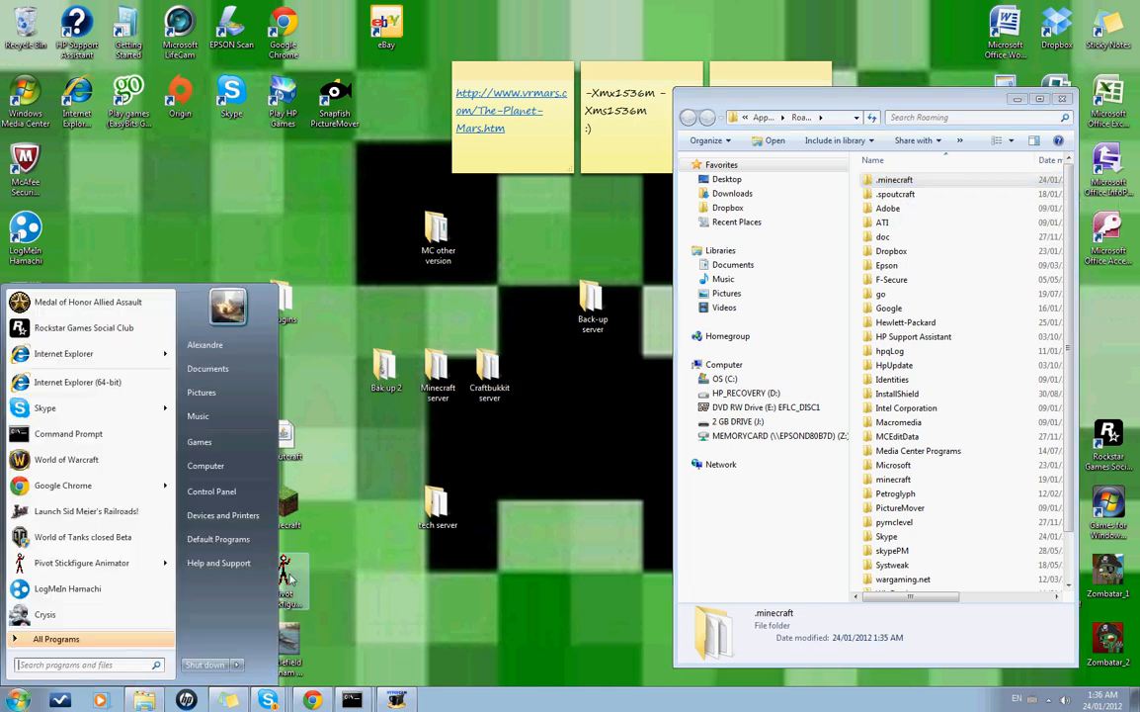
text(download)
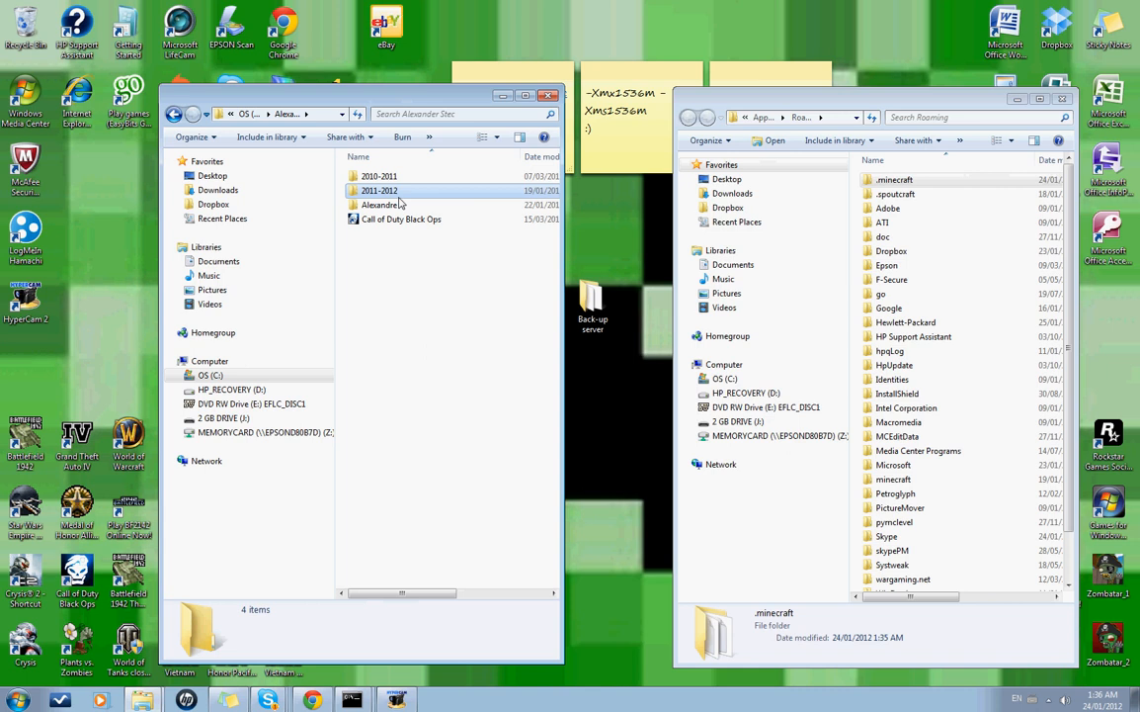
double_click(380, 190)
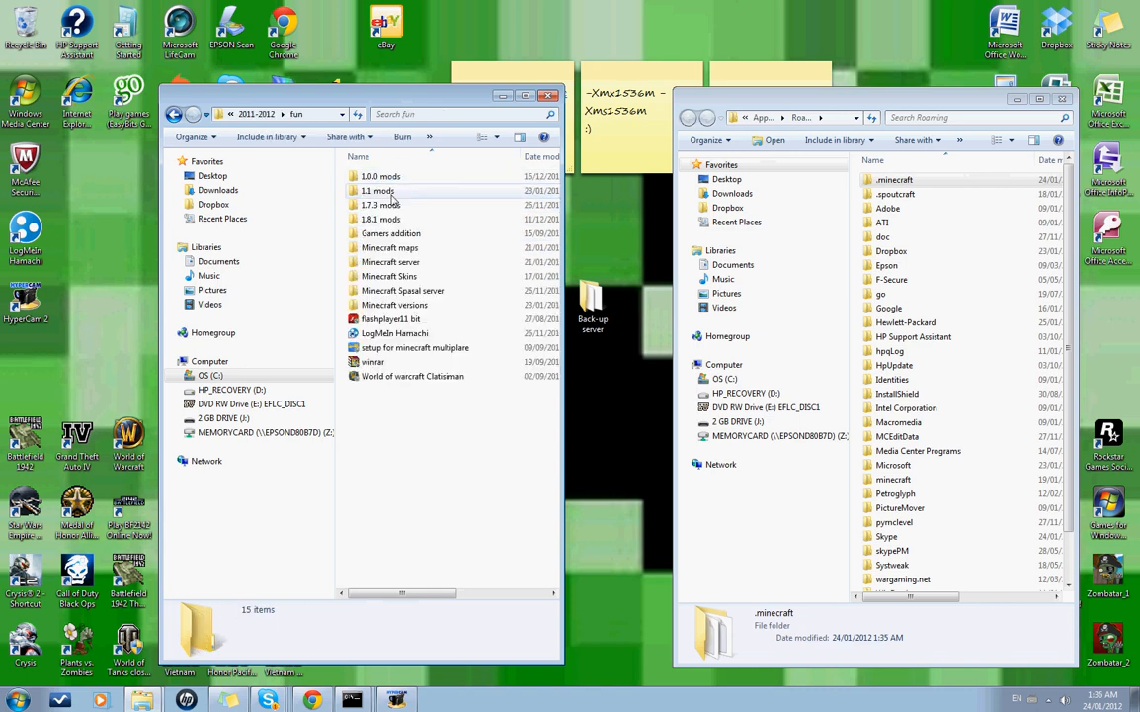
double_click(394, 304)
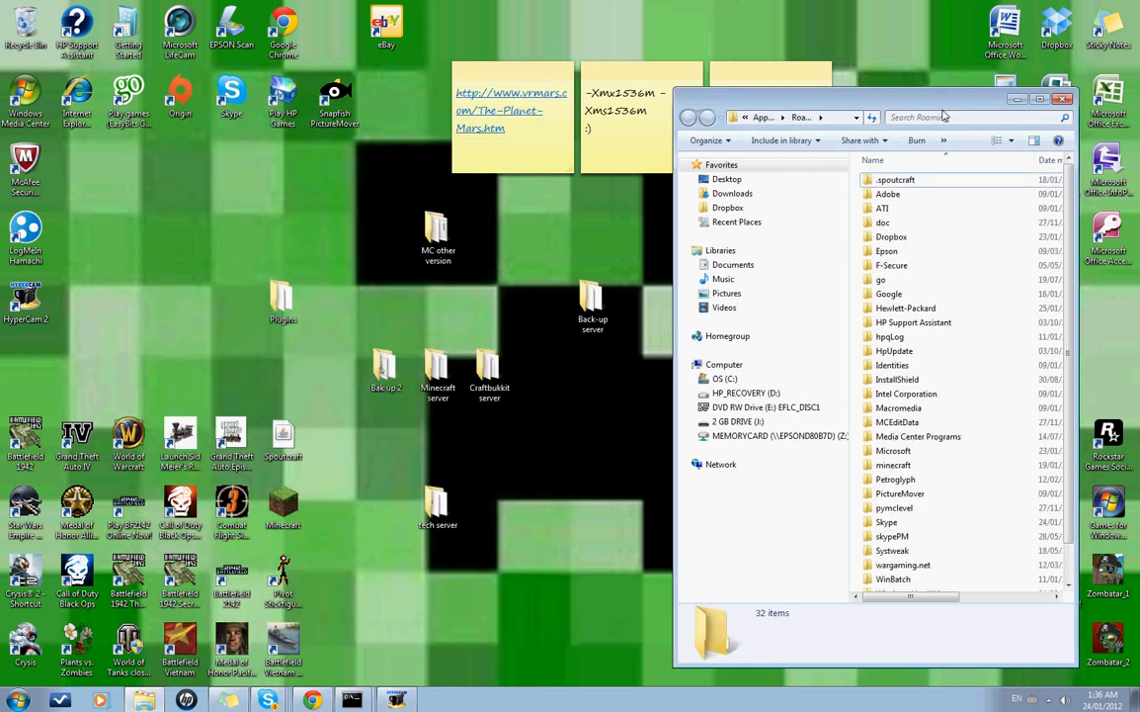
click(1066, 98)
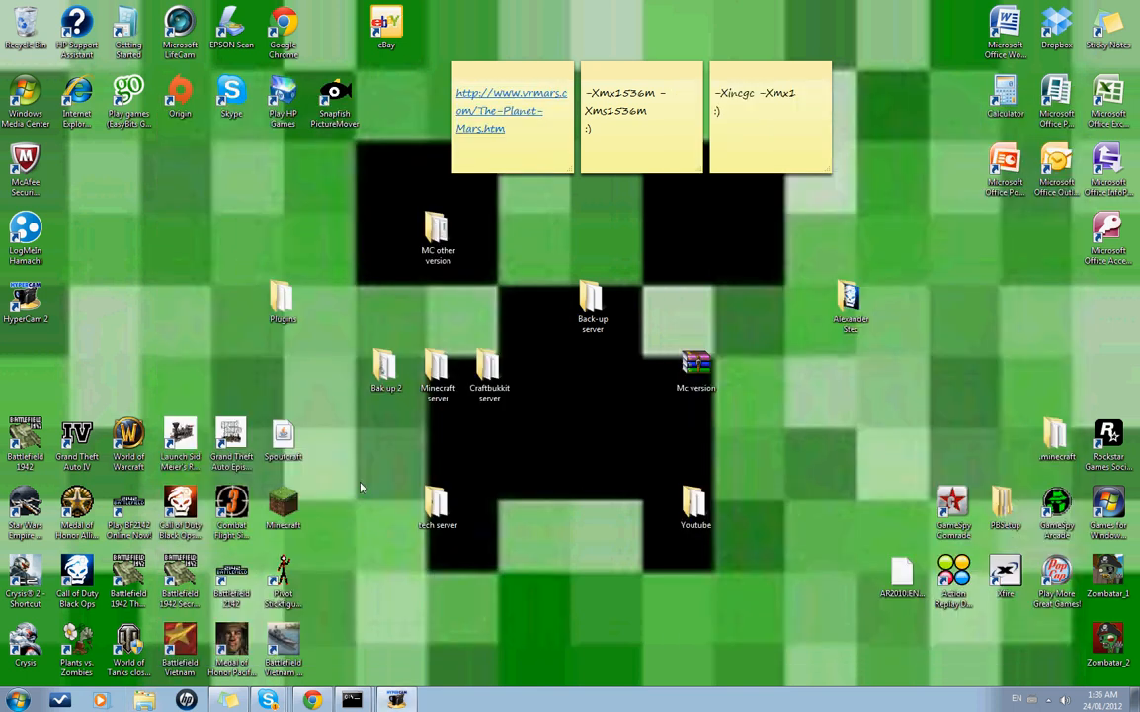
mouse_move(309, 454)
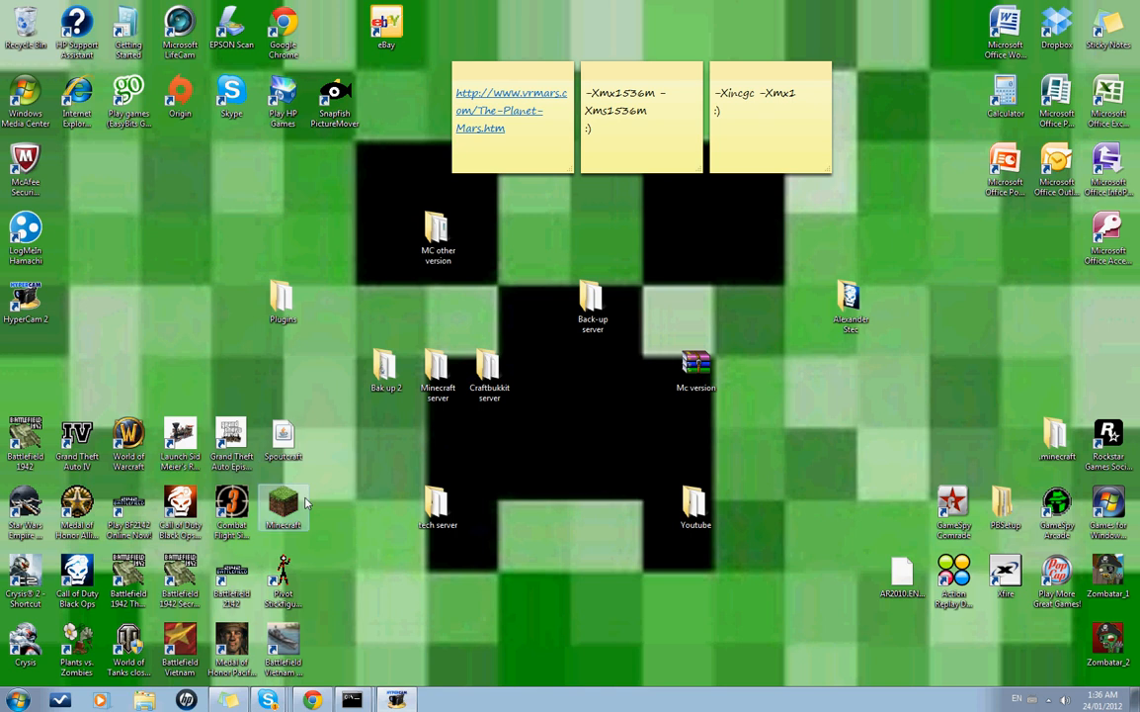
- Relaunch Minecraft from the desktop shortcut, allow it to run, and log in as alex
double_click(284, 506)
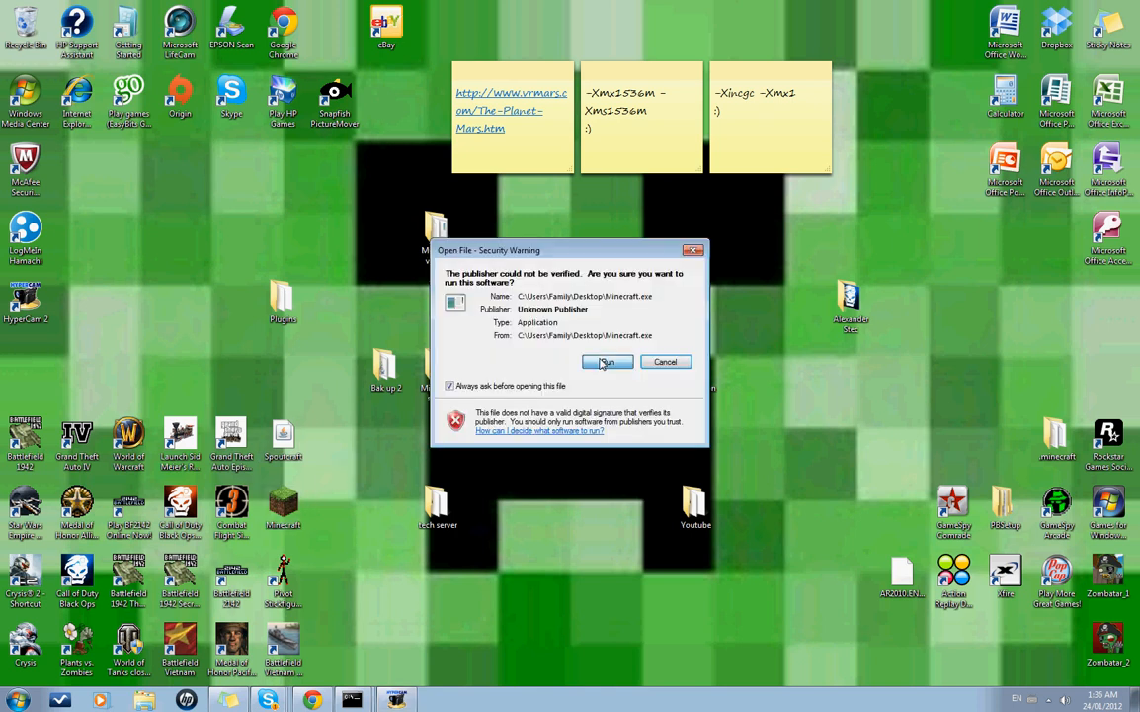
click(607, 360)
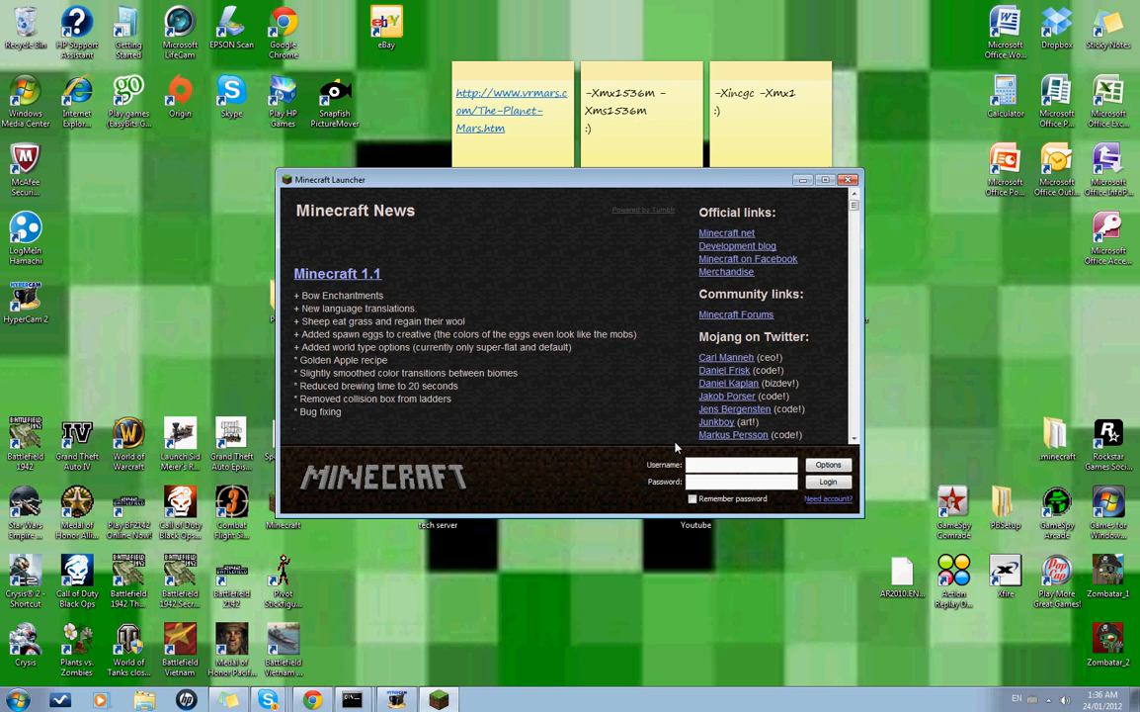
text(alex_goofy)
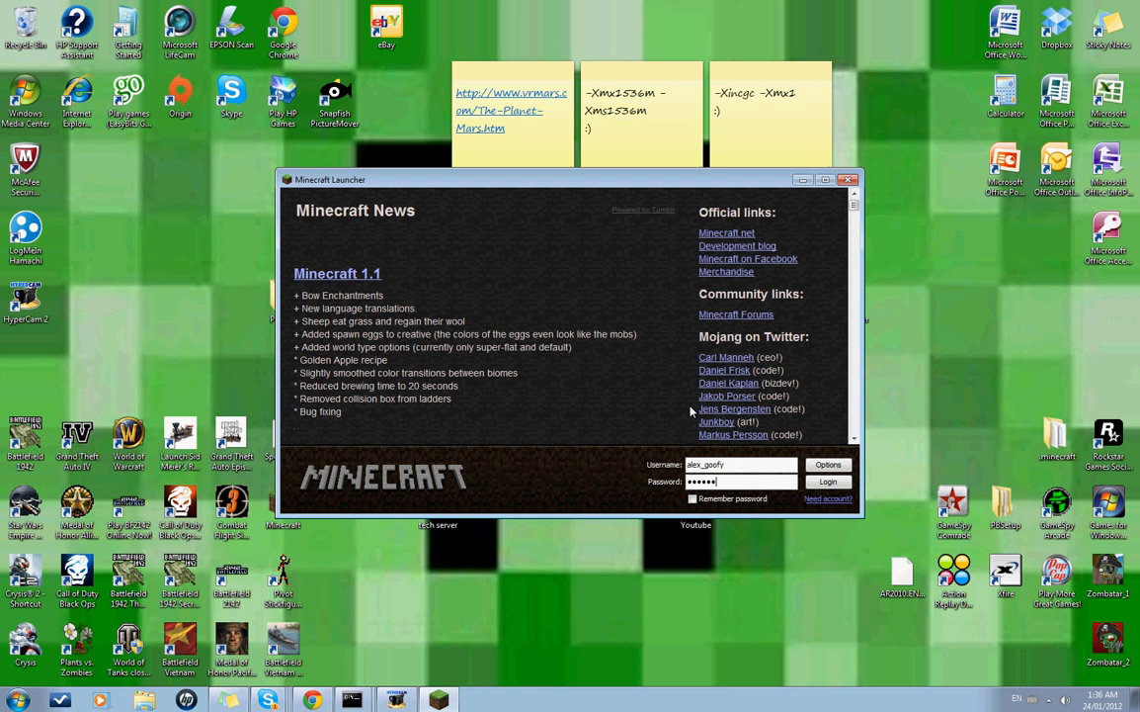
click(828, 482)
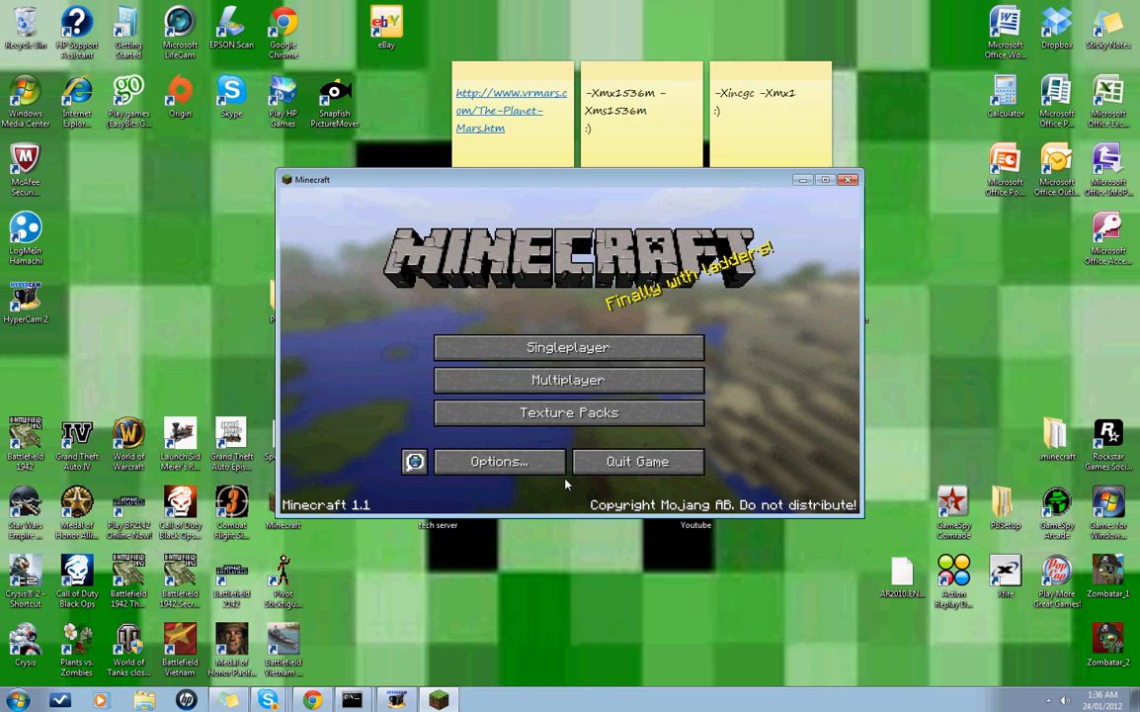
- Quit Minecraft, then extract Mc version.rar inside the Youtube folder
click(848, 179)
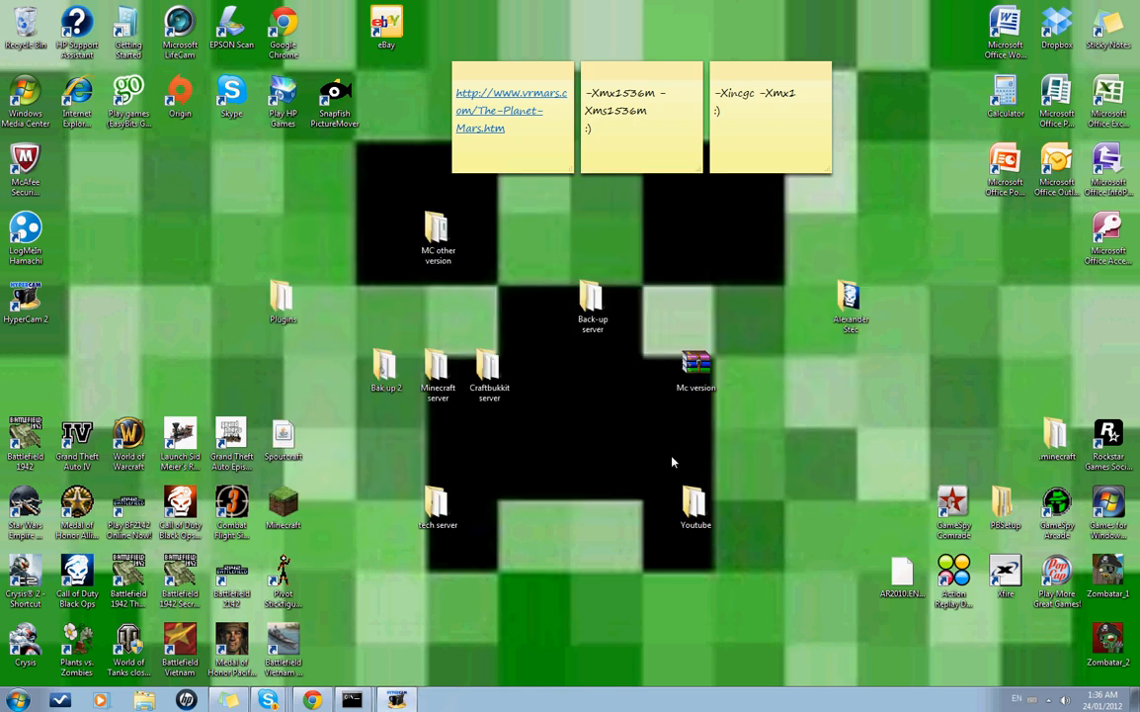
double_click(696, 506)
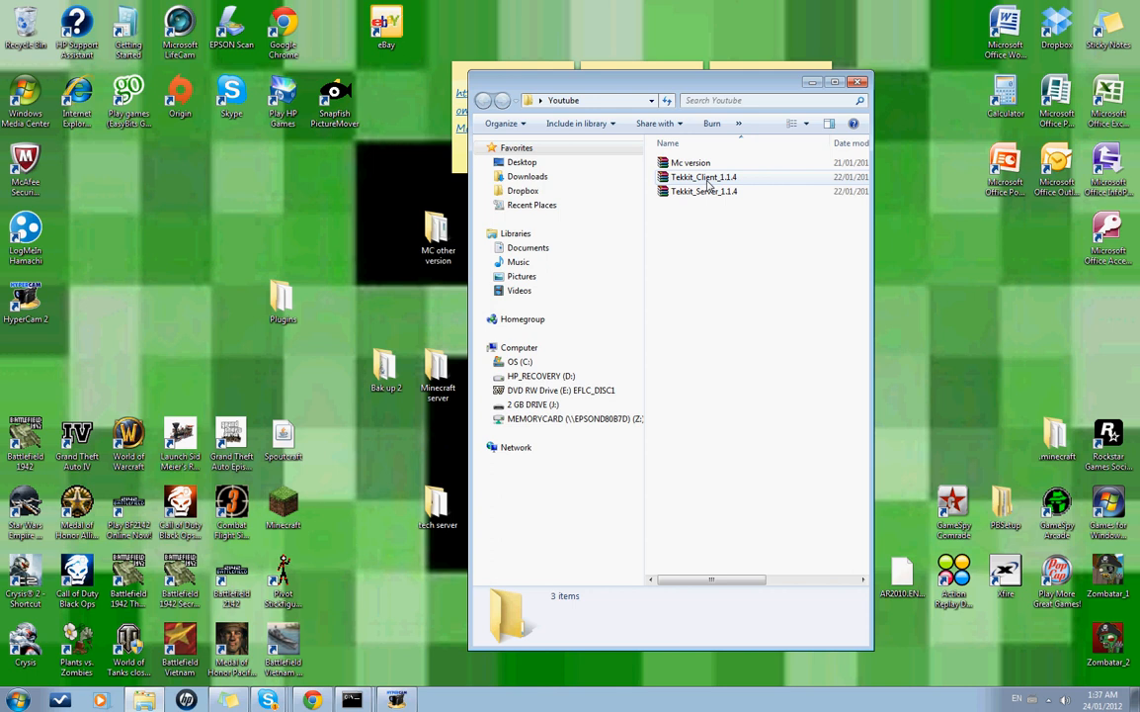
mouse_move(706, 190)
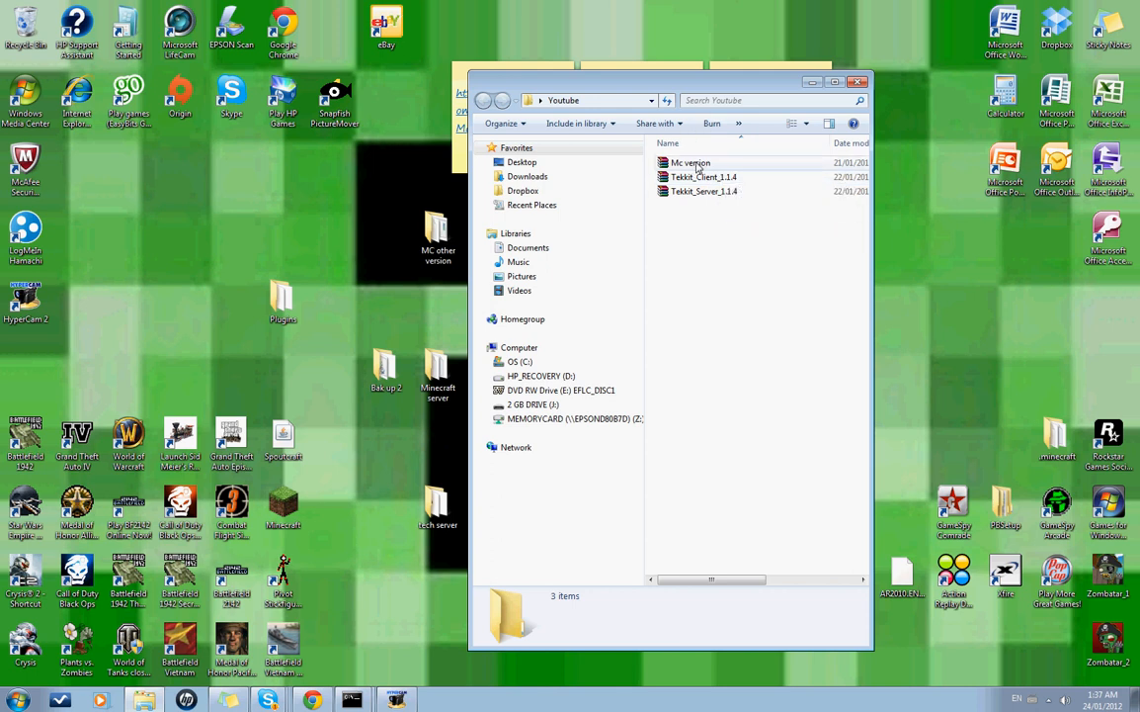
click(691, 163)
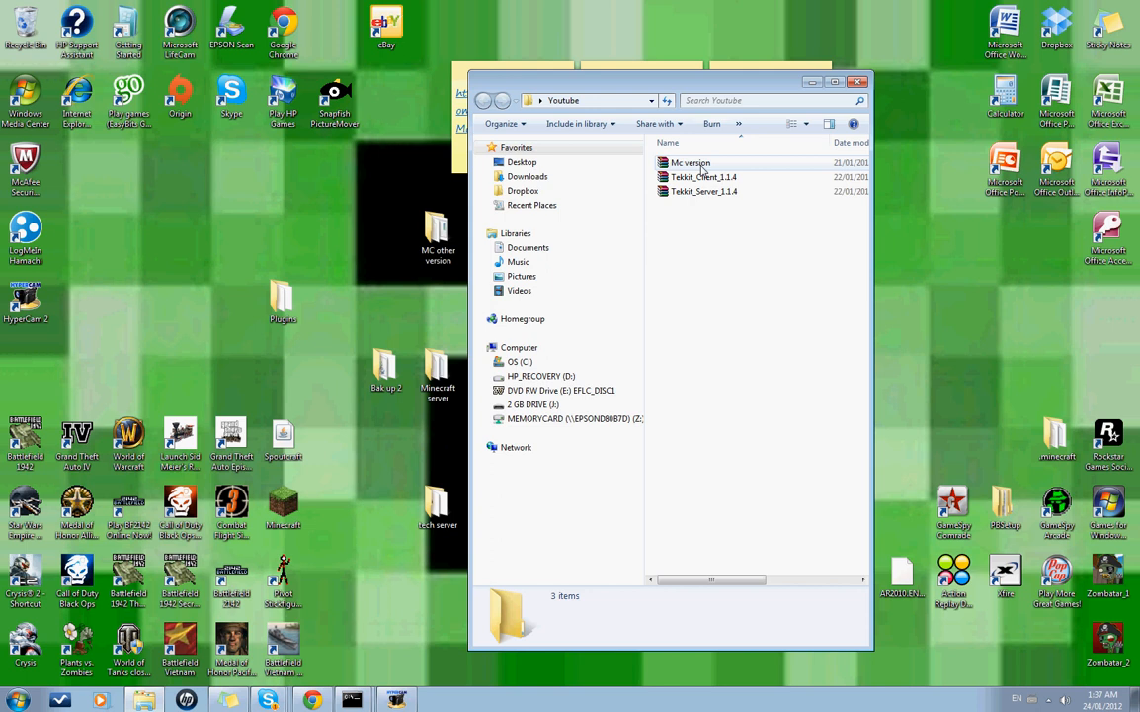
click(690, 163)
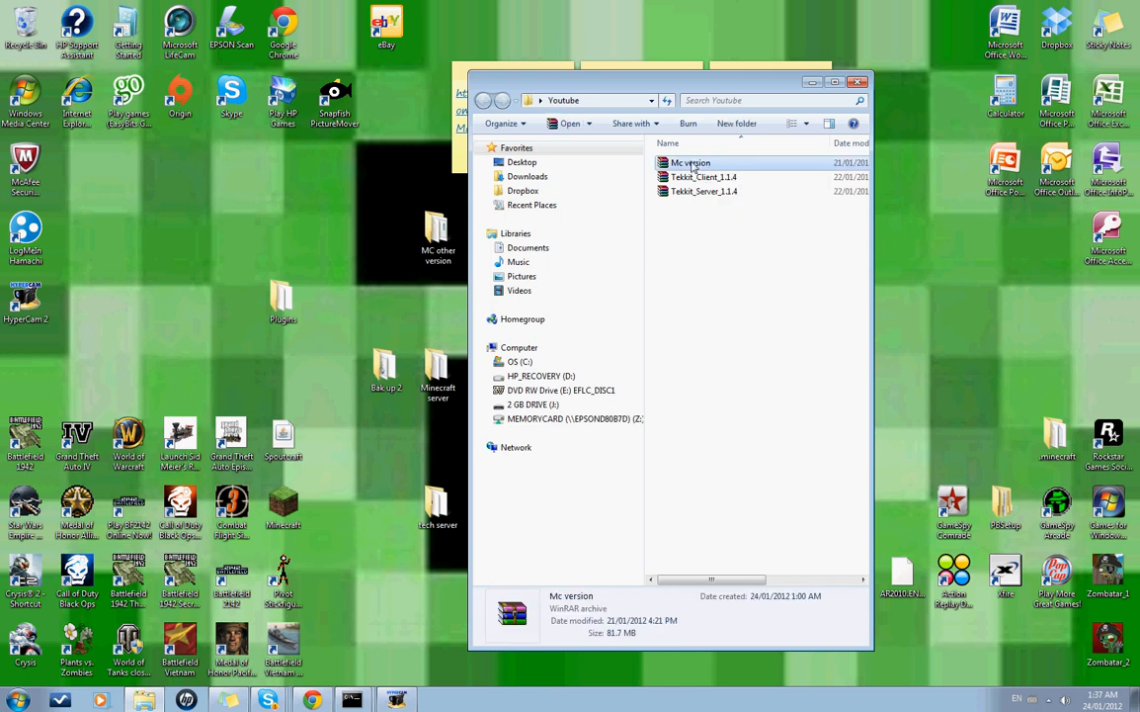
double_click(691, 162)
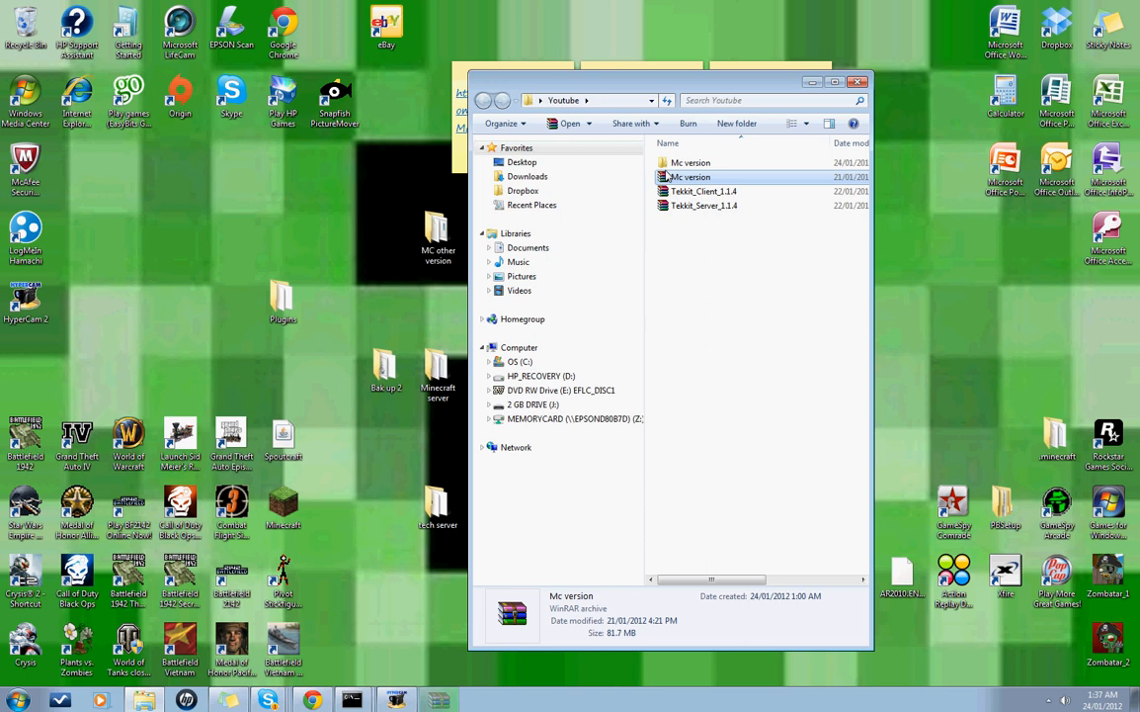
- Run MCNostalgia2.0.2.exe from Mc version > MC other version
double_click(691, 162)
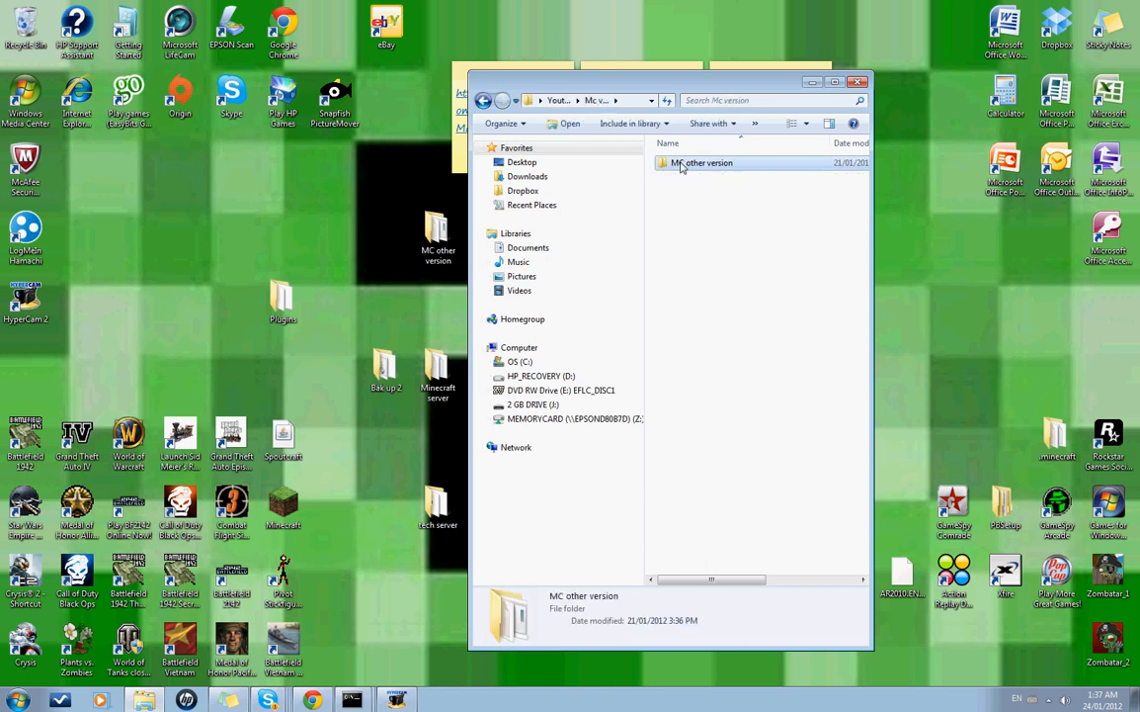
double_click(701, 162)
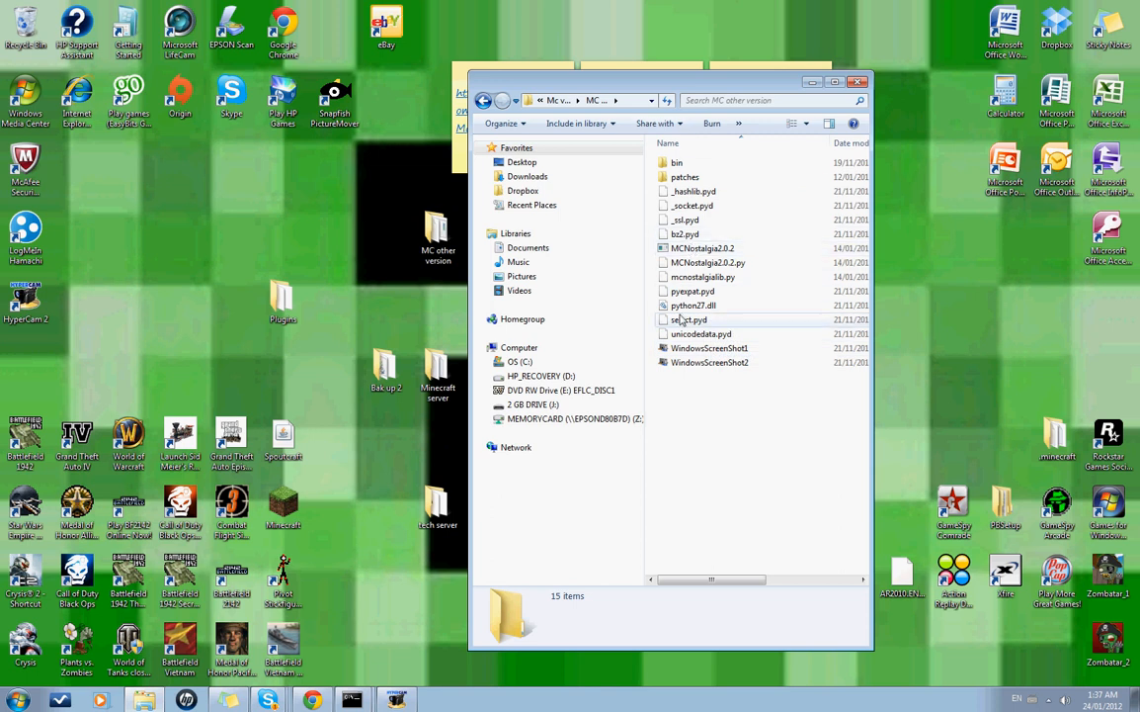
mouse_move(680, 248)
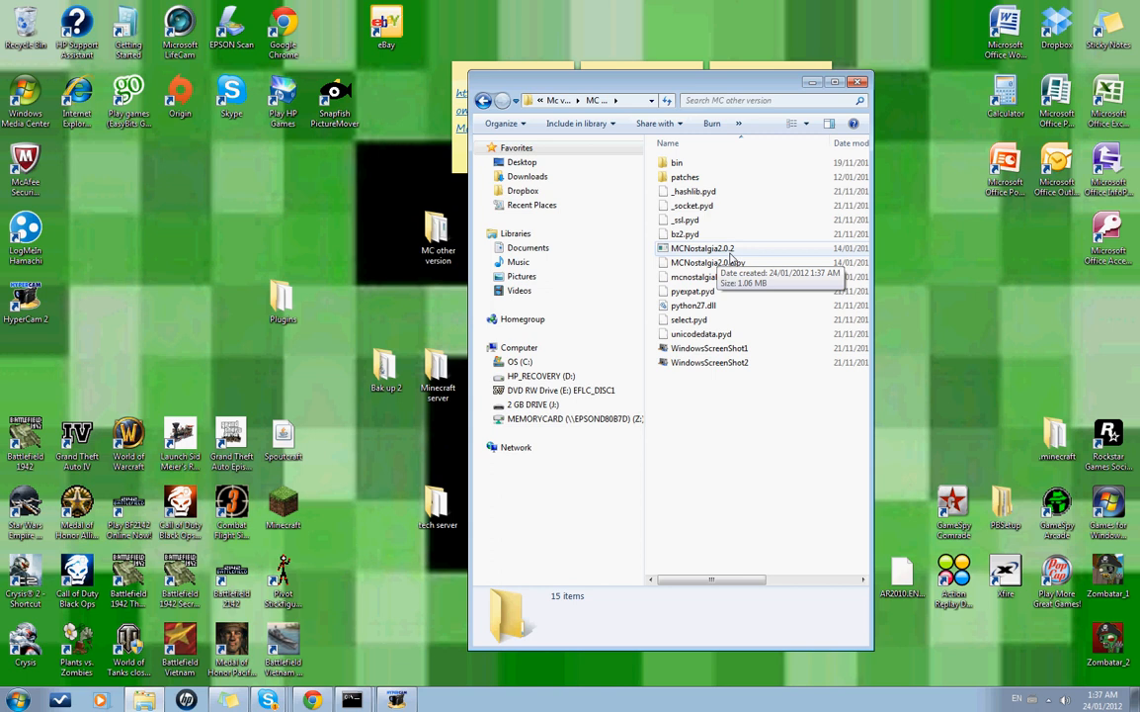
double_click(702, 248)
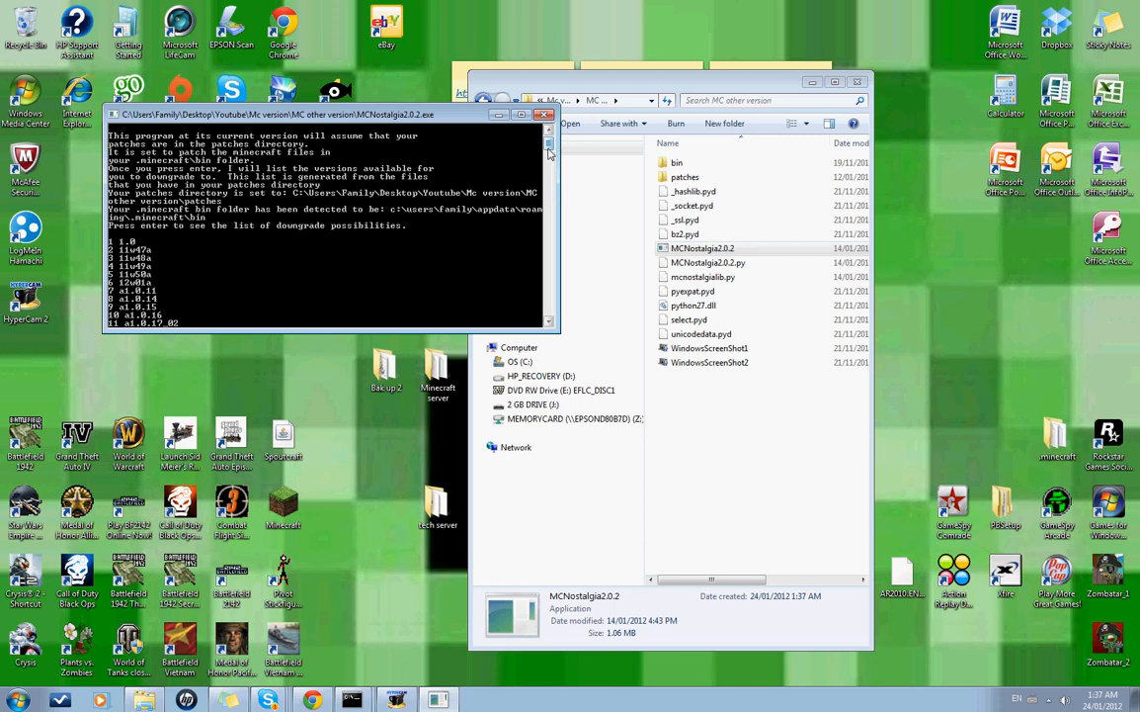
- Pick Minecraft version 1.0 (entry 1) from MCNostalgia's downgrade list
scroll(down, 3)
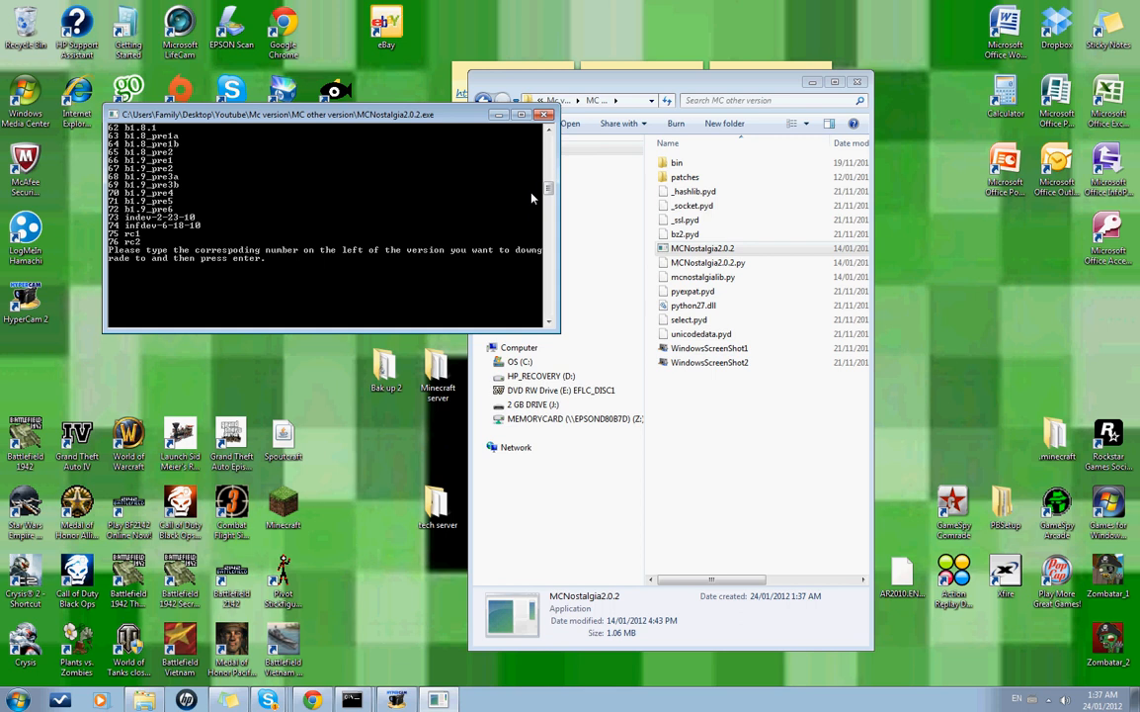
text(1)
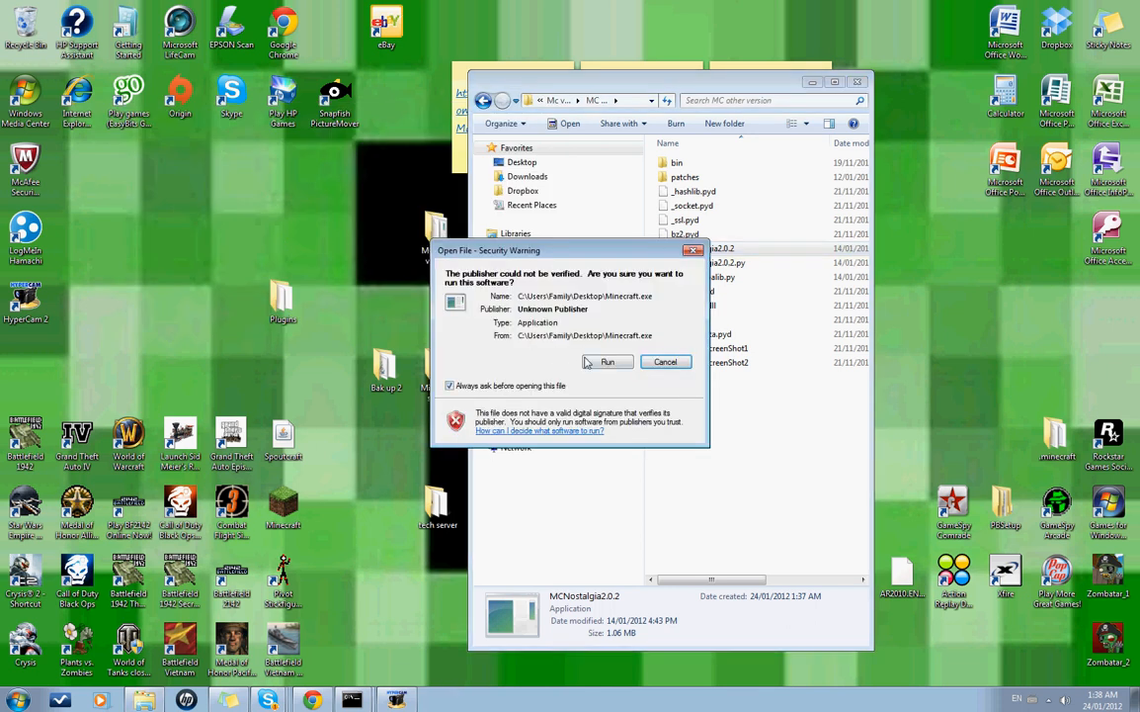
- Allow the downgraded Minecraft past the security warning, then close its launcher
click(606, 362)
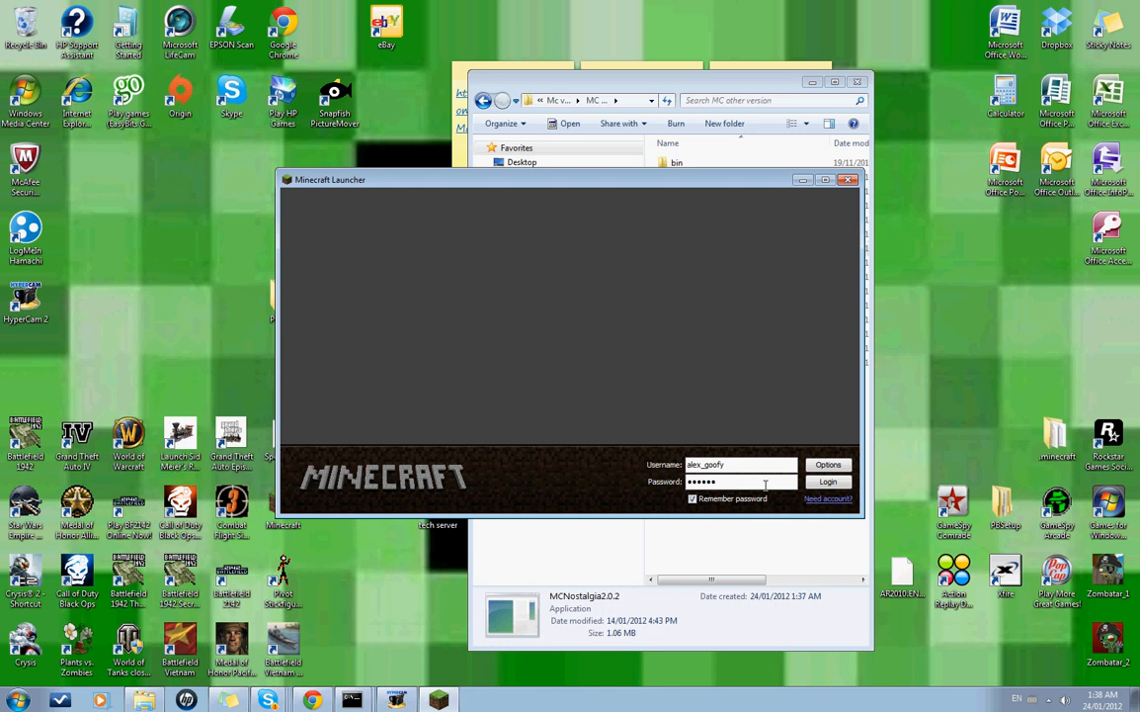
click(829, 481)
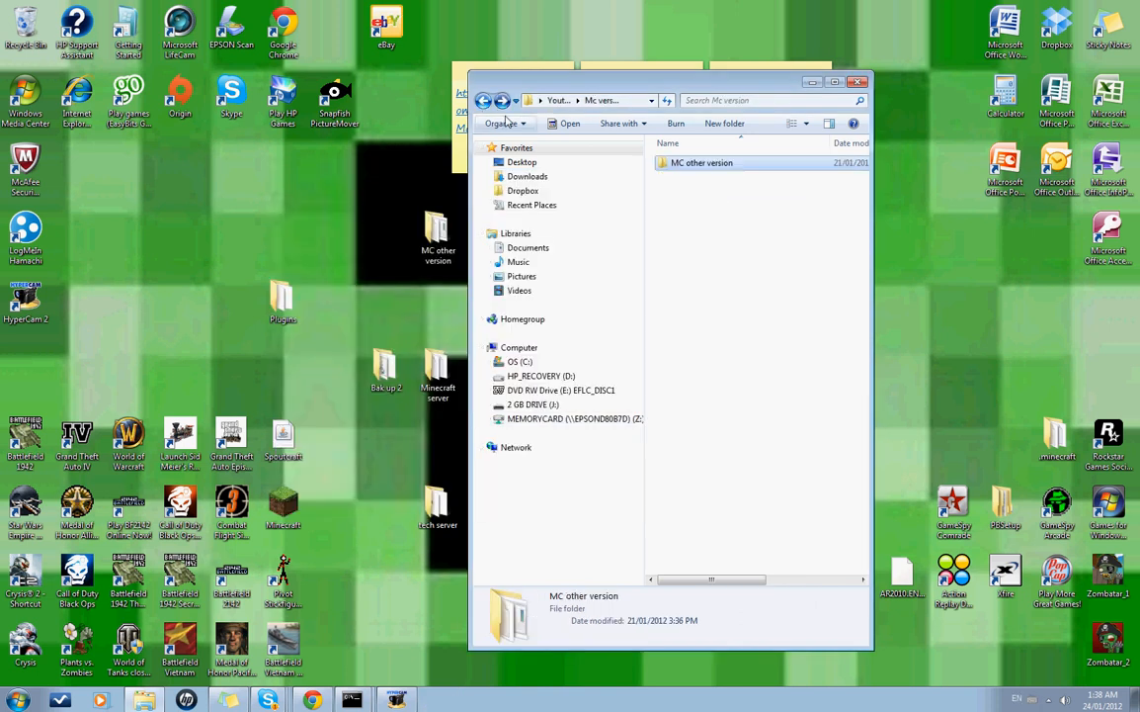
- Extract Tekkit_Client_1.1.4 in the Youtube folder and run its Technic_Installer
click(483, 100)
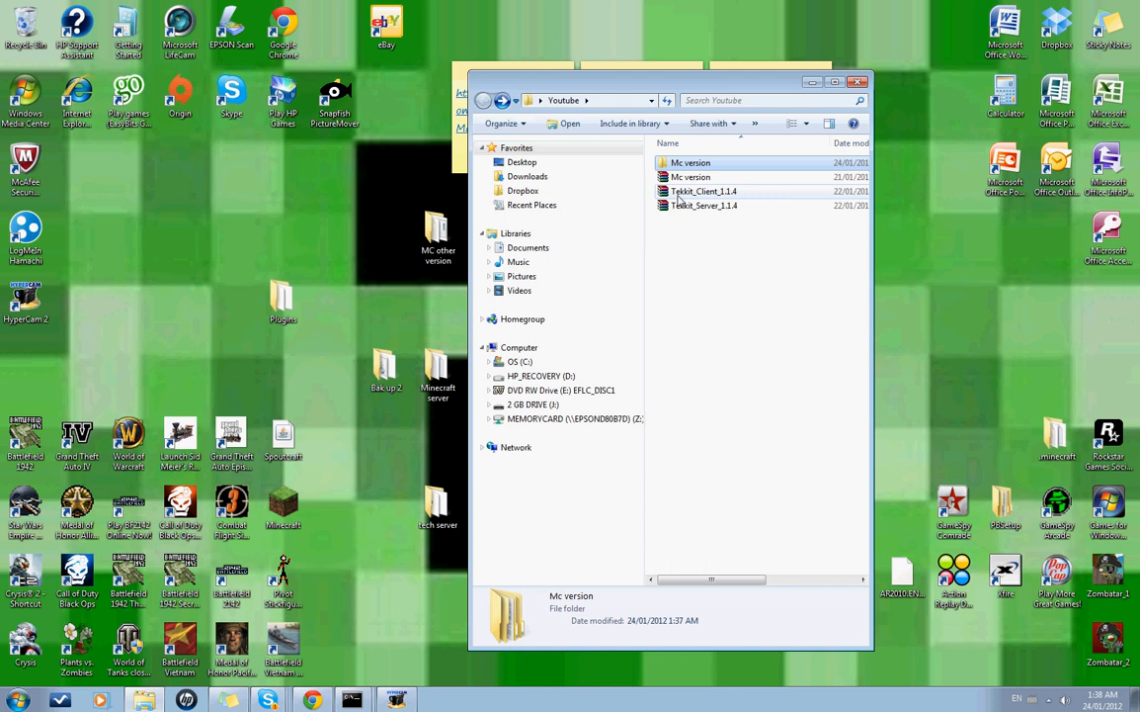
mouse_move(705, 205)
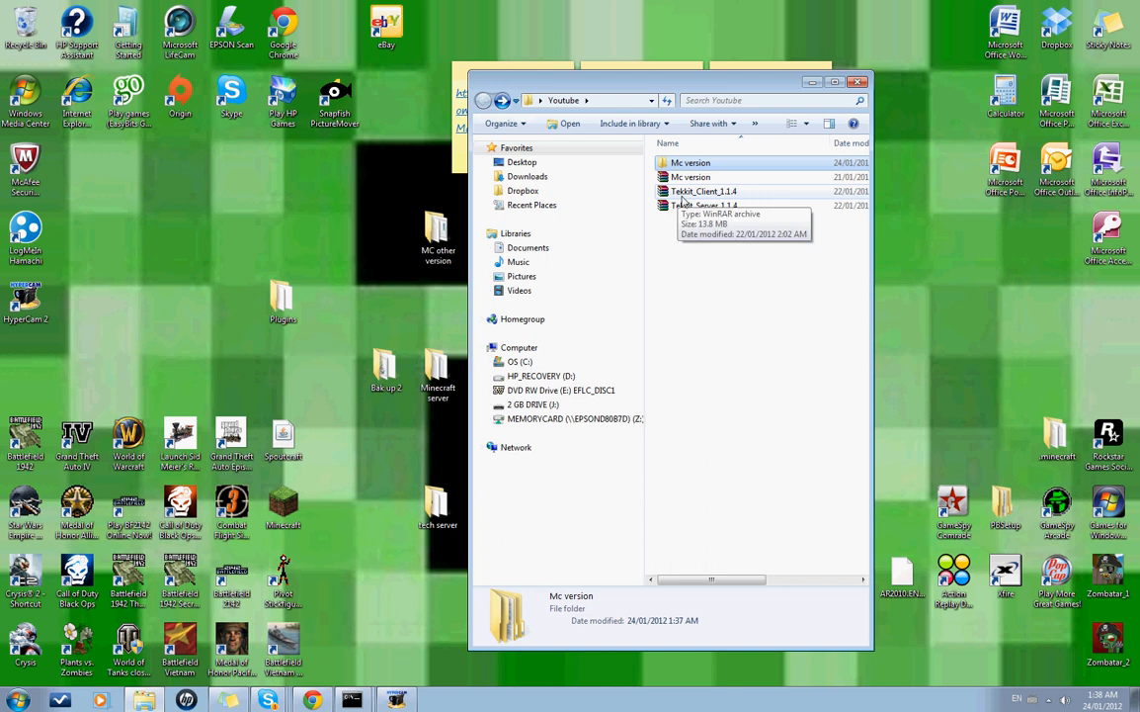
right_click(705, 190)
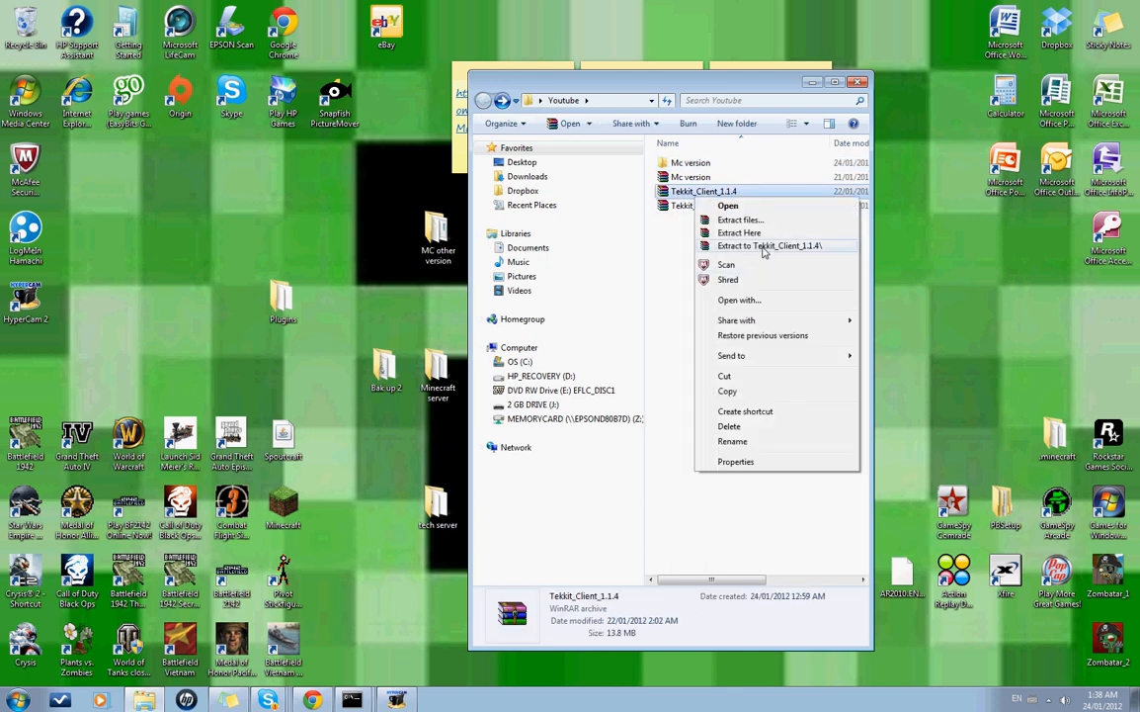
click(769, 246)
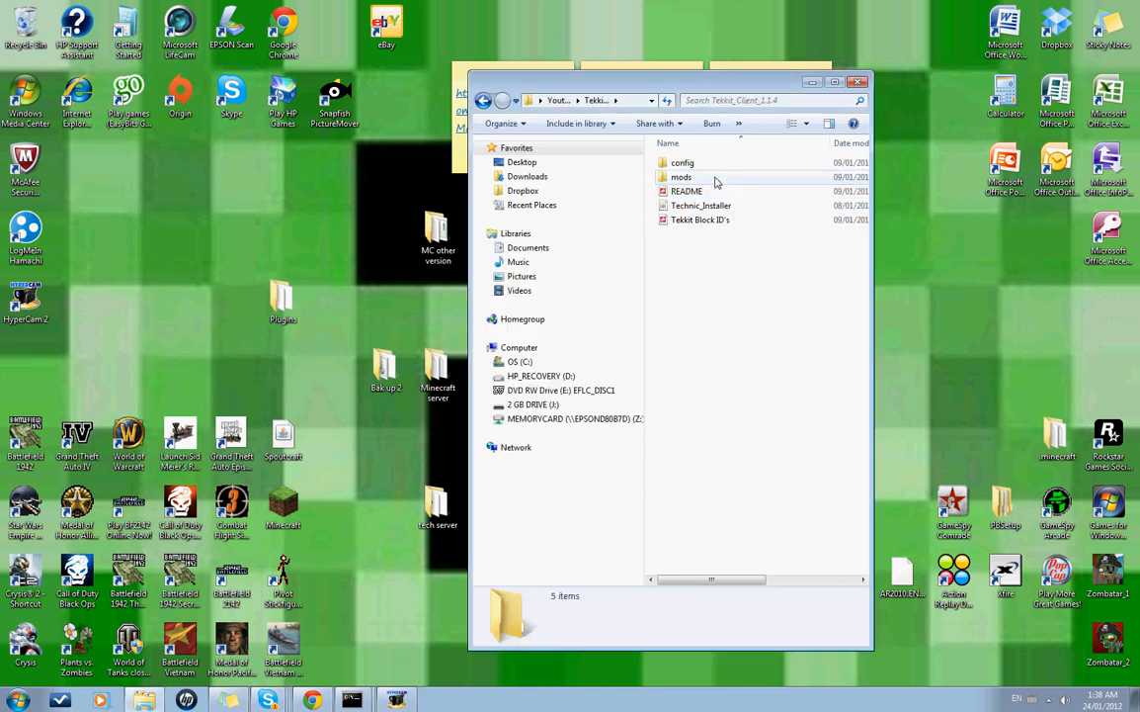
click(702, 206)
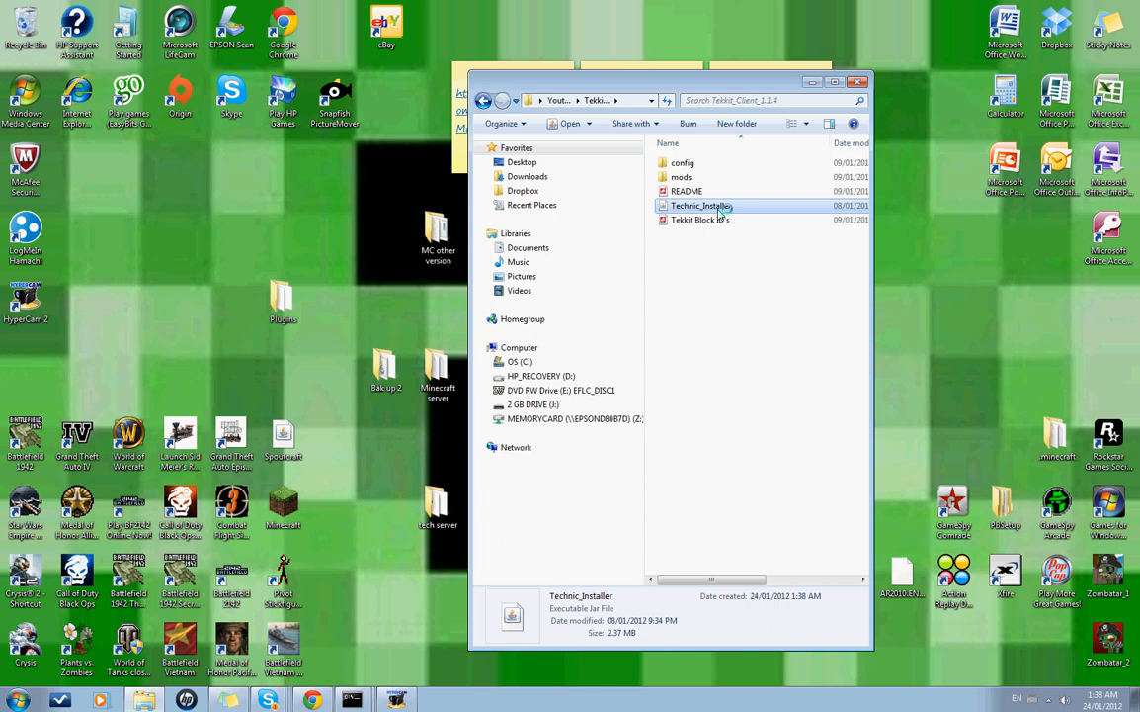
double_click(702, 206)
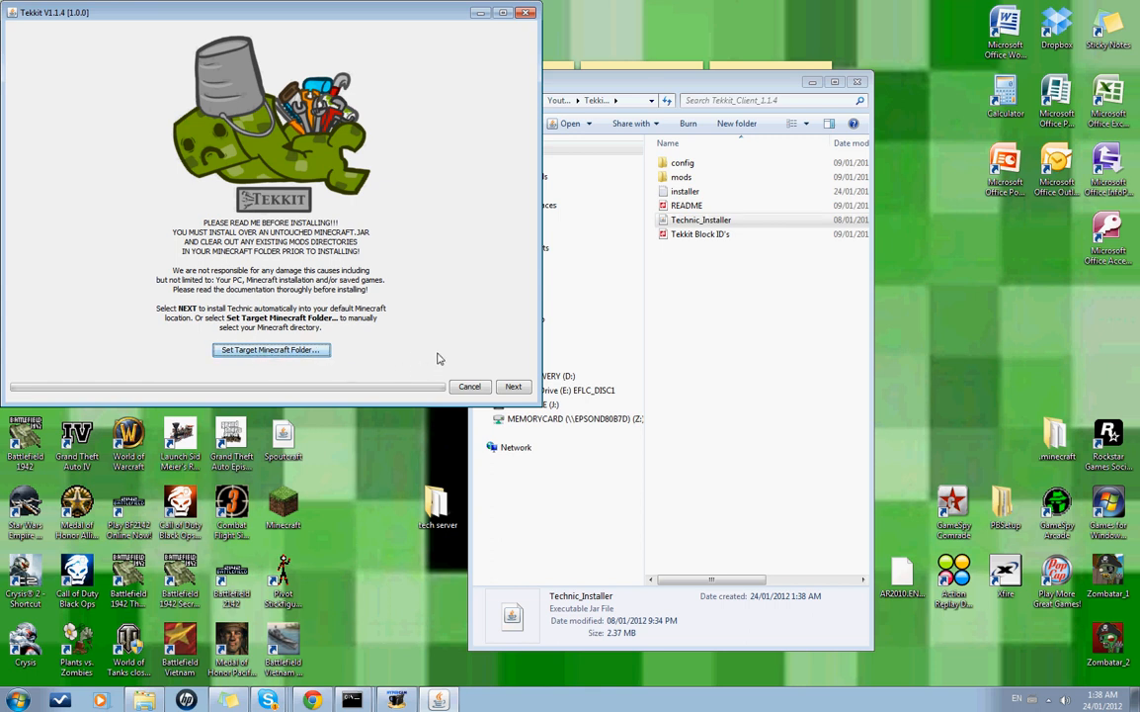
mouse_move(554, 342)
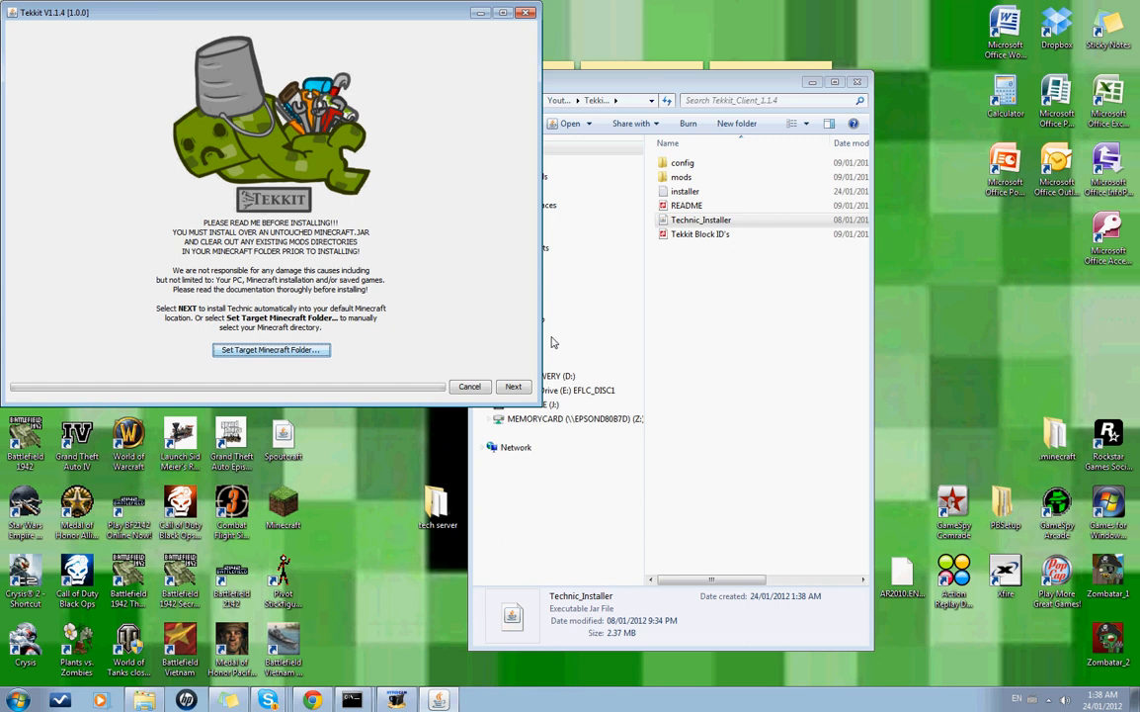
- Install Tekkit using the Full Install preset, so every optional mod is included
click(513, 386)
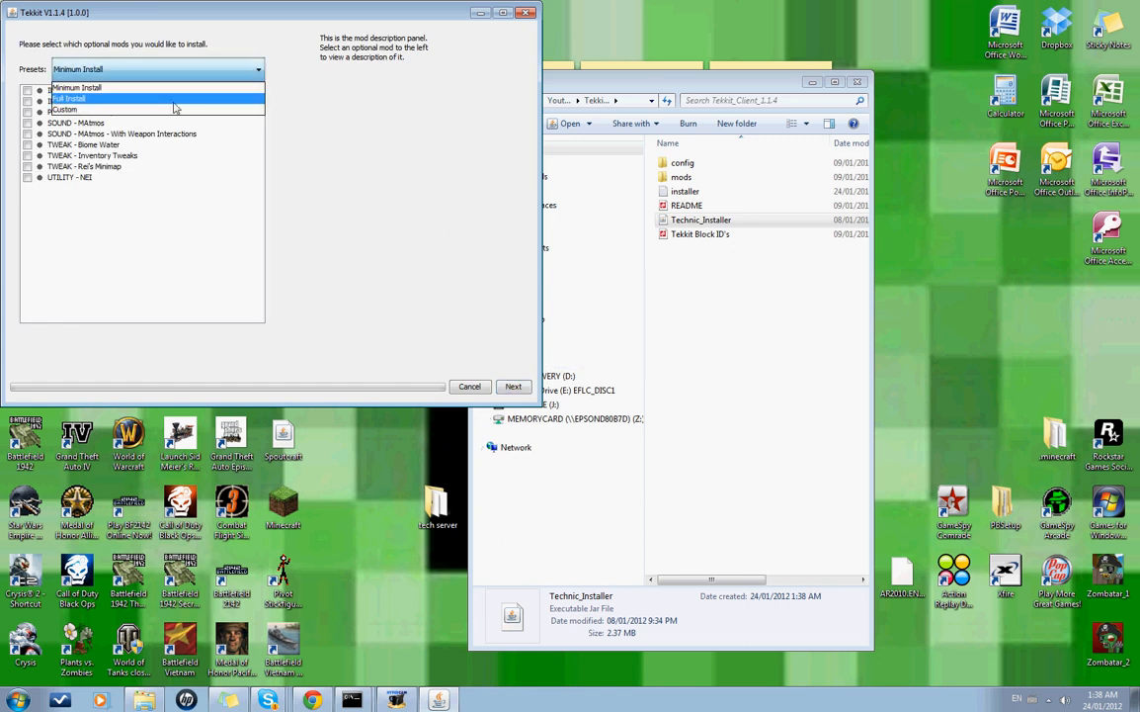
click(74, 110)
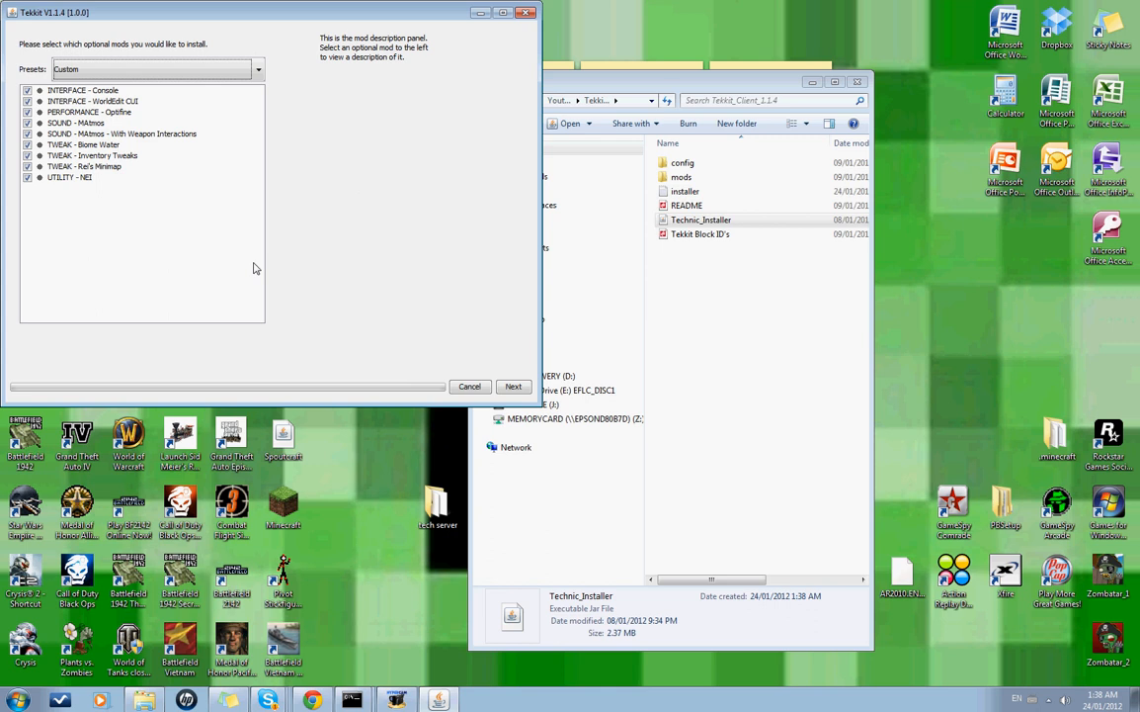
click(513, 386)
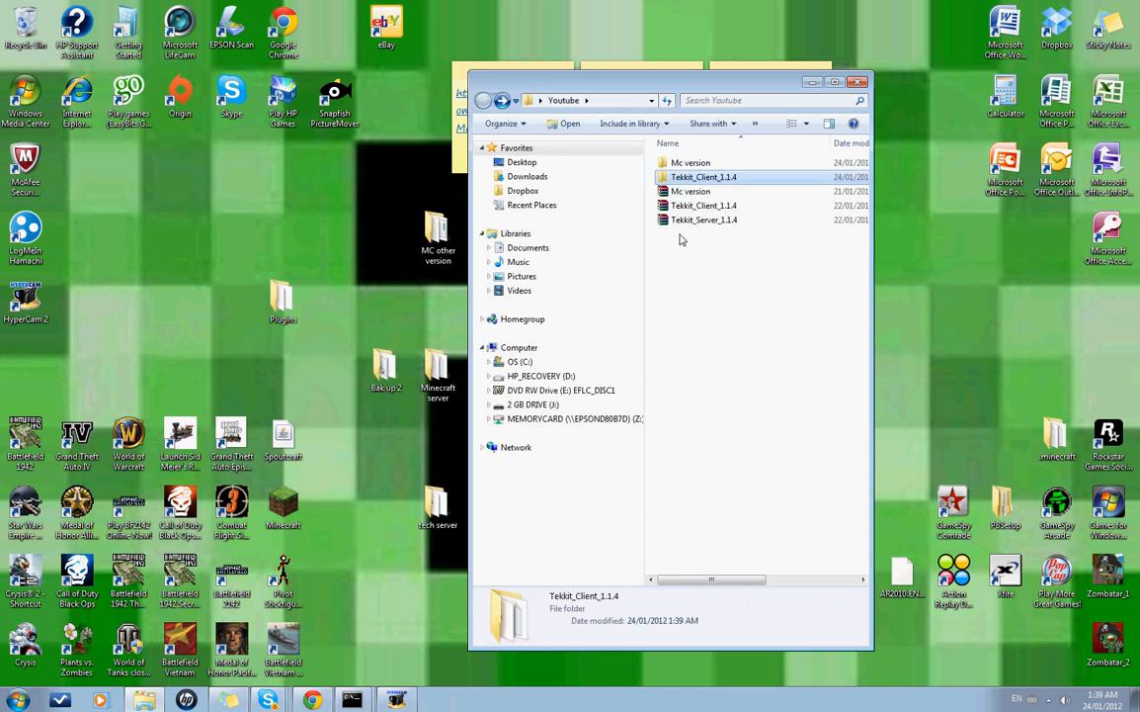
- Extract Tekkit_Server_1.1.4, open its launch file in Notepad, and select the word java
right_click(704, 220)
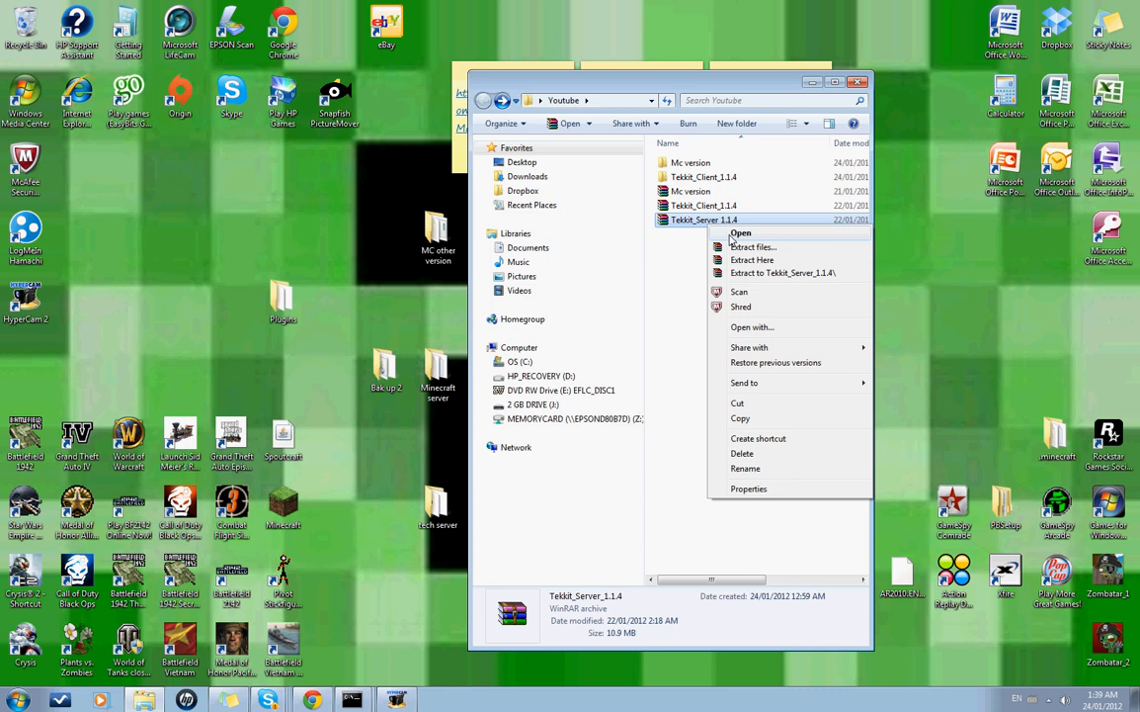
click(752, 258)
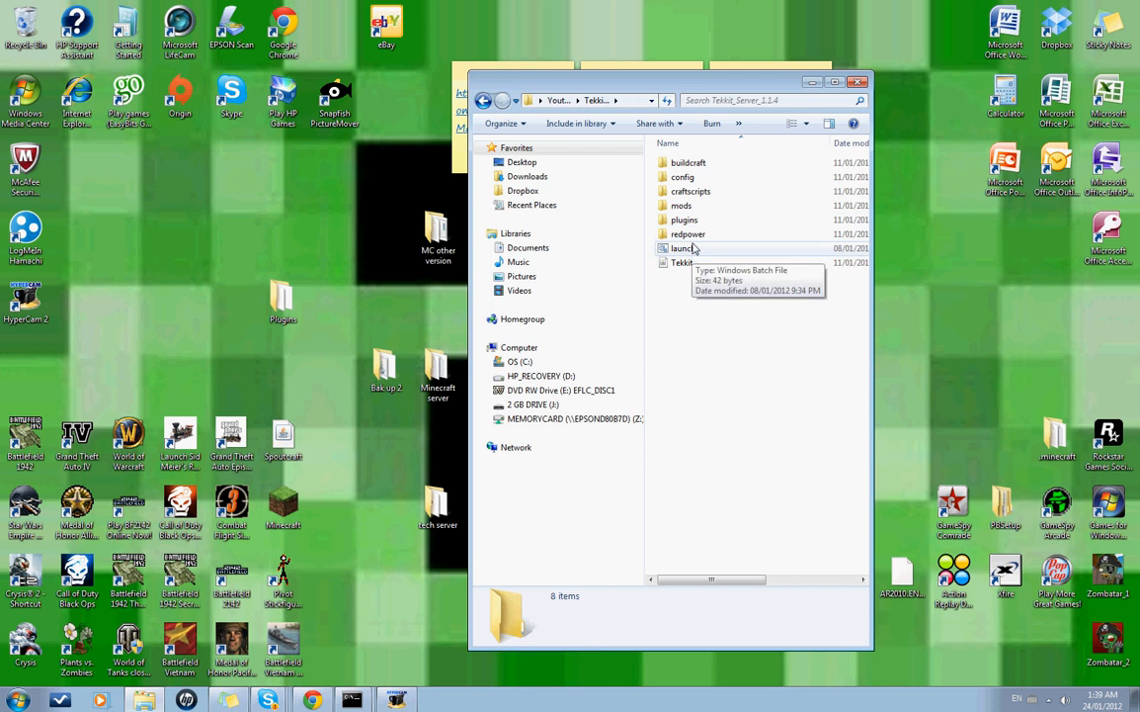
mouse_move(691, 219)
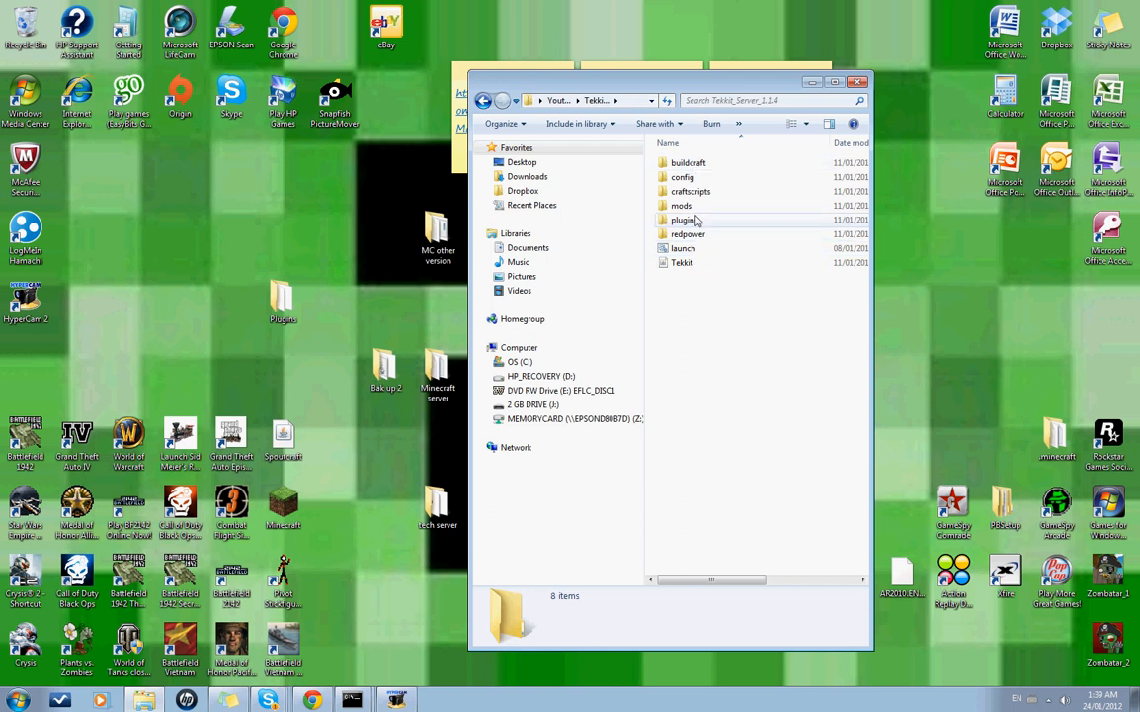
right_click(683, 248)
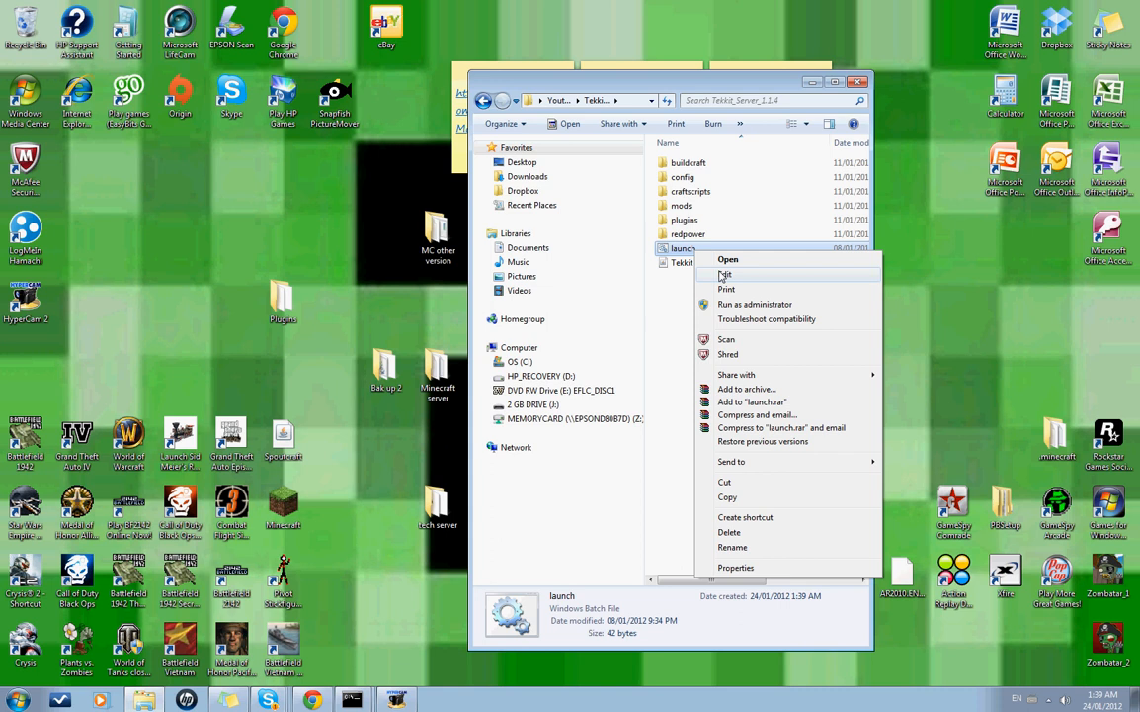
click(724, 274)
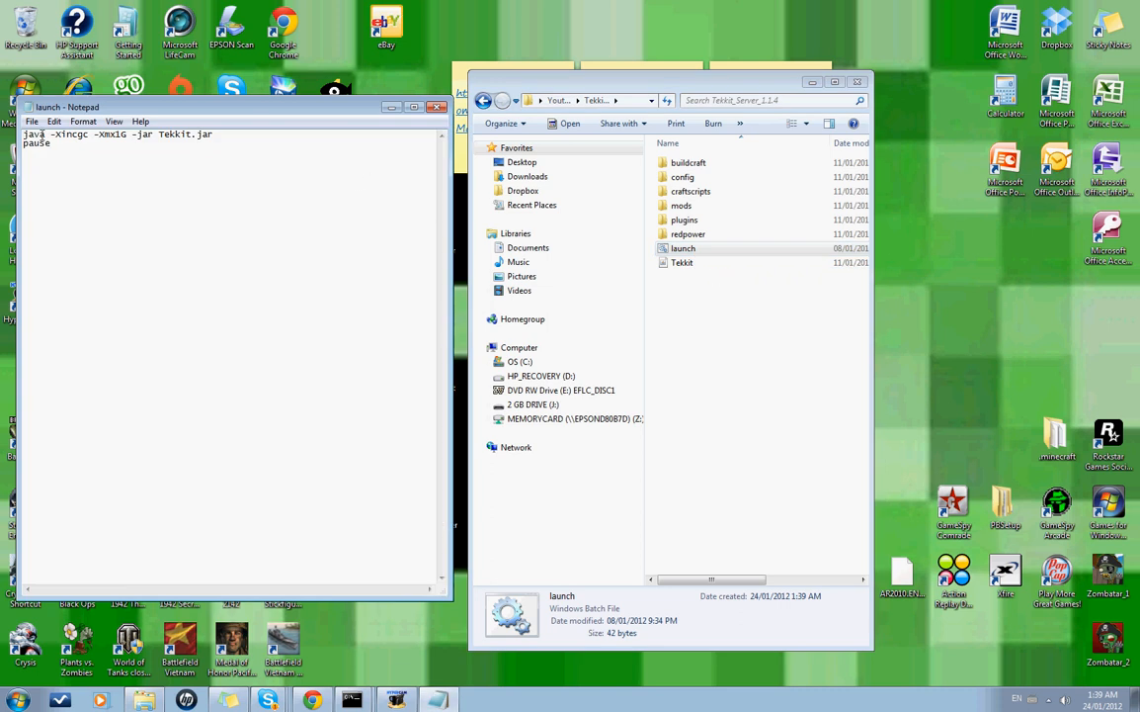
double_click(33, 133)
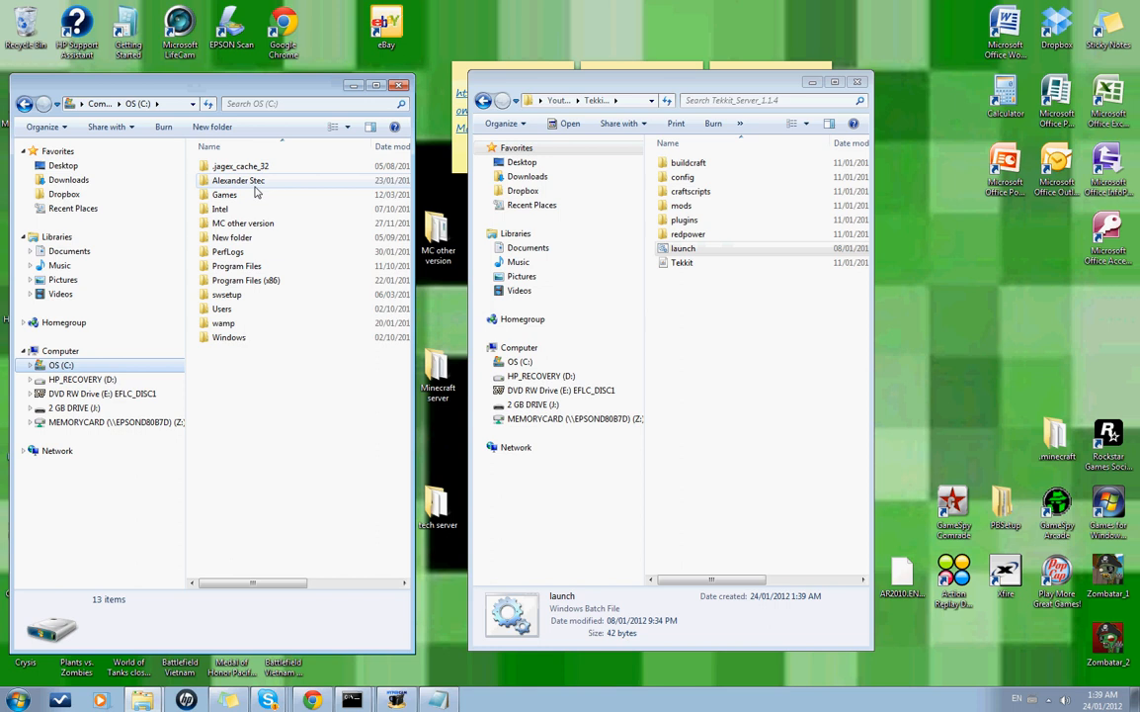
- Browse from C: through Program Files and Java into the jre6 bin folder
double_click(238, 180)
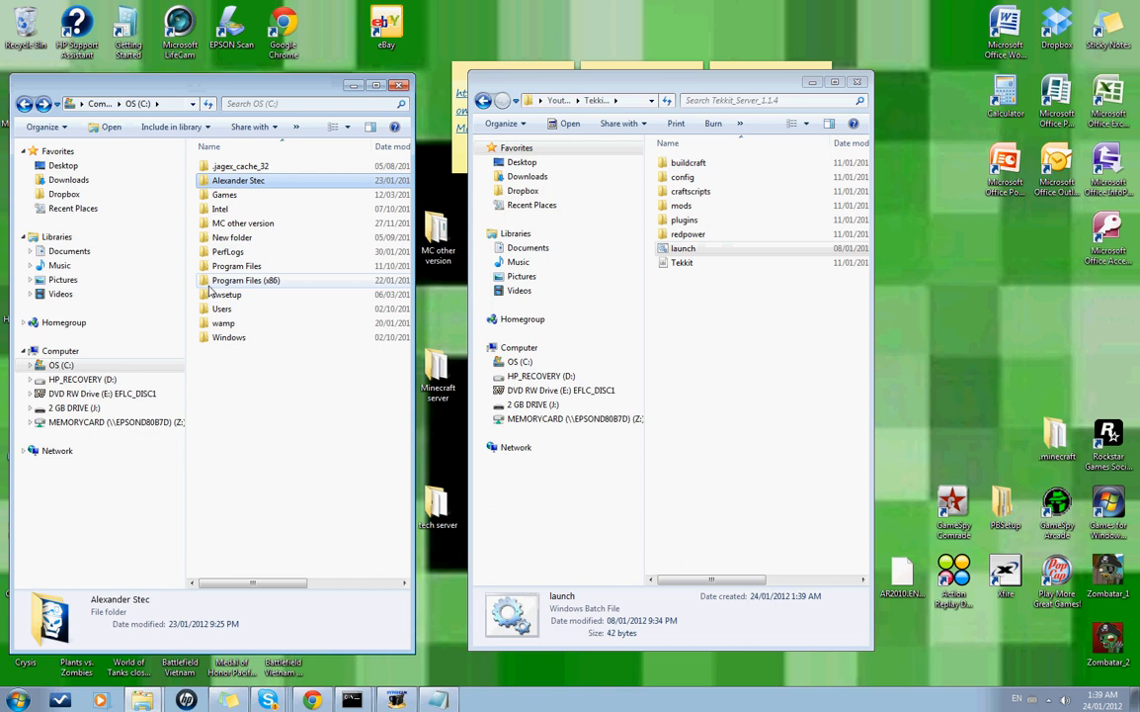
double_click(236, 265)
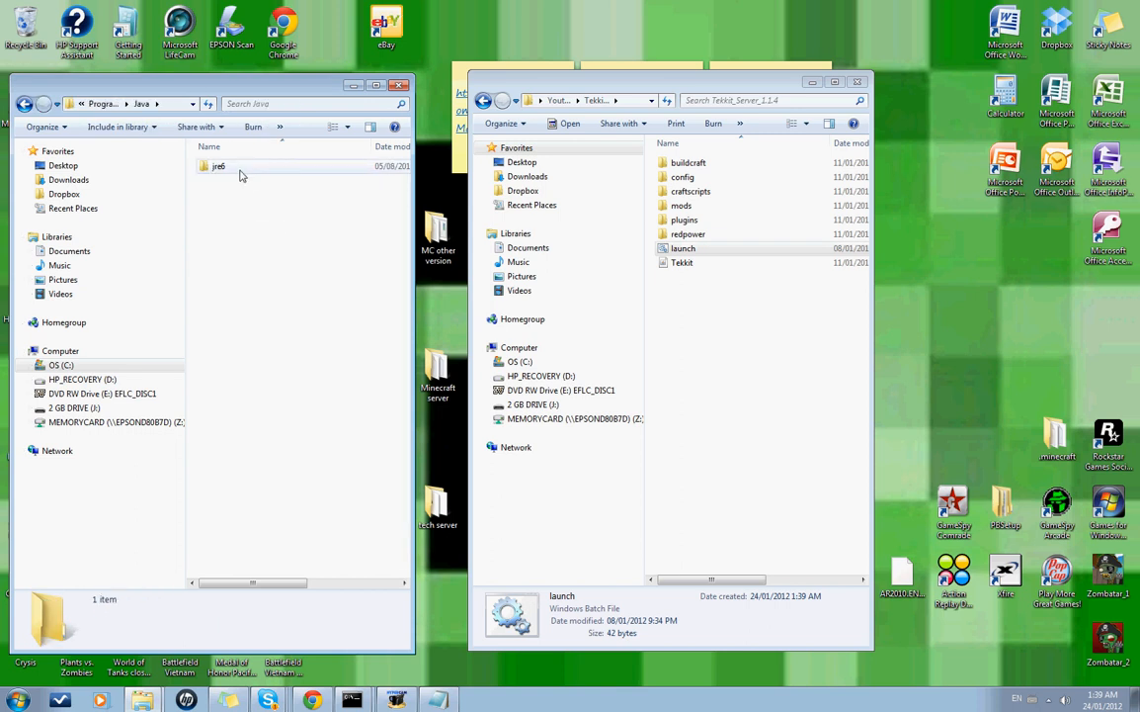
double_click(219, 165)
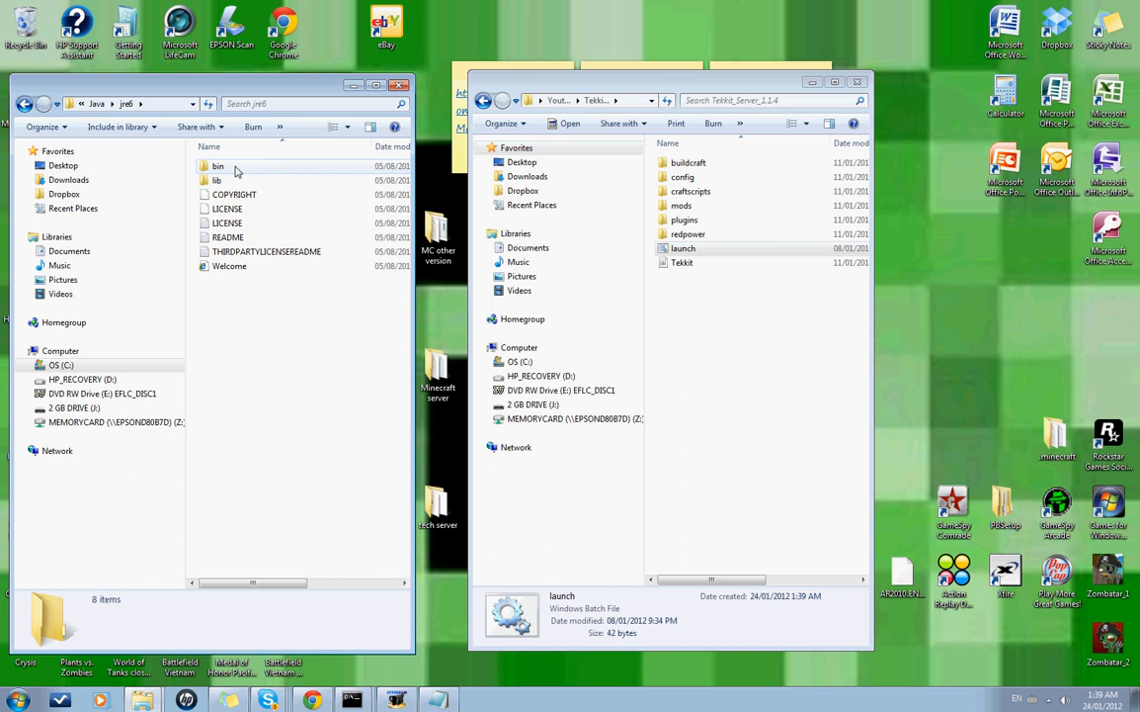
double_click(218, 165)
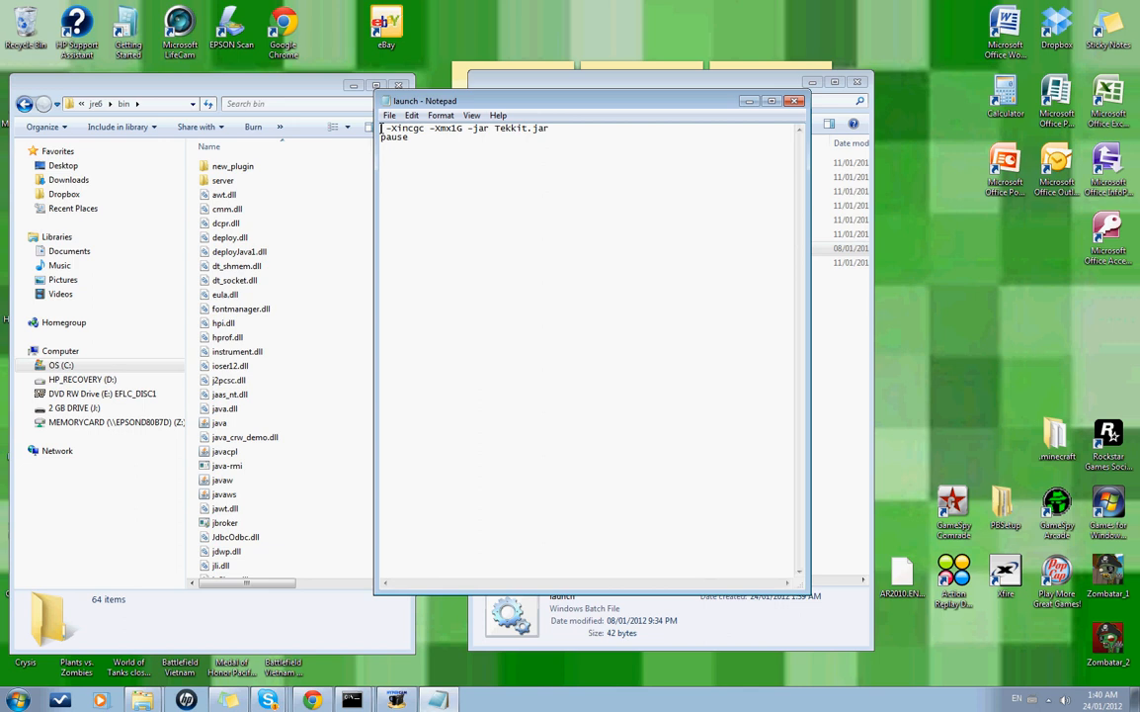
- Point the launch command at the quoted path C:\Program Files\Java\jre6\bin\java.exe
text(C:\Program Files\Java\jre6\bin)
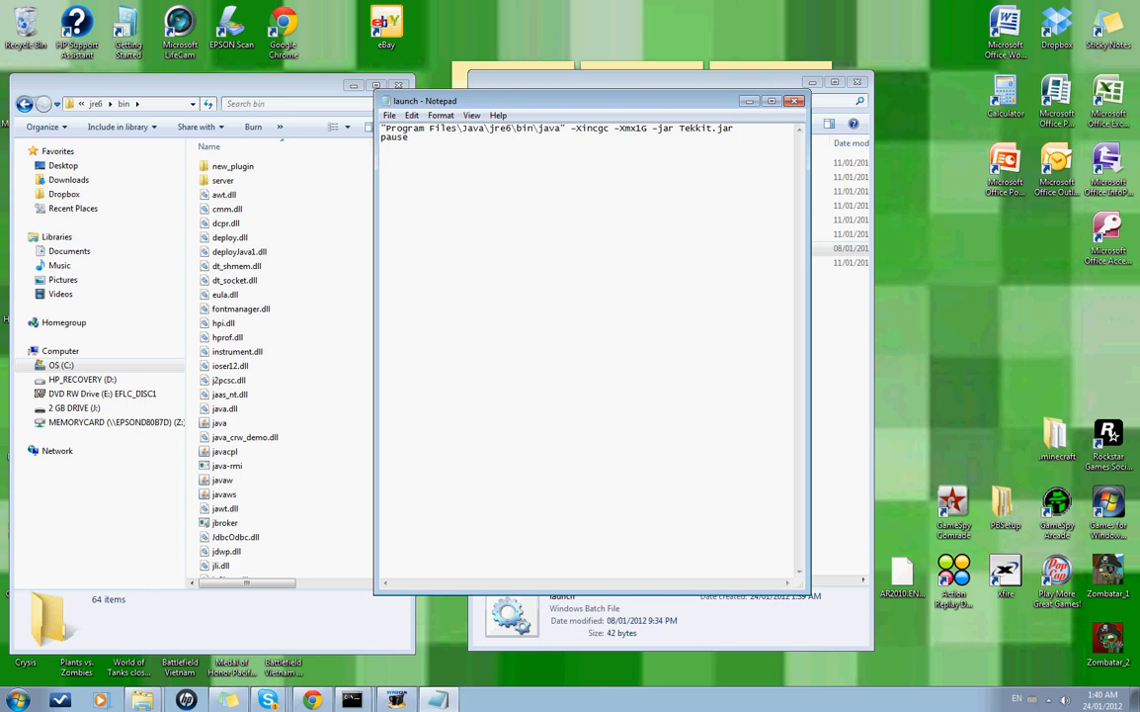
text(.exe)
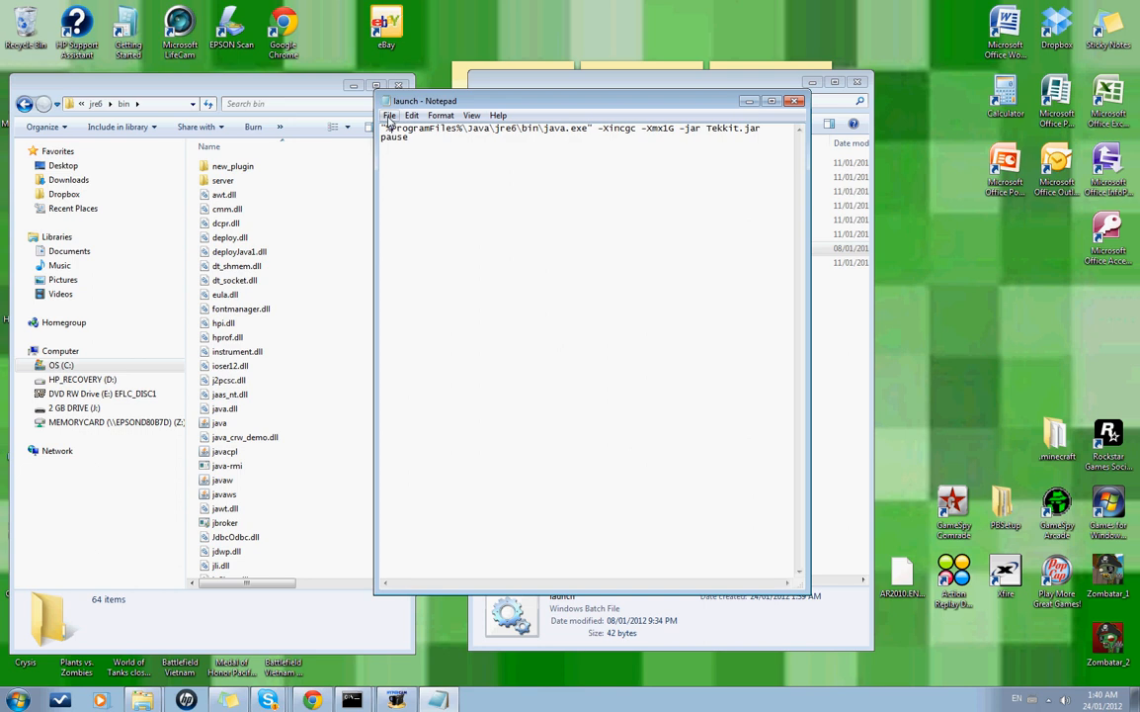
mouse_move(722, 123)
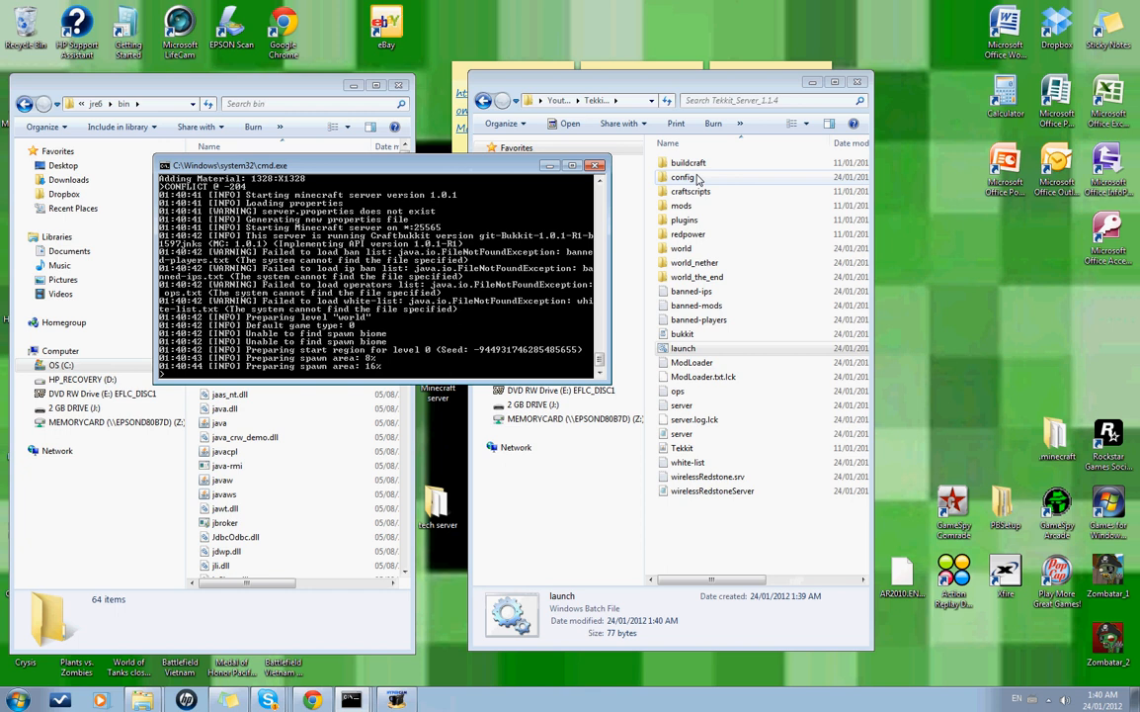
- Launch the Tekkit server, let it finish loading, stop it, and dismiss the console
double_click(684, 219)
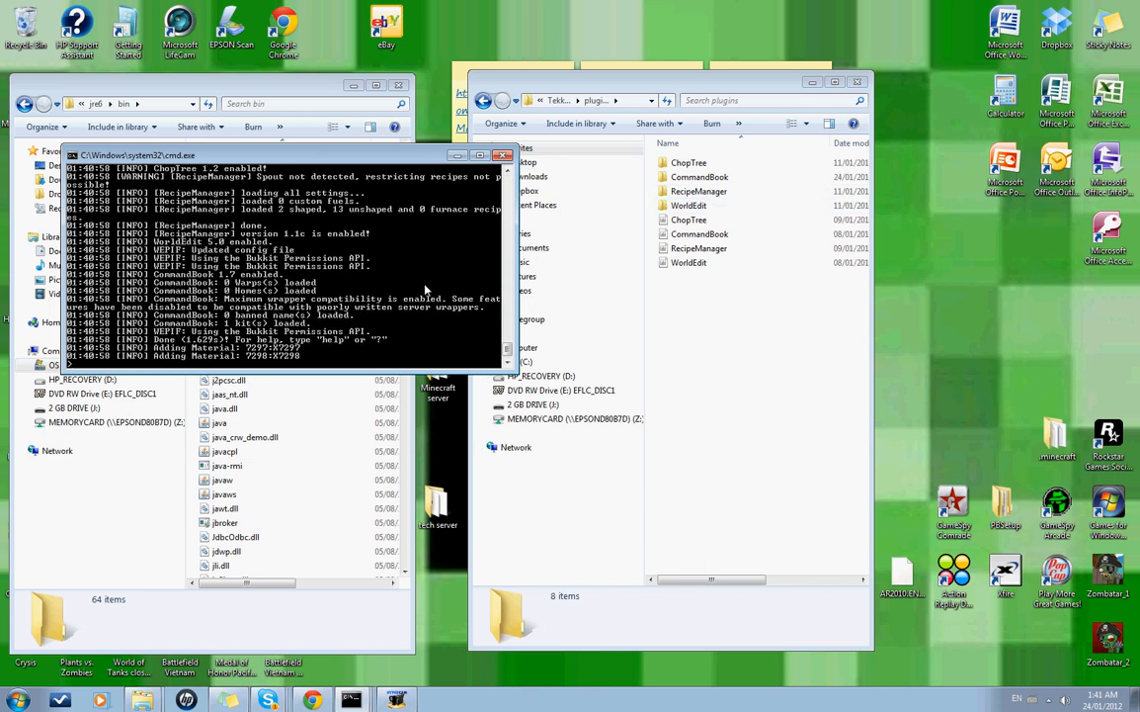
mouse_move(326, 280)
text(stop)
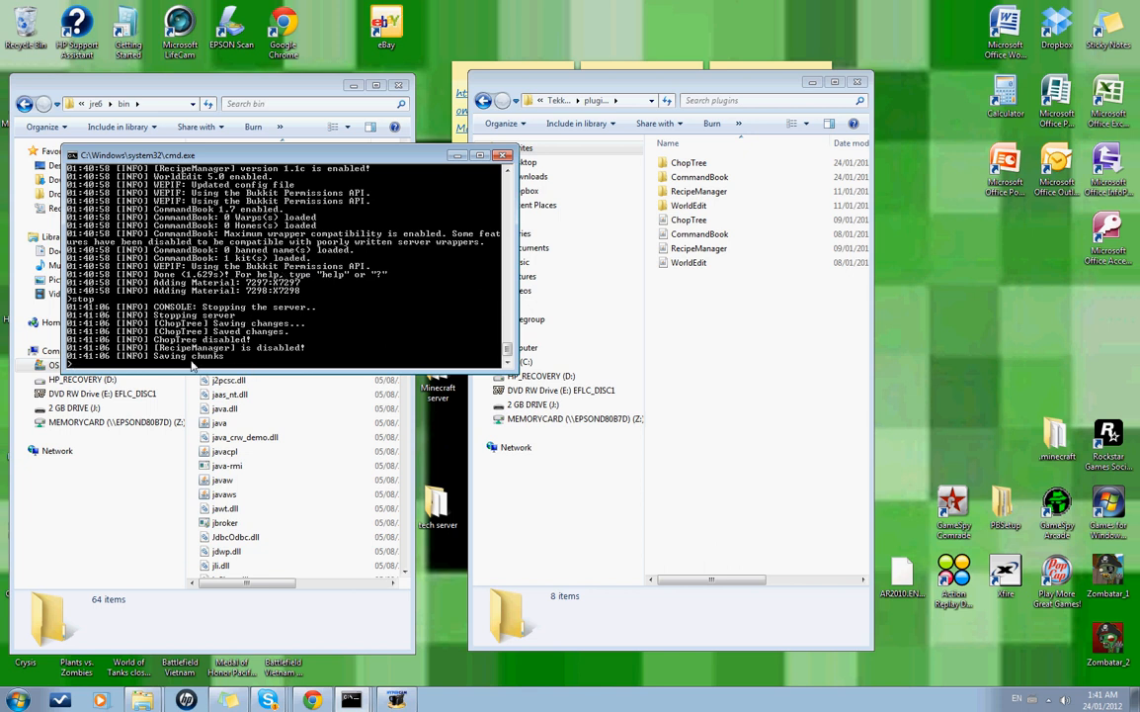
mouse_move(484, 190)
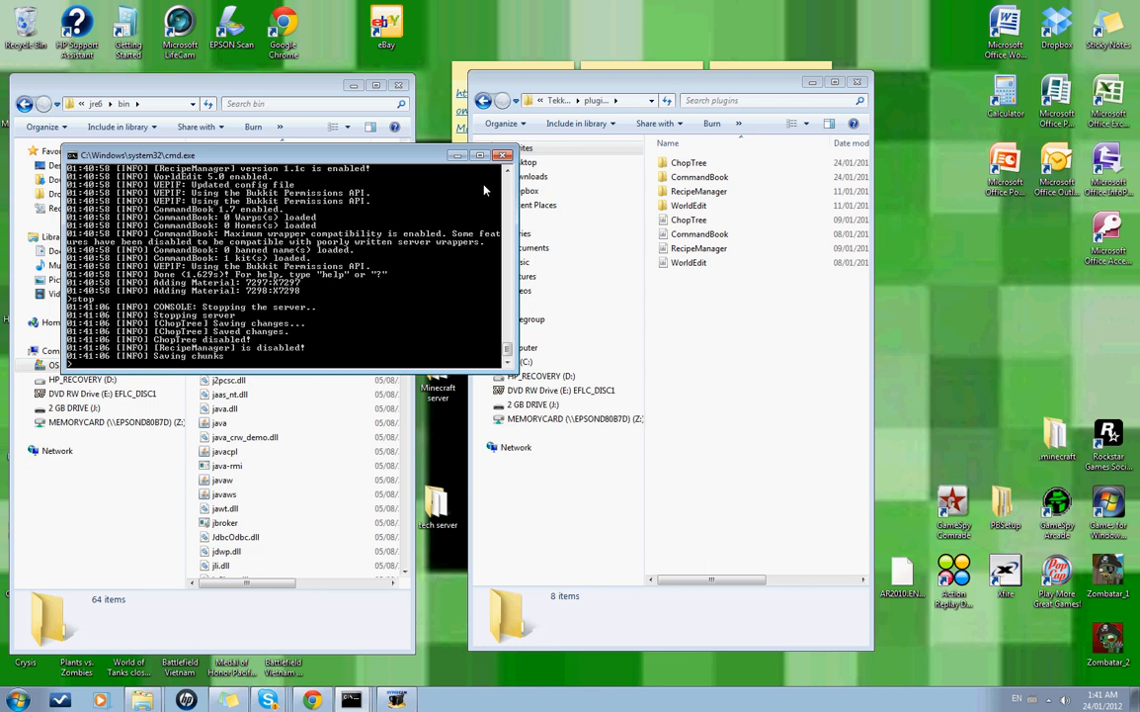
key(enter)
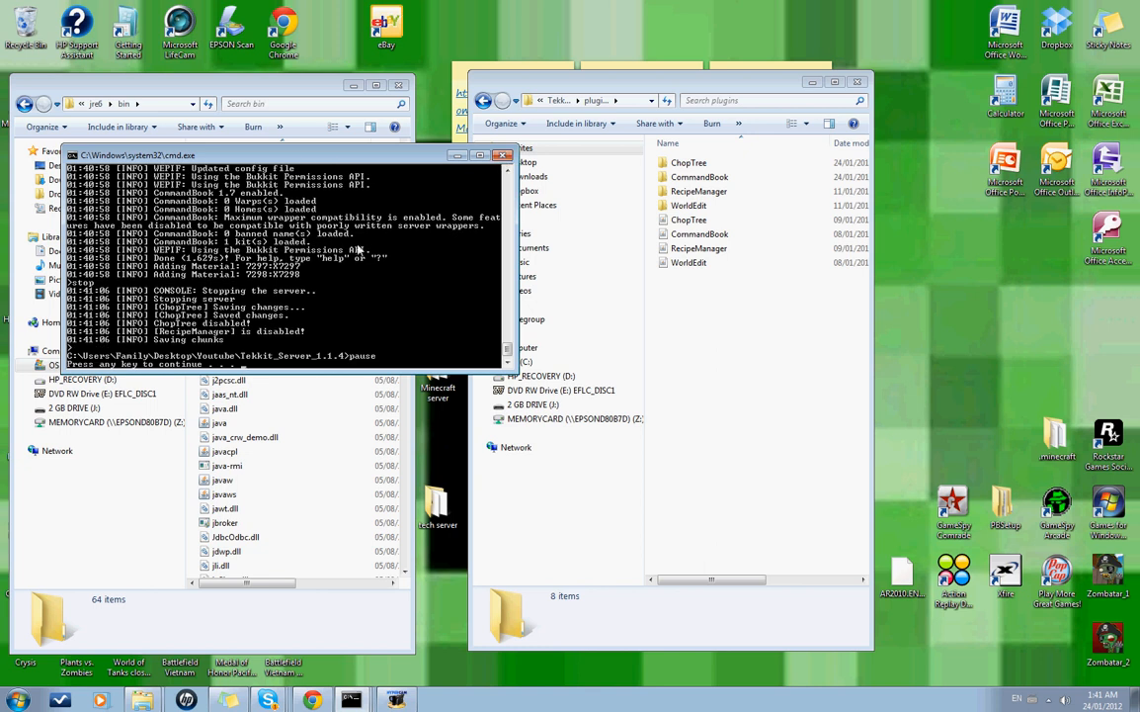
mouse_move(258, 369)
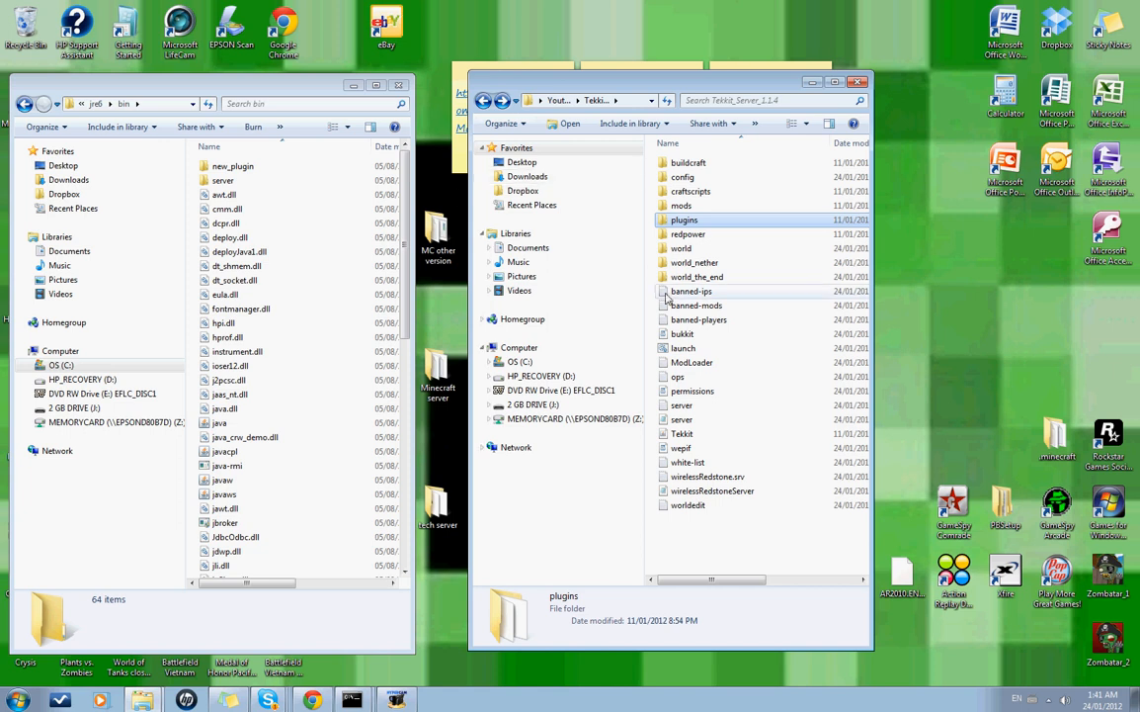
mouse_move(691, 291)
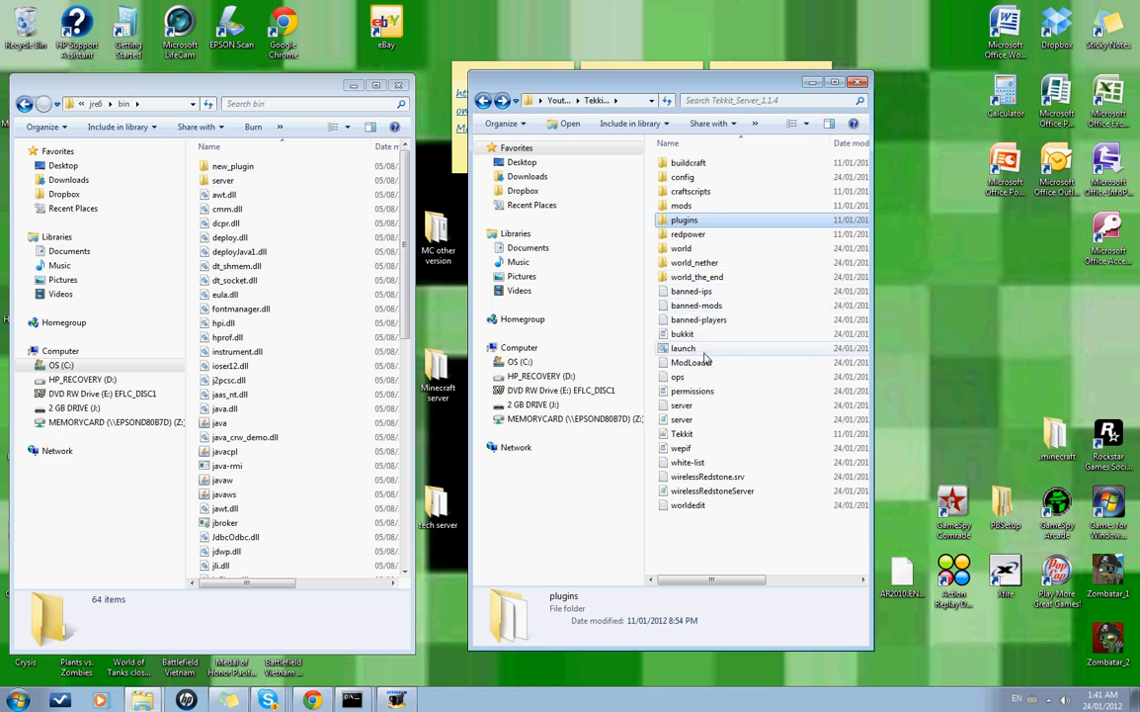
mouse_move(683, 348)
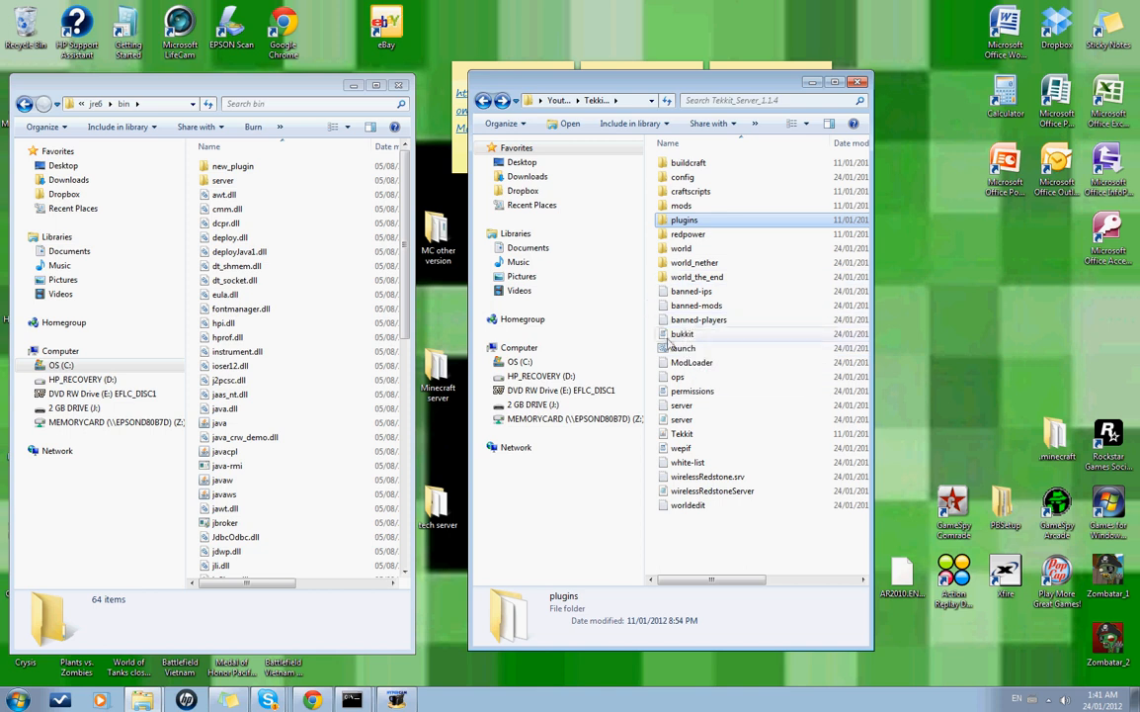
- Open the newly generated server properties file from Tekkit_Server_1.1.4 in Notepad
double_click(682, 405)
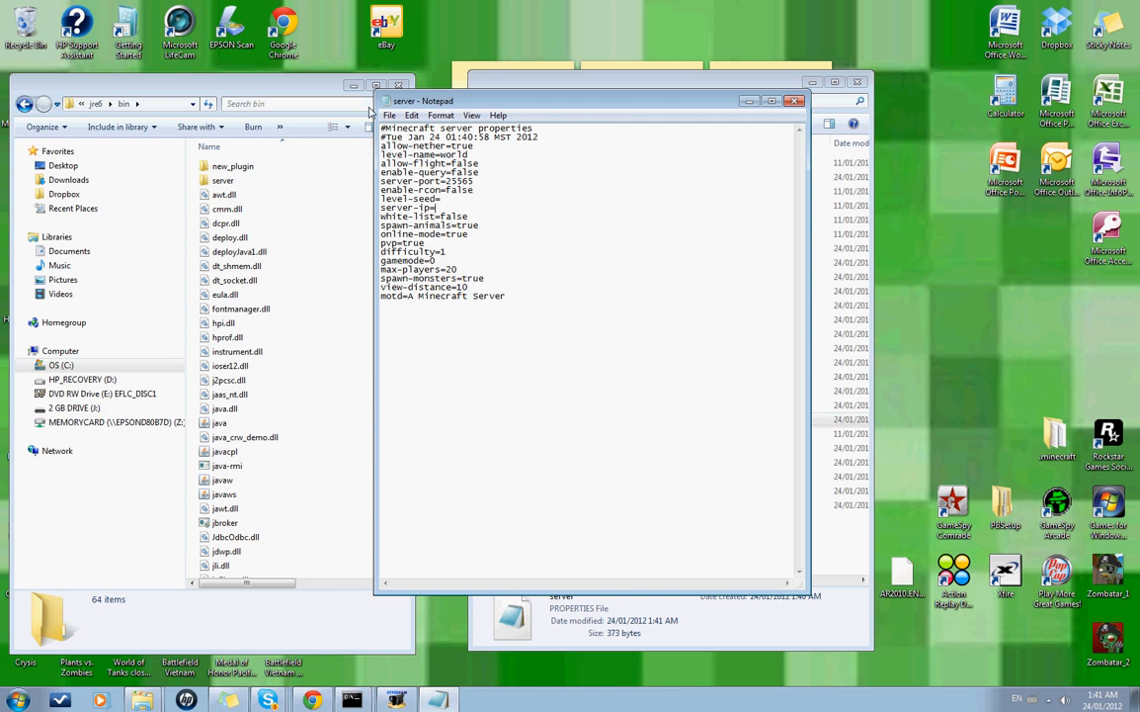
mouse_move(399, 85)
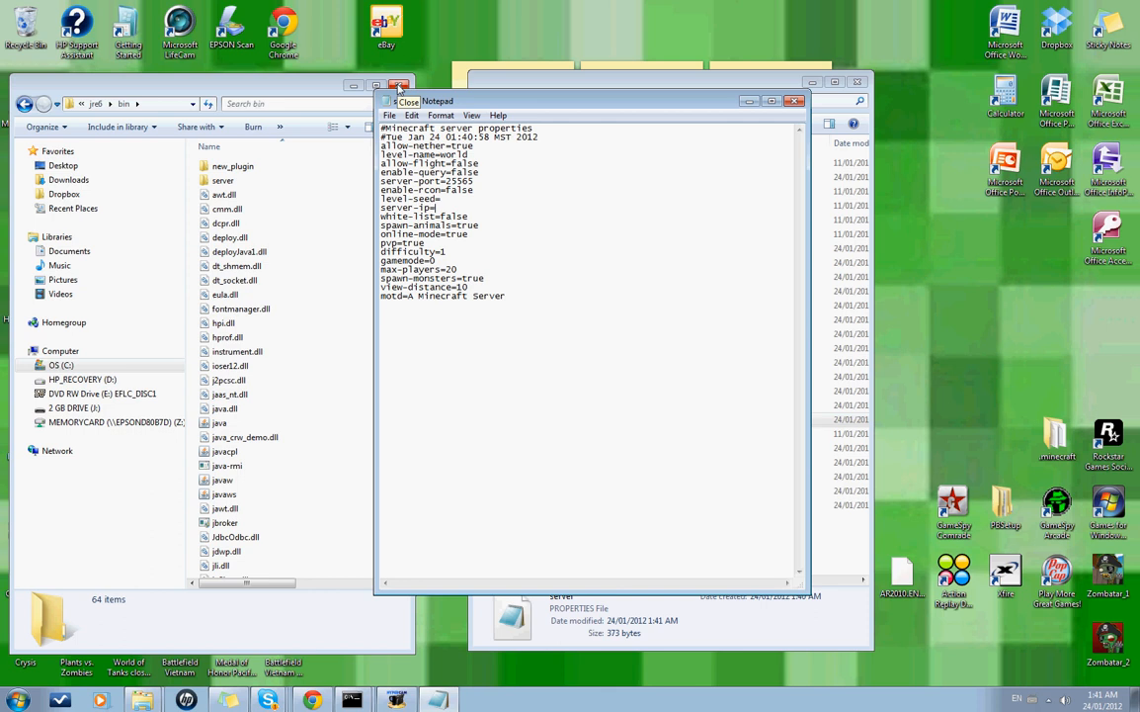
click(399, 85)
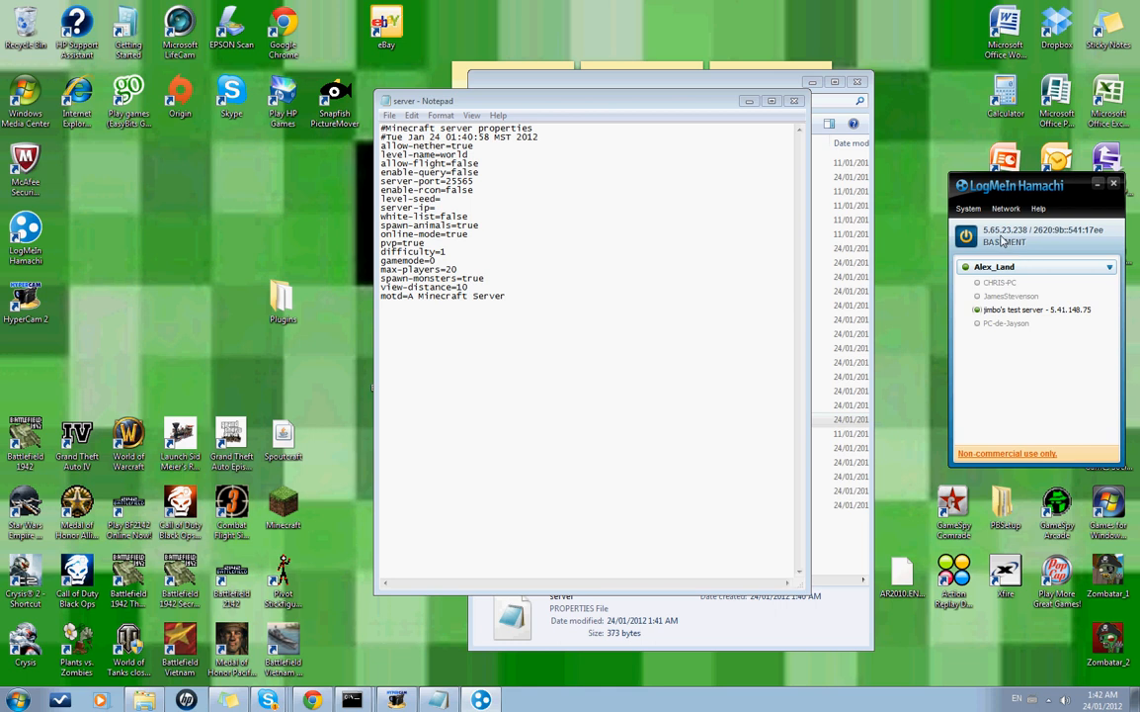
mouse_move(925, 222)
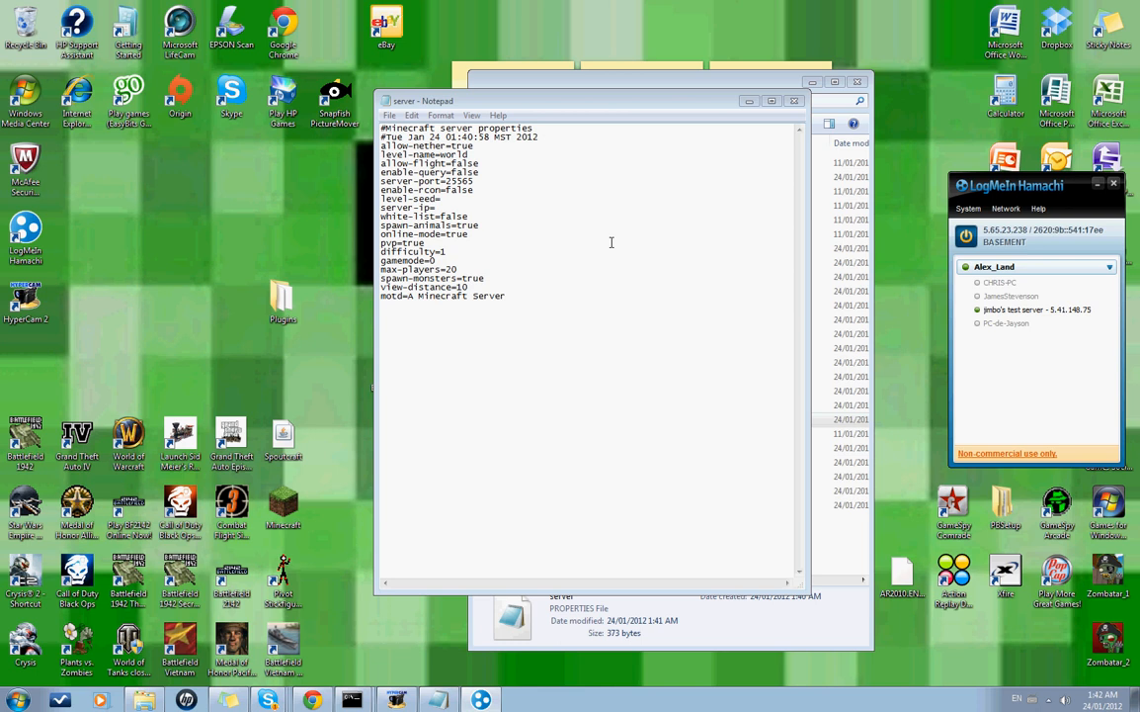
mouse_move(620, 228)
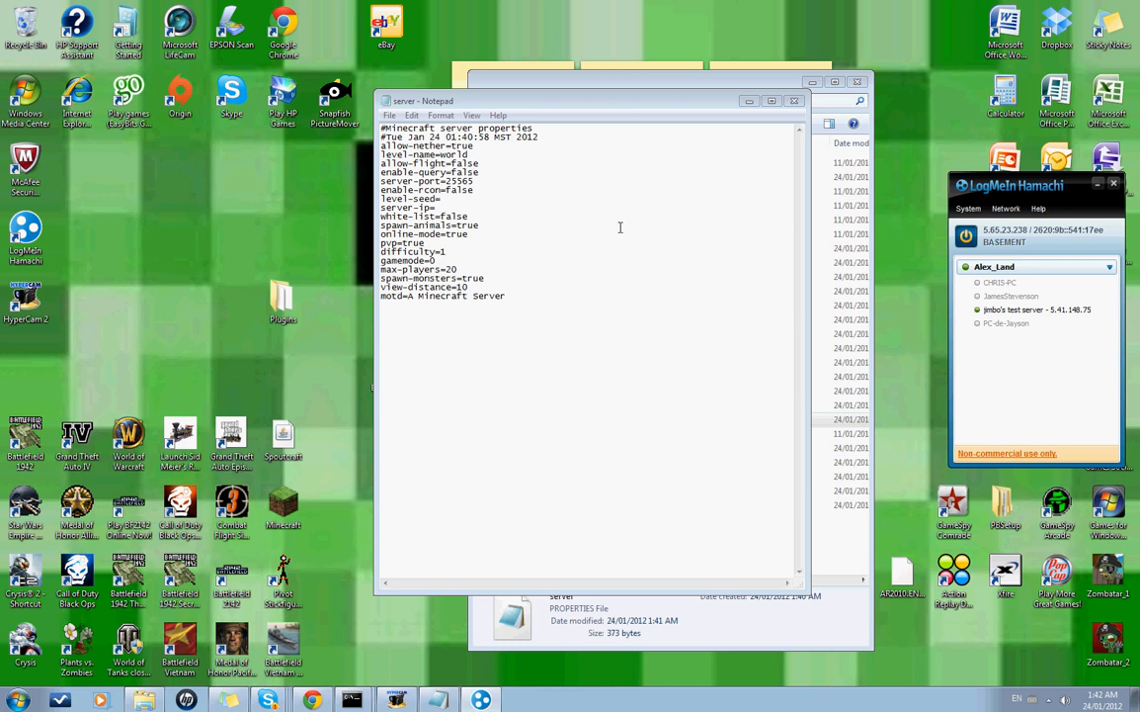
mouse_move(596, 216)
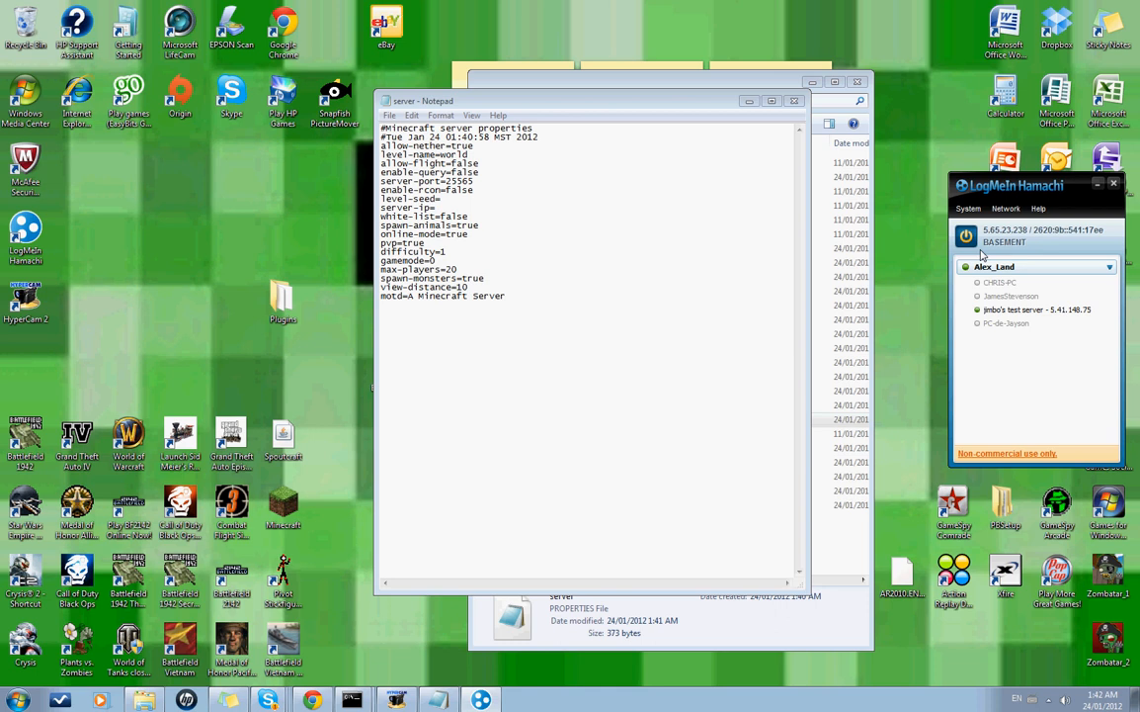
mouse_move(1008, 242)
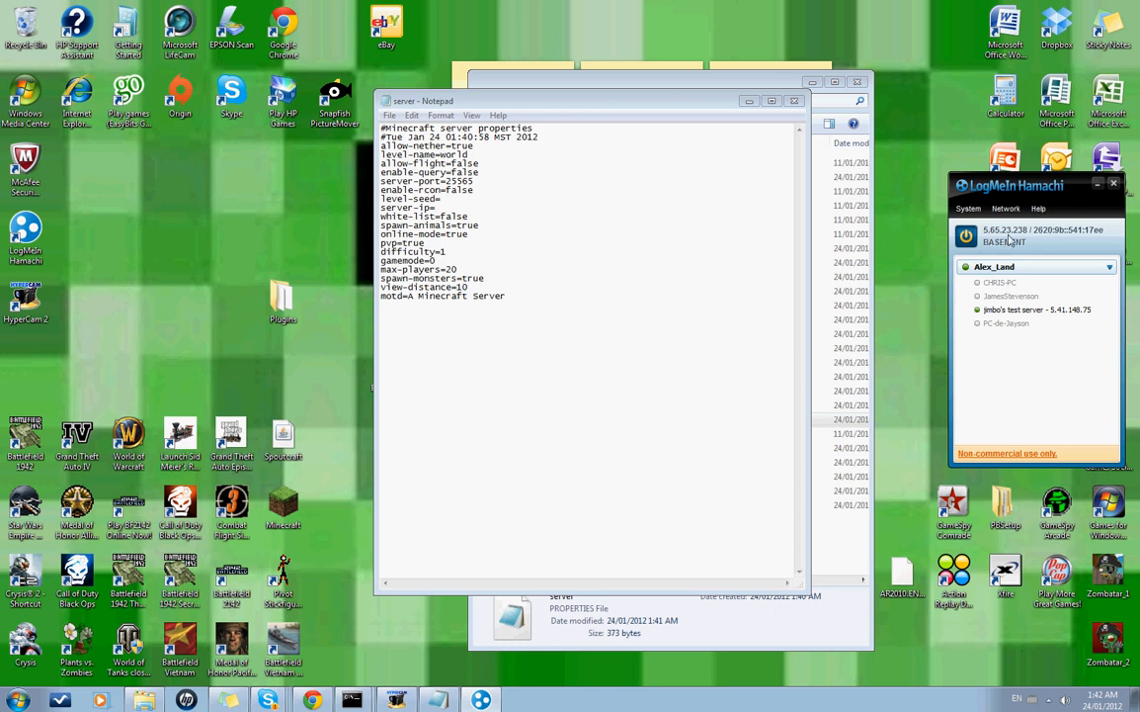
mouse_move(1049, 236)
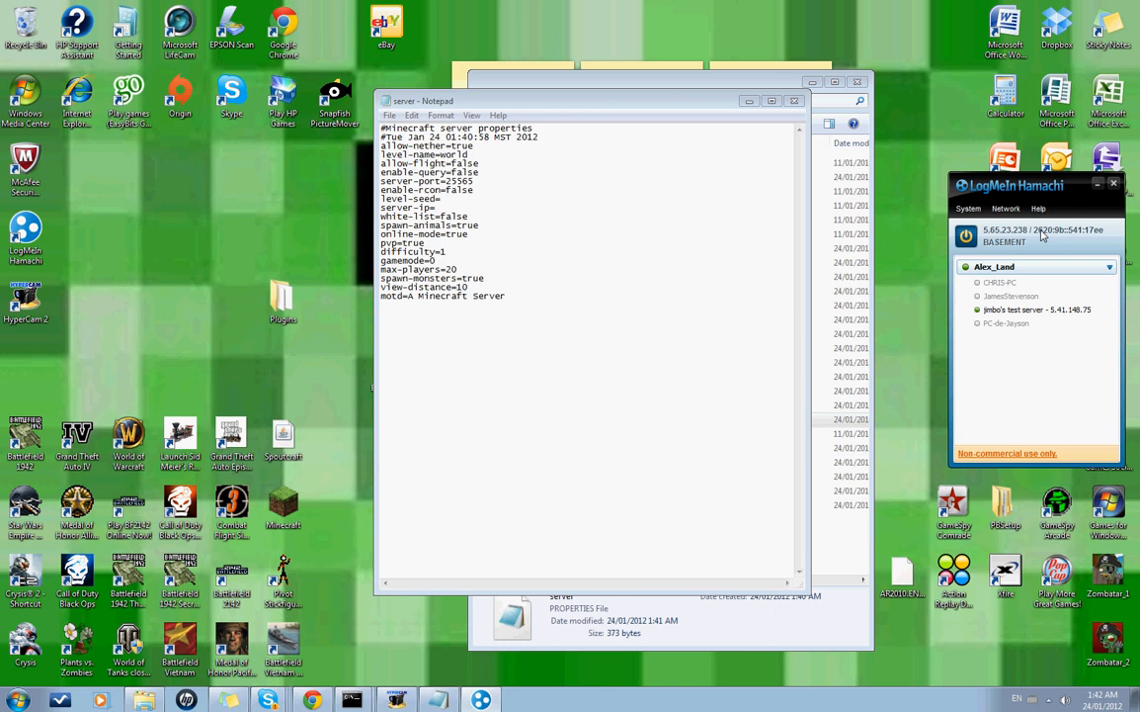
mouse_move(1086, 240)
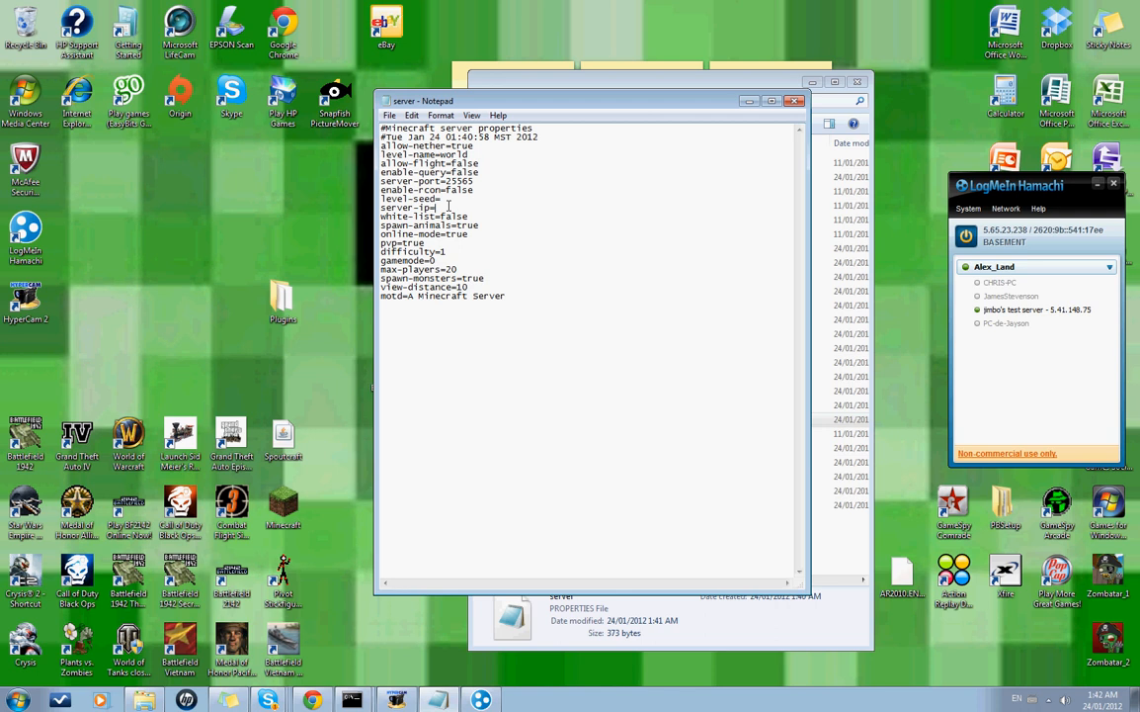
text(5.65.23.238)
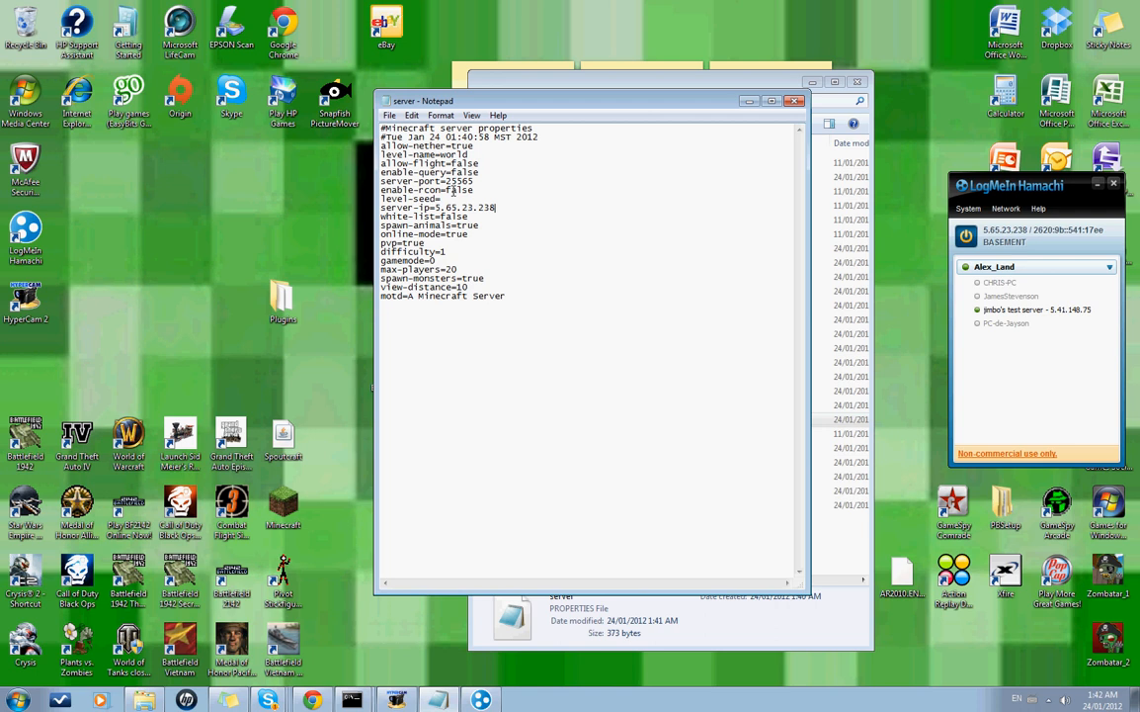
mouse_move(478, 224)
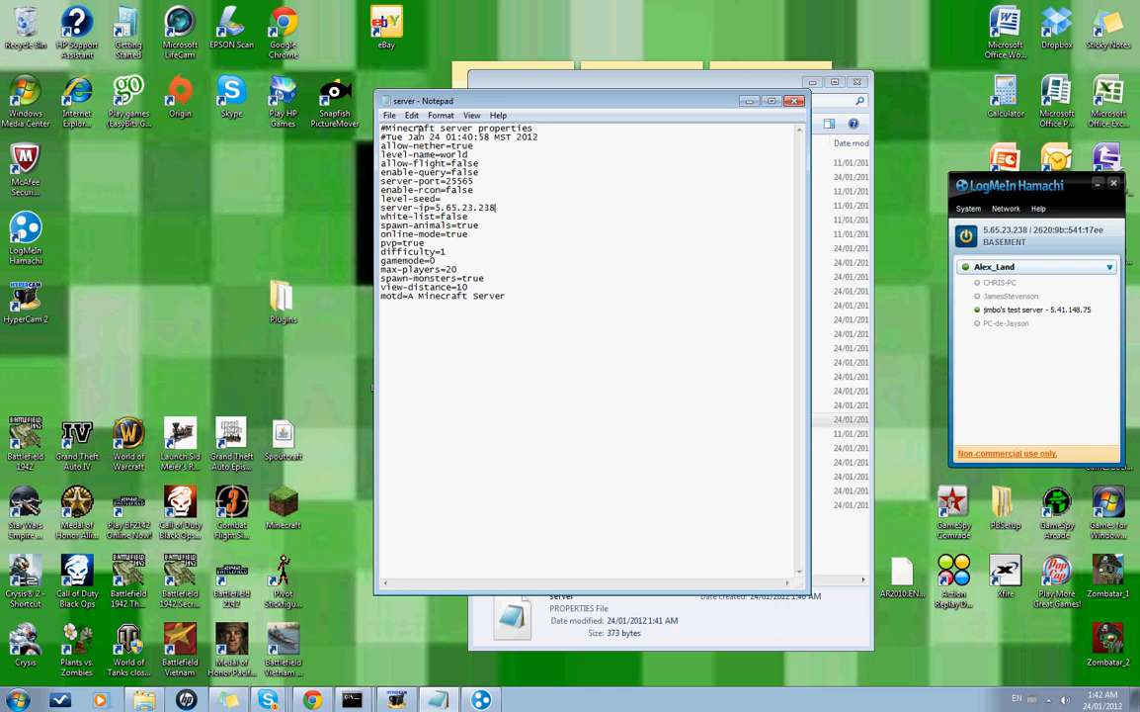
click(390, 115)
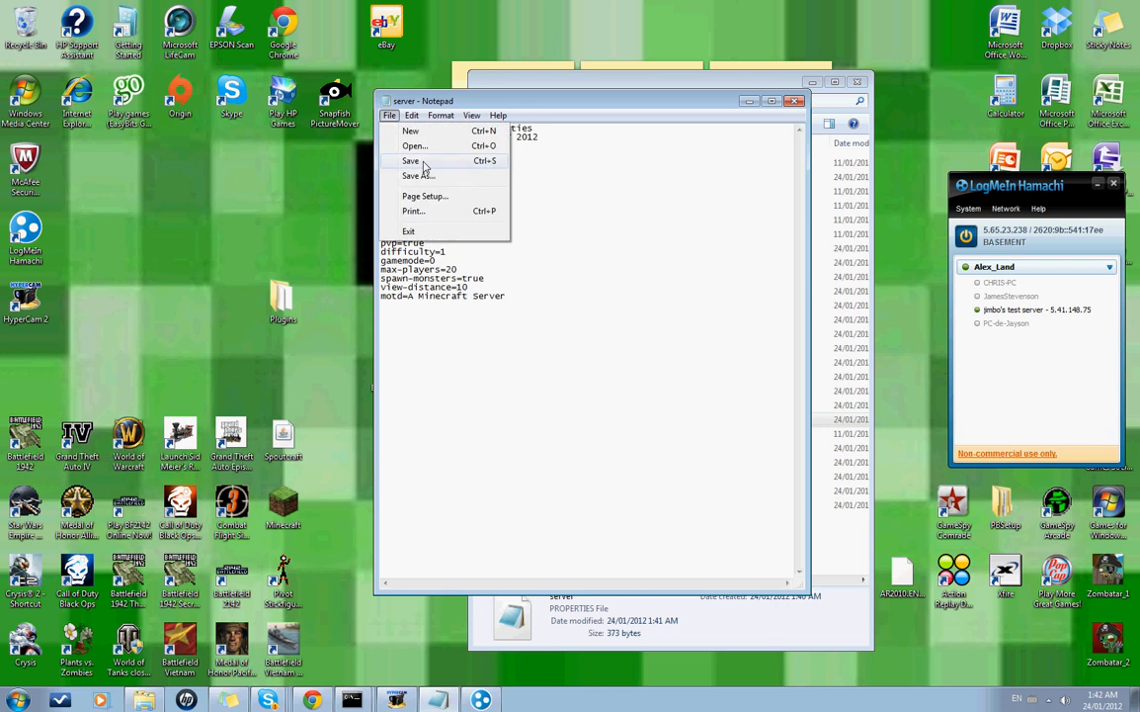
click(410, 161)
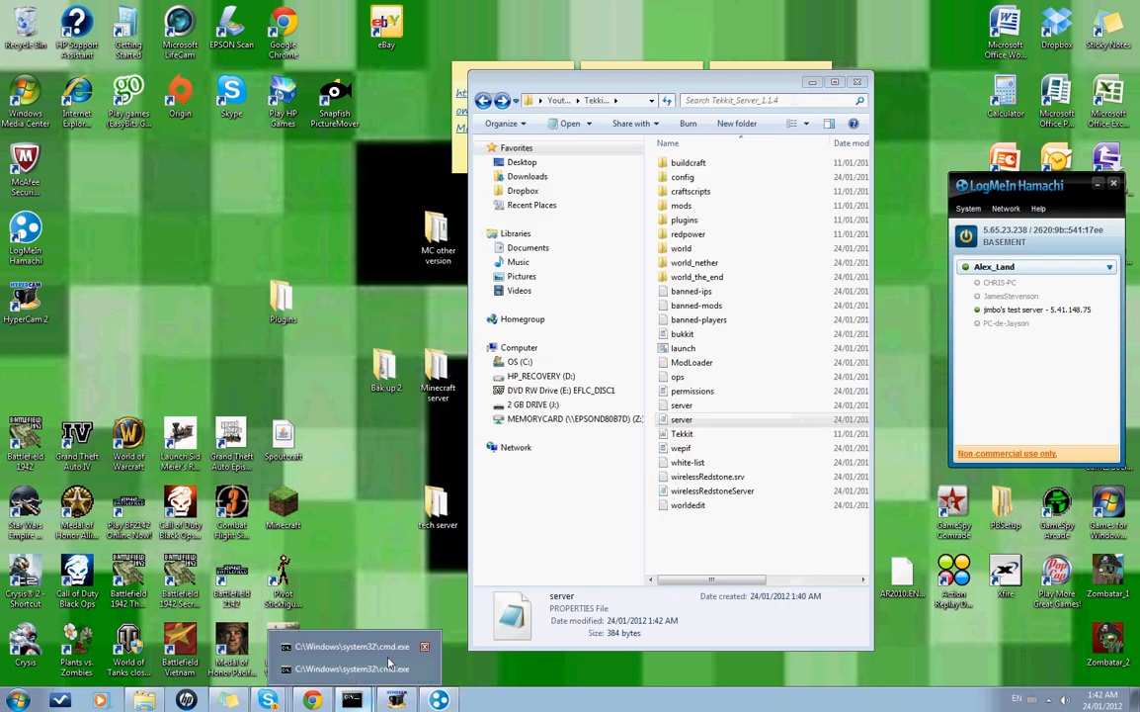
- Run the launch batch file in Tekkit_Server_1.1.4 again
click(351, 646)
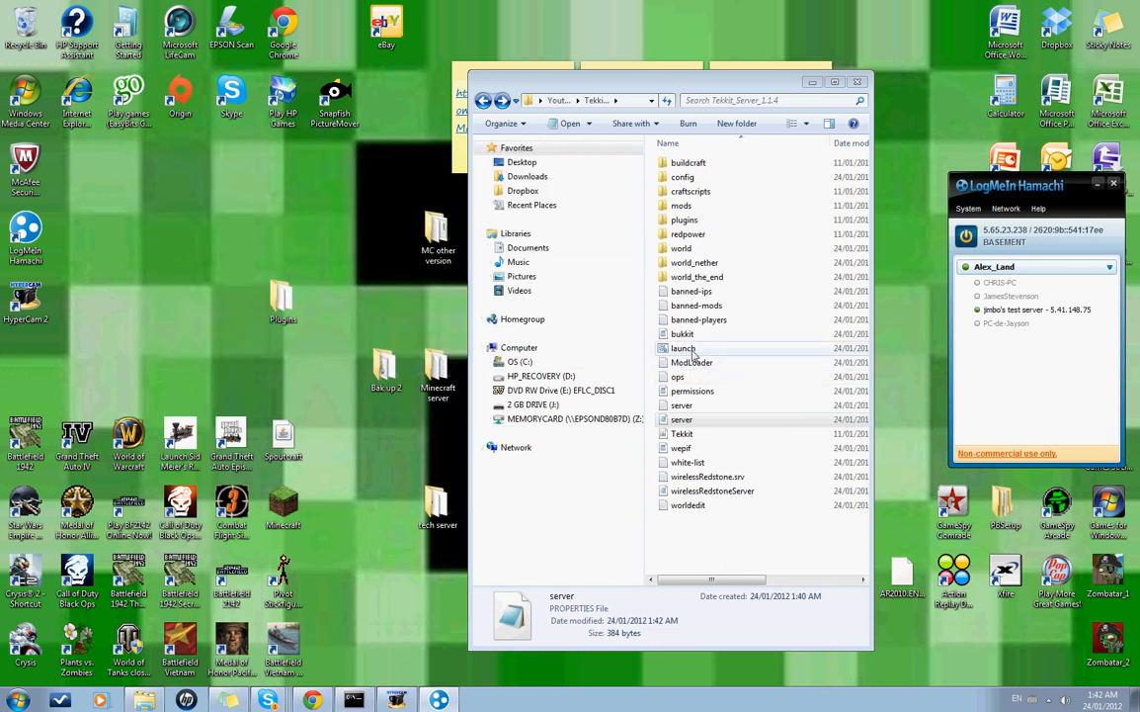
double_click(683, 348)
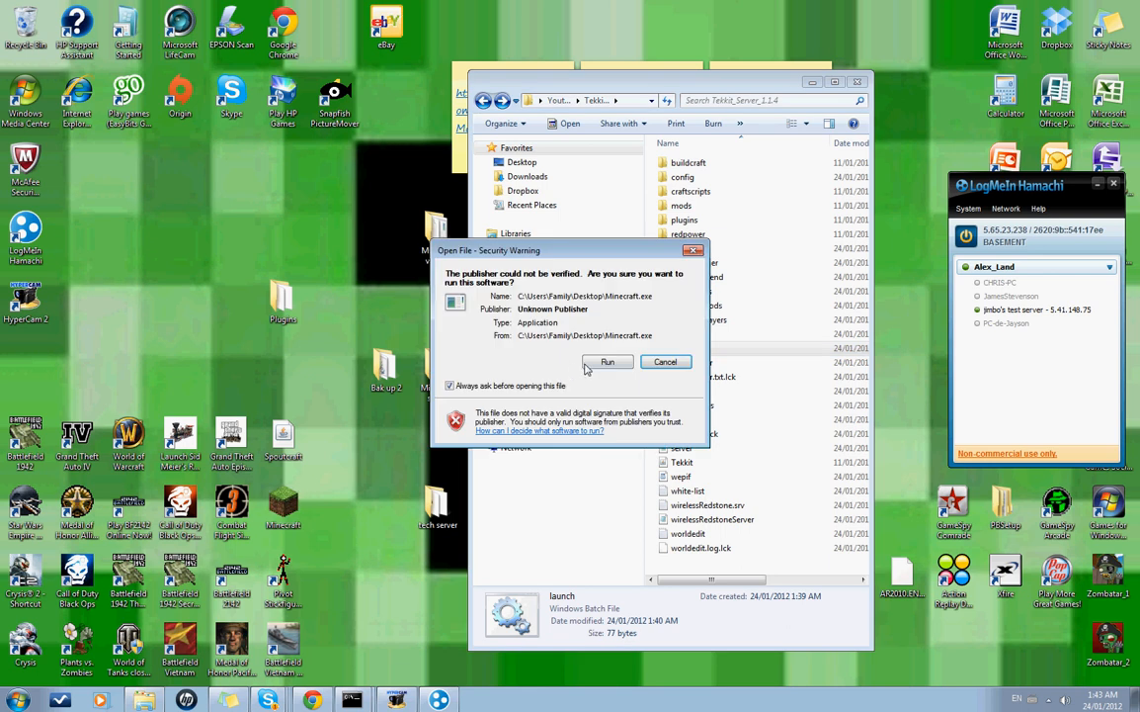
- Allow the launcher past the security warning and log in to reach the 1.0 title menu
click(607, 362)
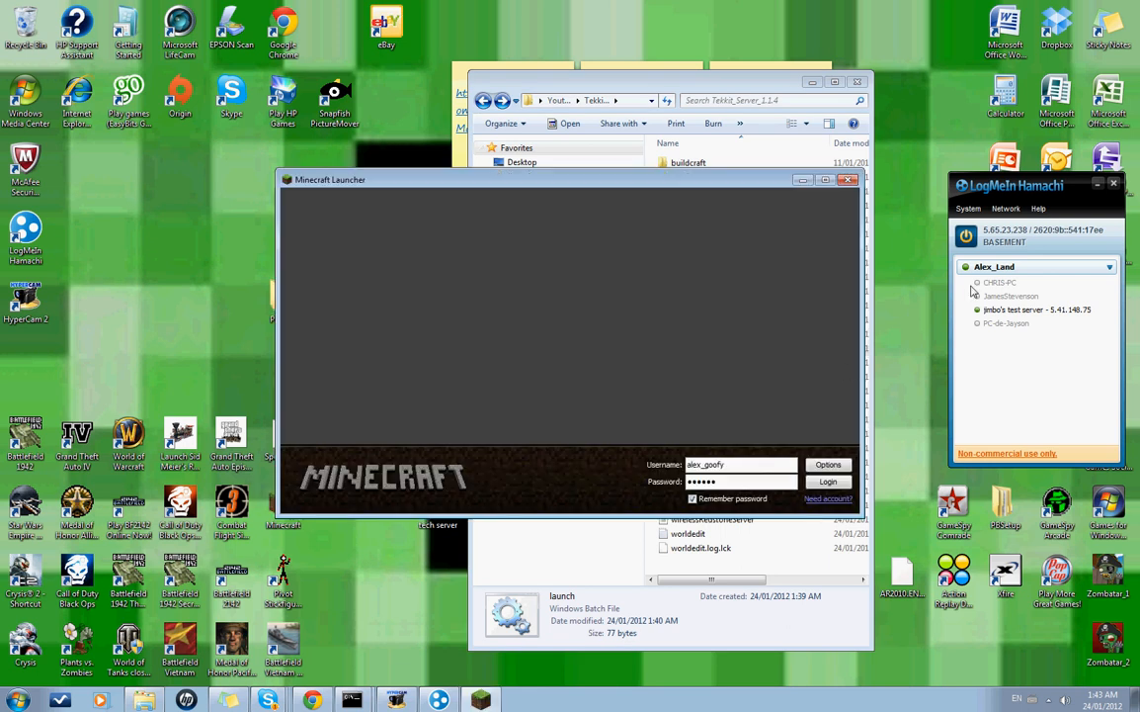
click(827, 484)
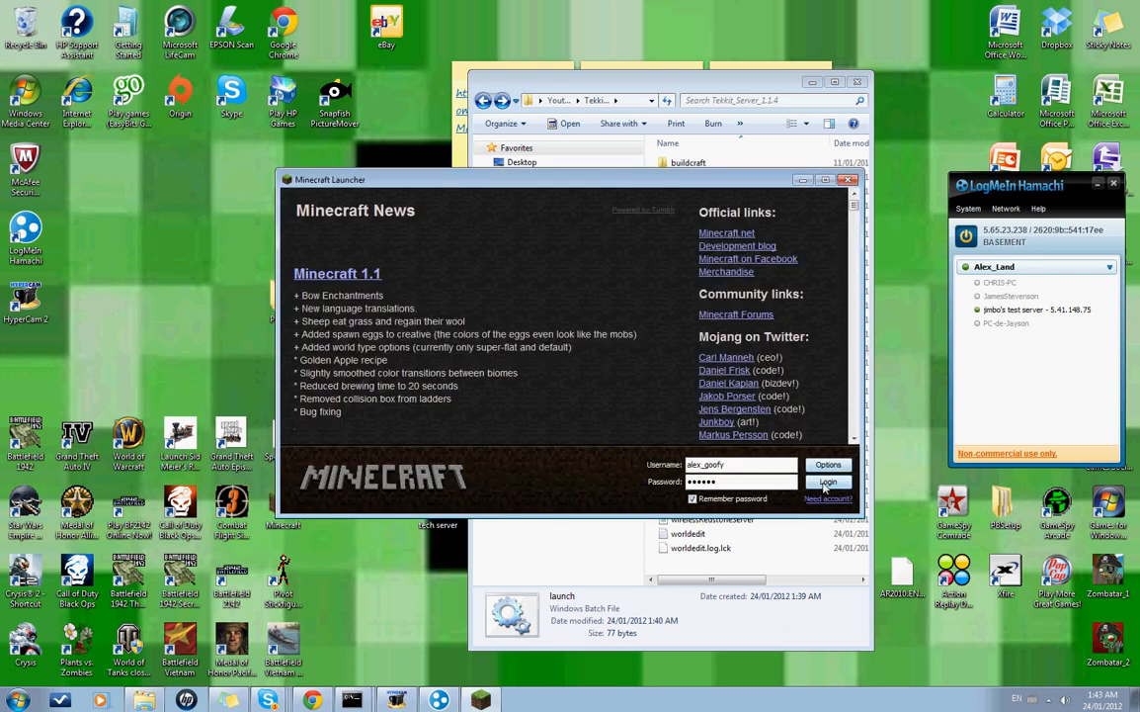
click(828, 483)
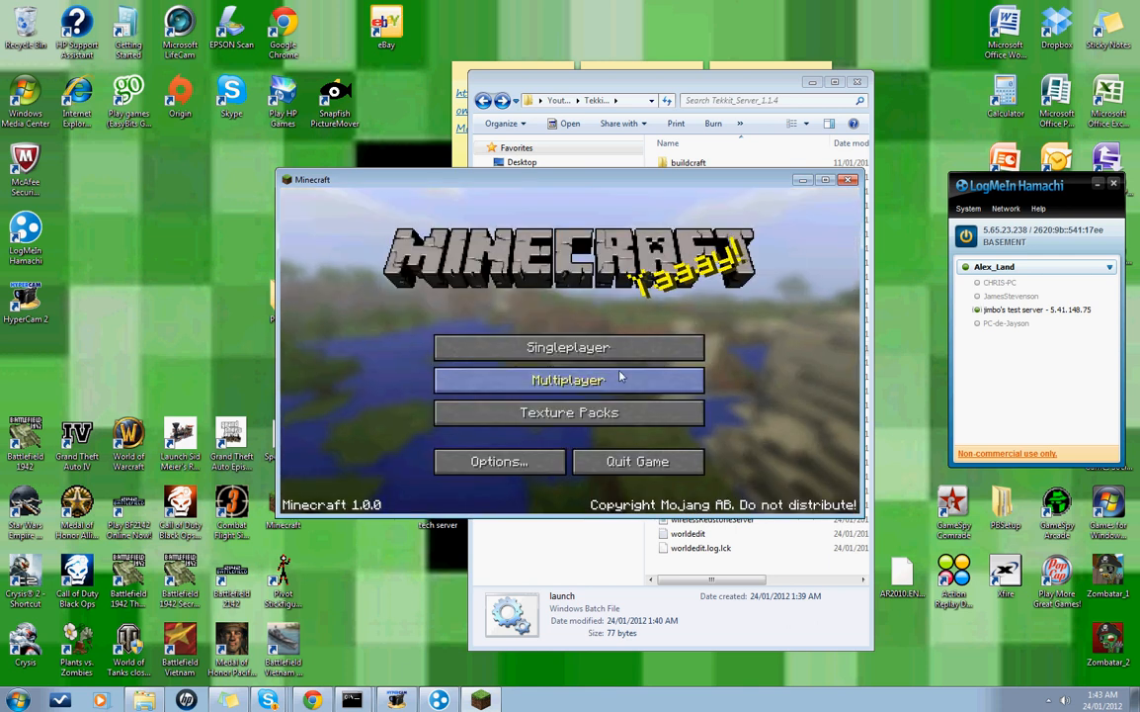
- Add a multiplayer server entry named Youtube with address 5.65.23.238
click(569, 380)
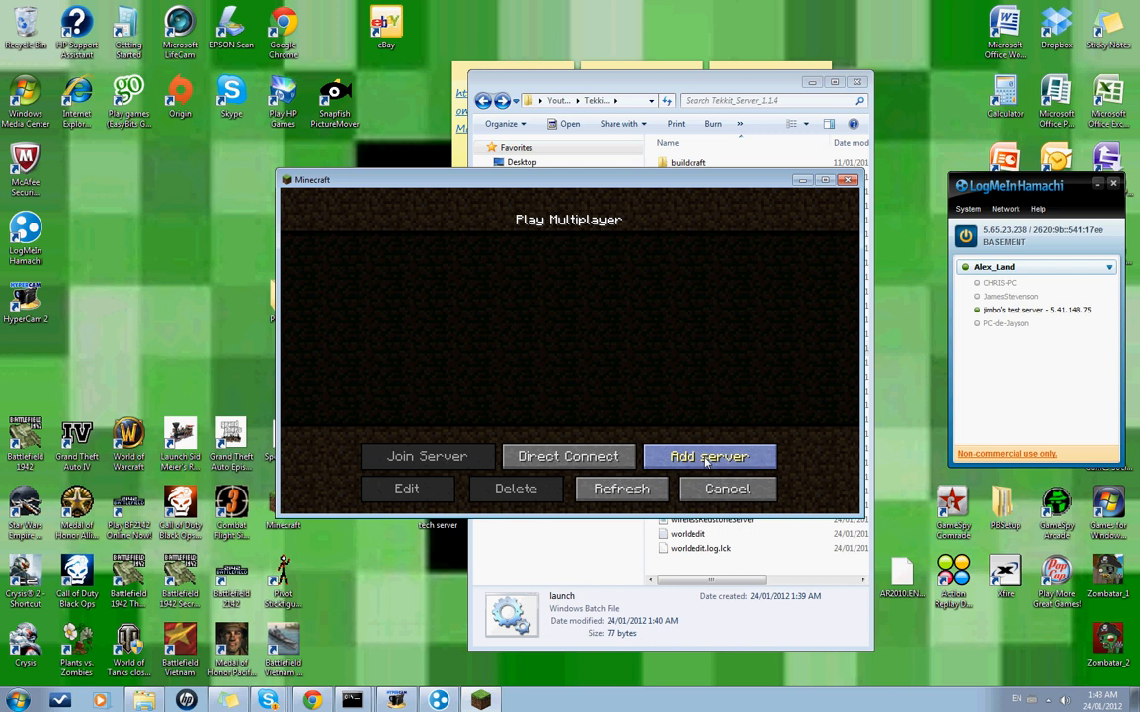
click(709, 456)
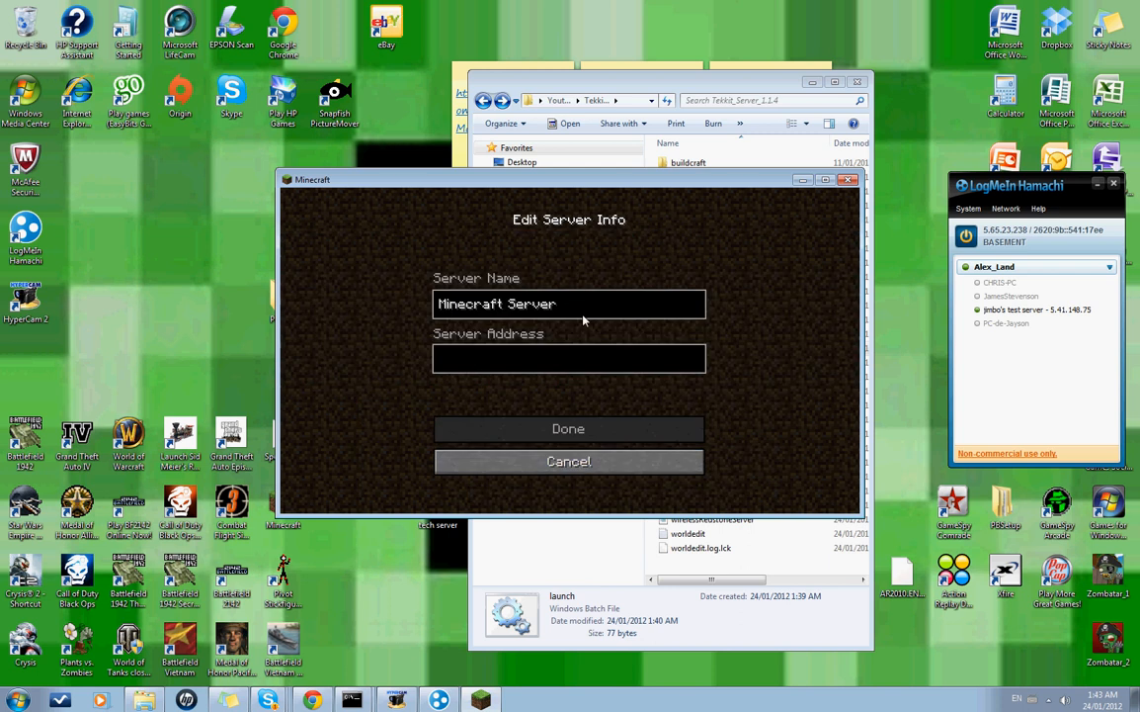
text(Youtube)
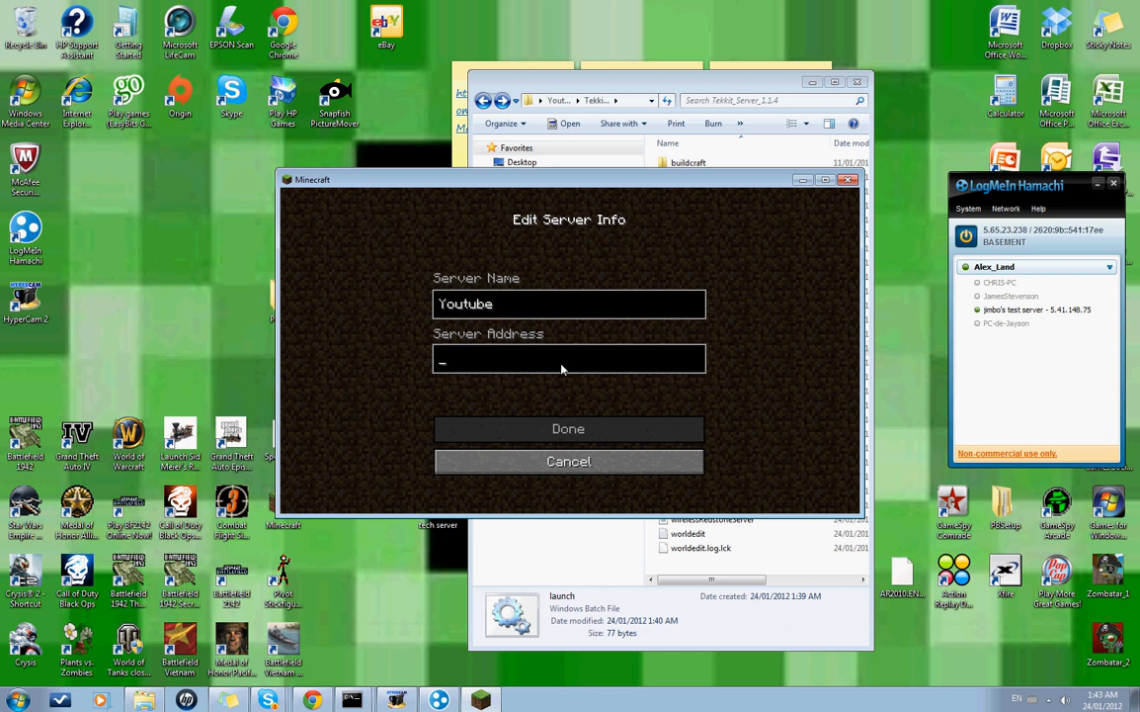
text(5)
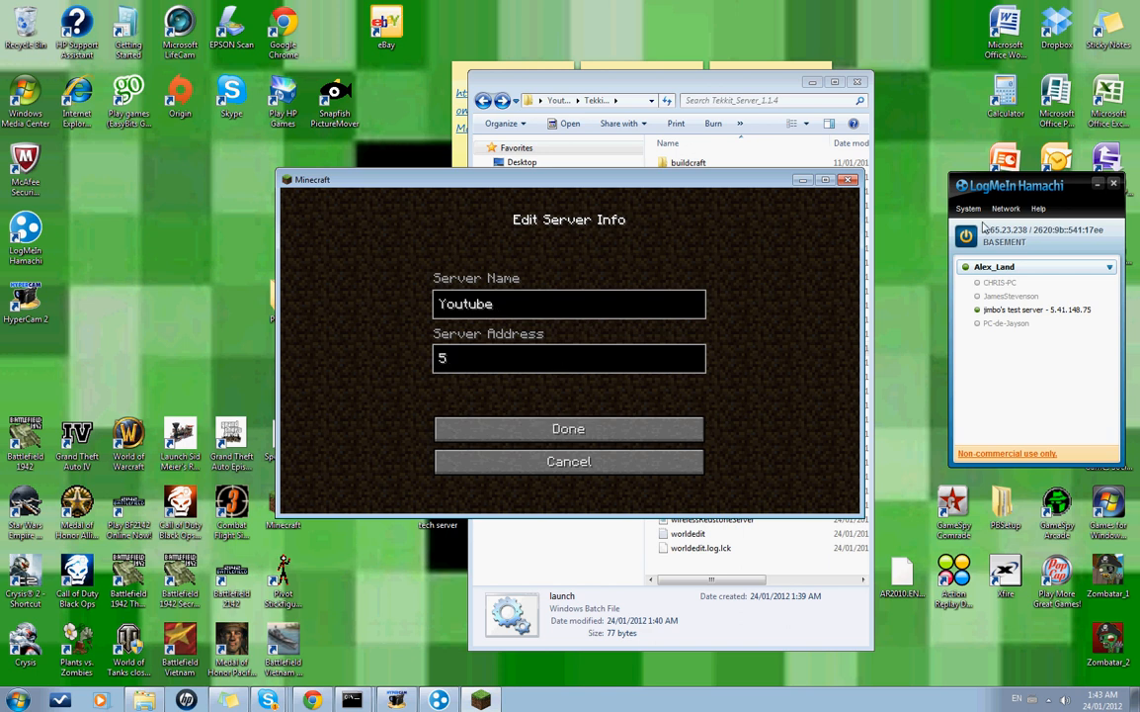
text(.65.23)
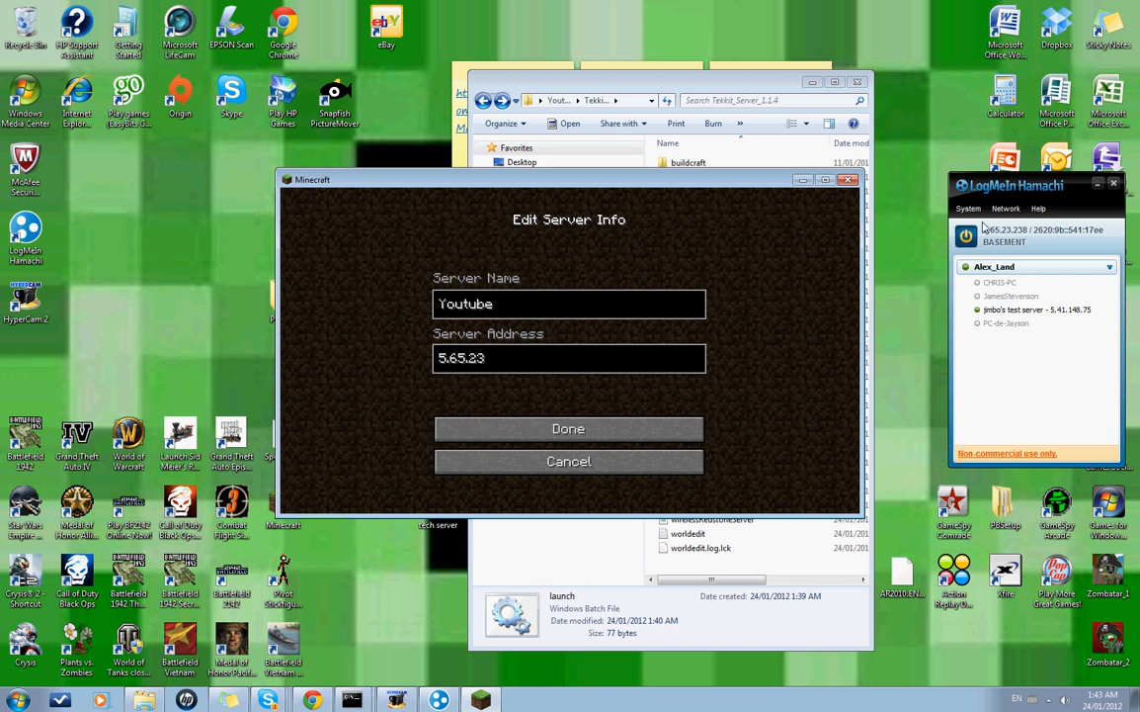
text(.238)
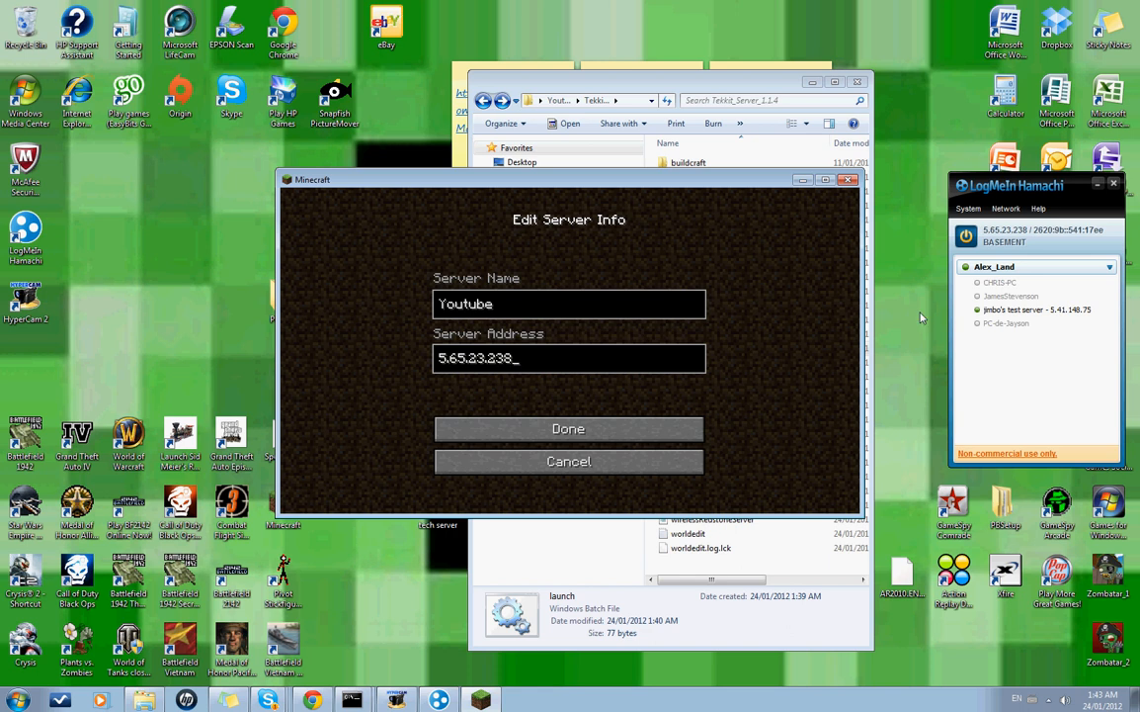
click(569, 428)
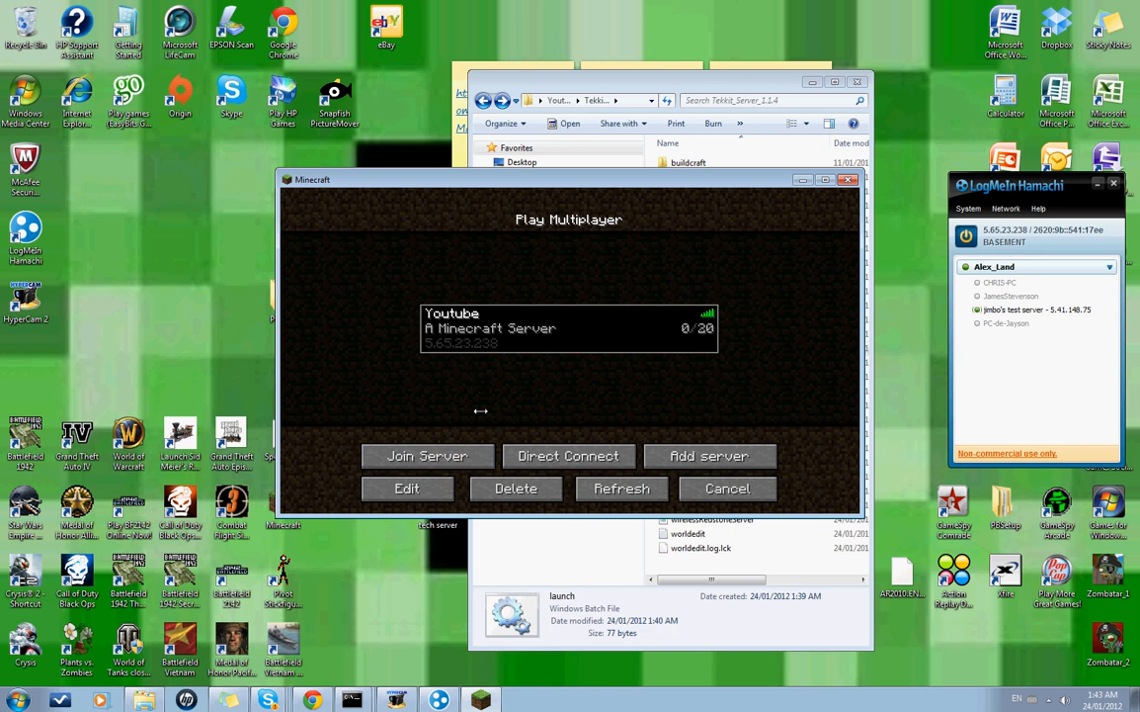
mouse_move(485, 428)
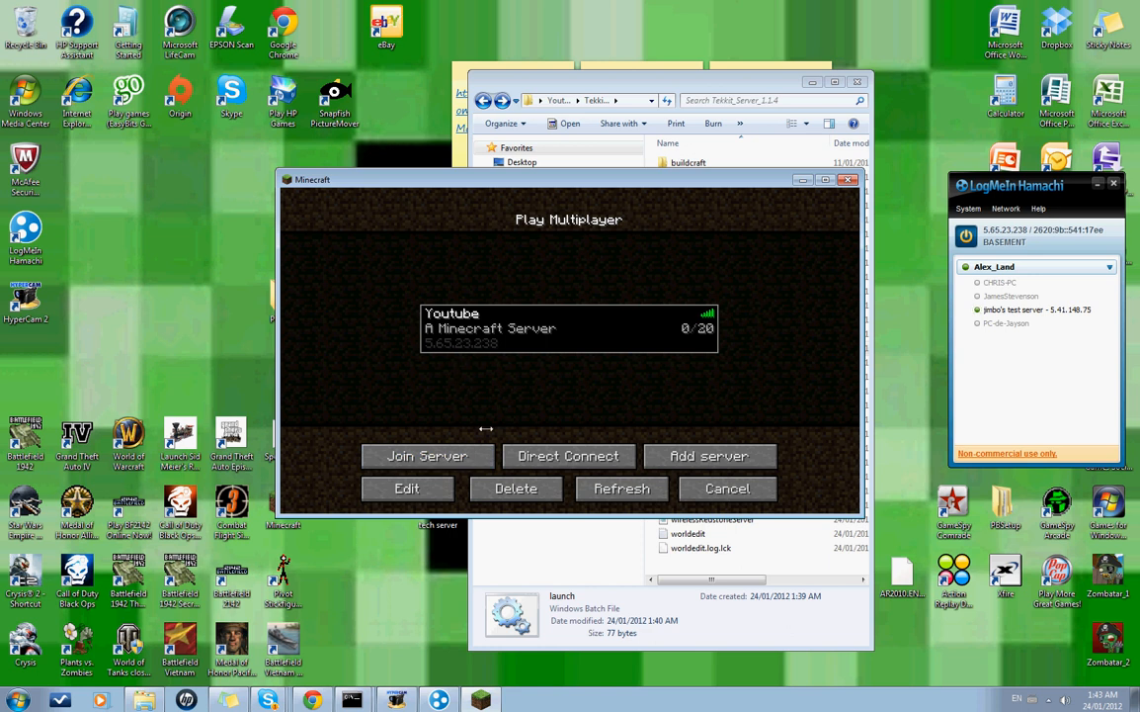
click(427, 455)
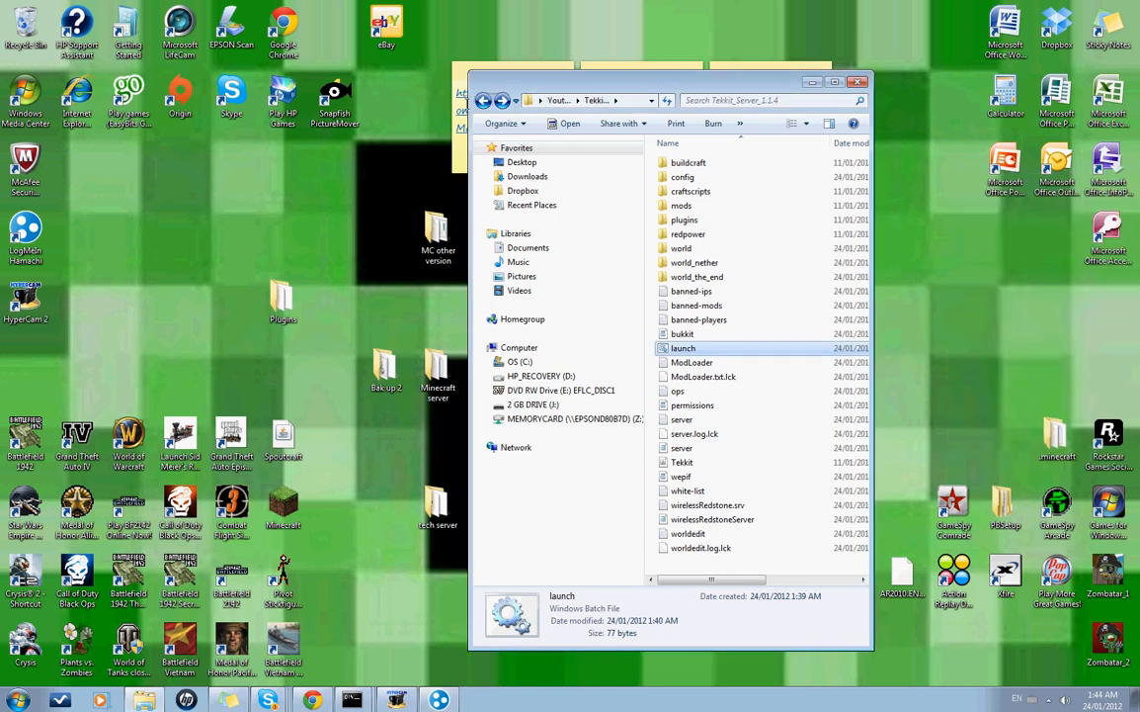
- Return to the Youtube folder and select the Mc version and Tekkit_Server_1.1.4 archives
click(484, 99)
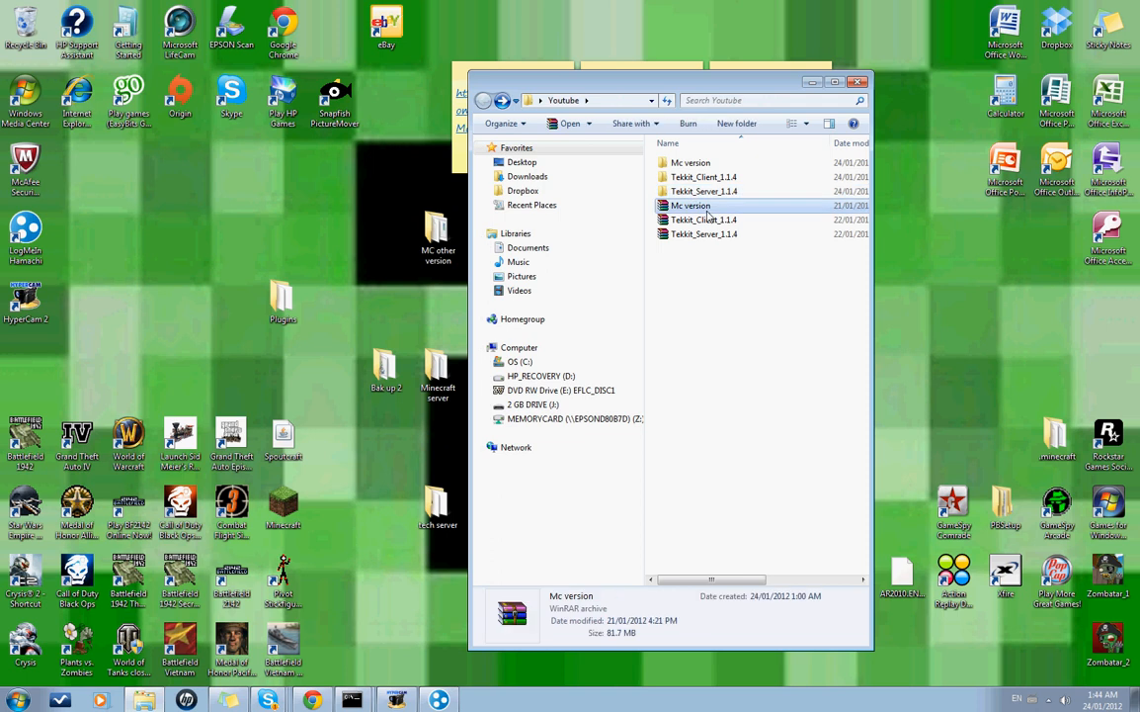
click(704, 234)
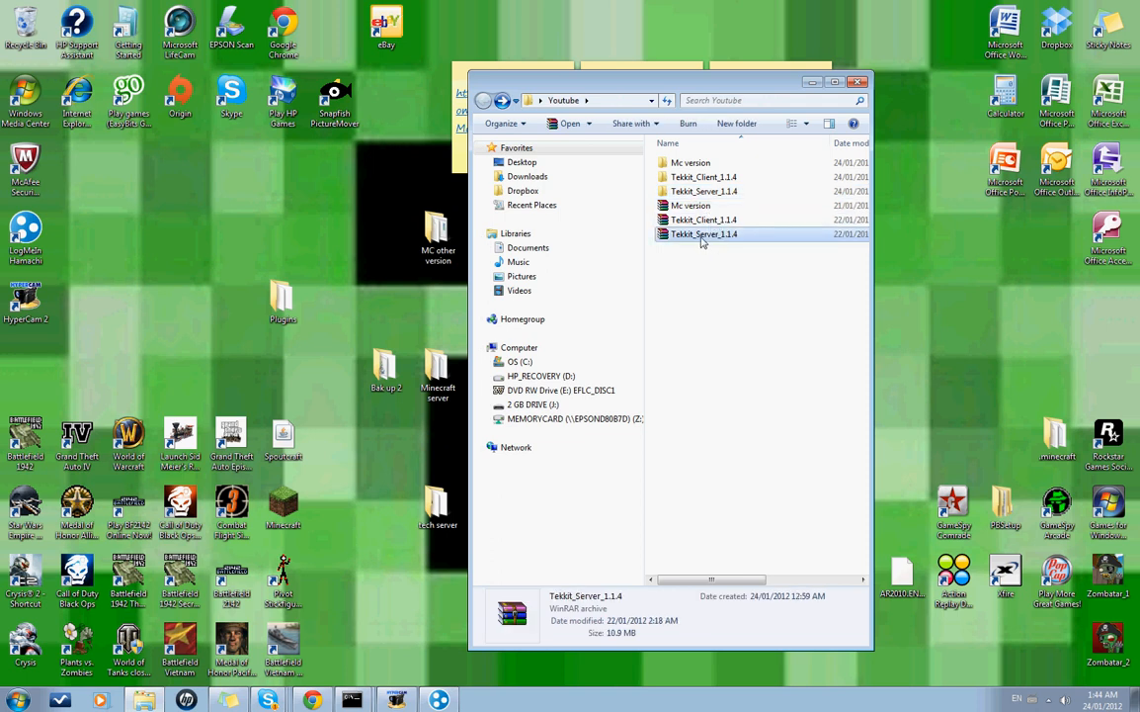
click(703, 190)
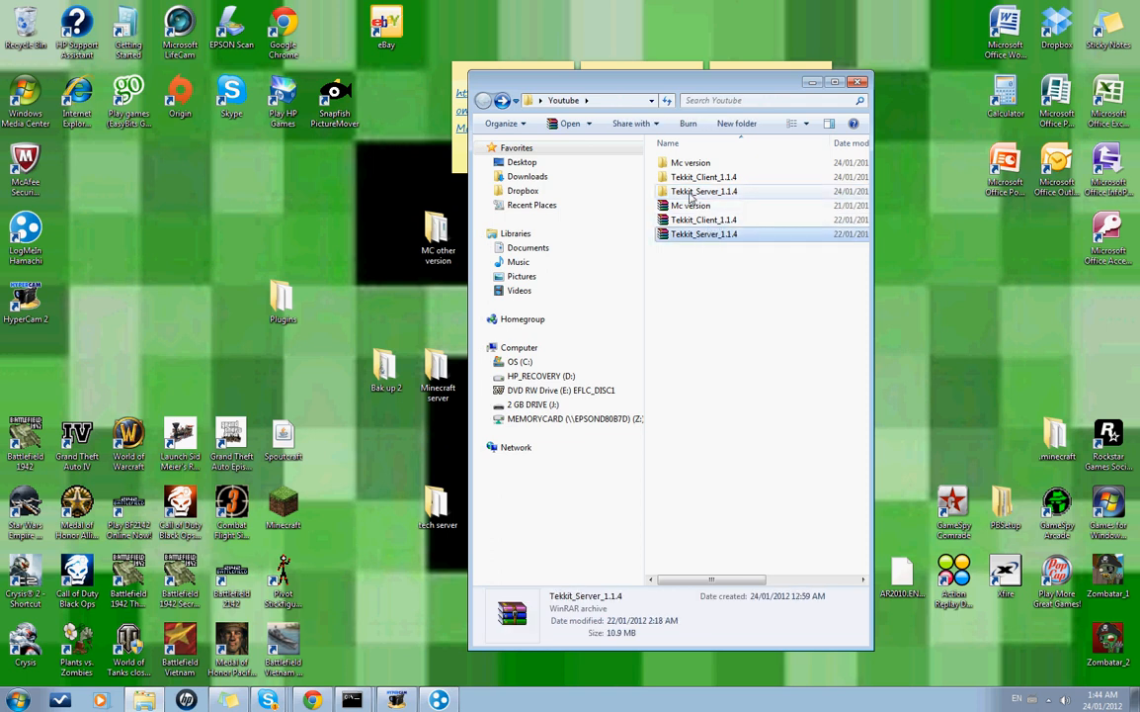